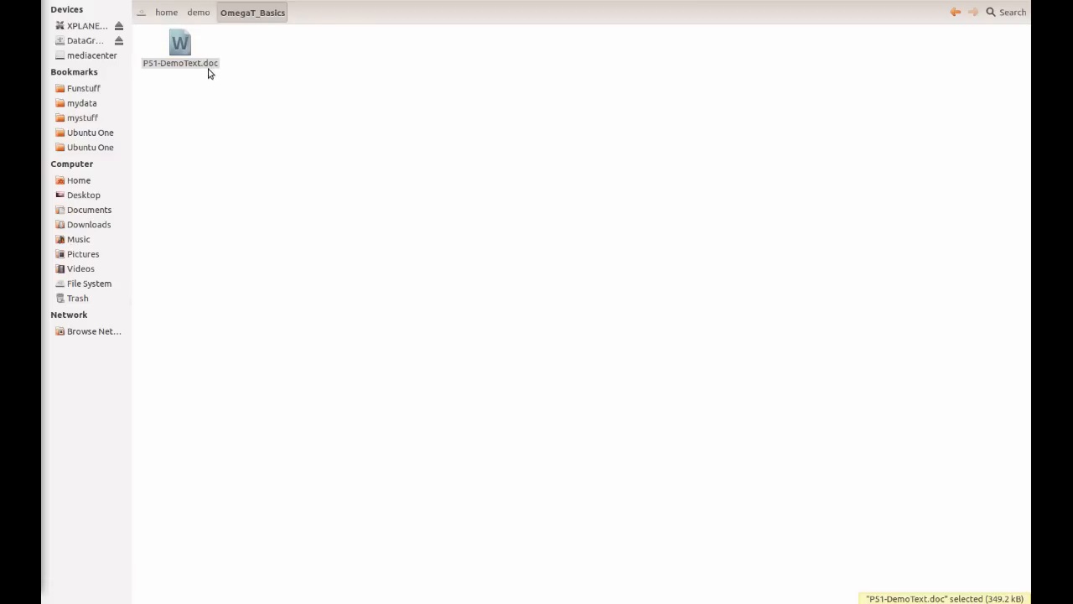
mouse_move(180, 49)
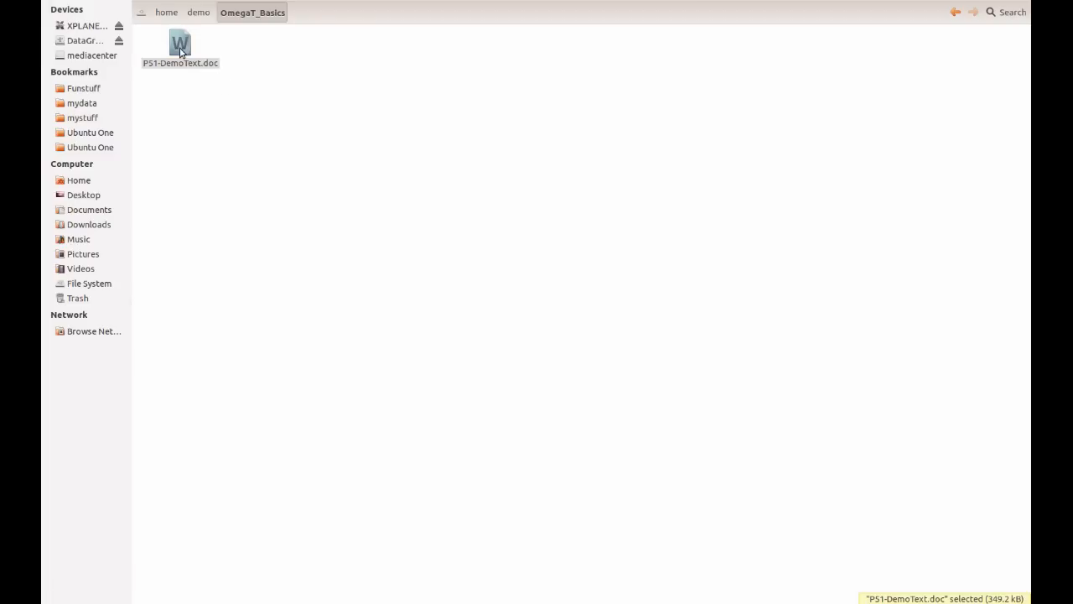
Open P51-DemoText.doc in Writer and scroll through its picture, headings, list and table
double_click(180, 42)
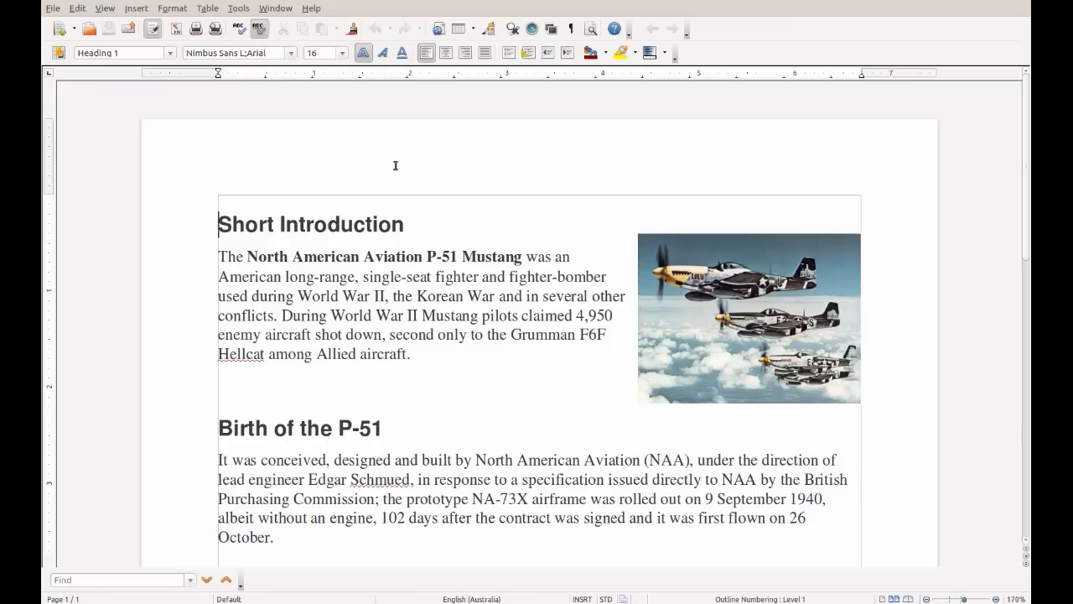
scroll(down, 3)
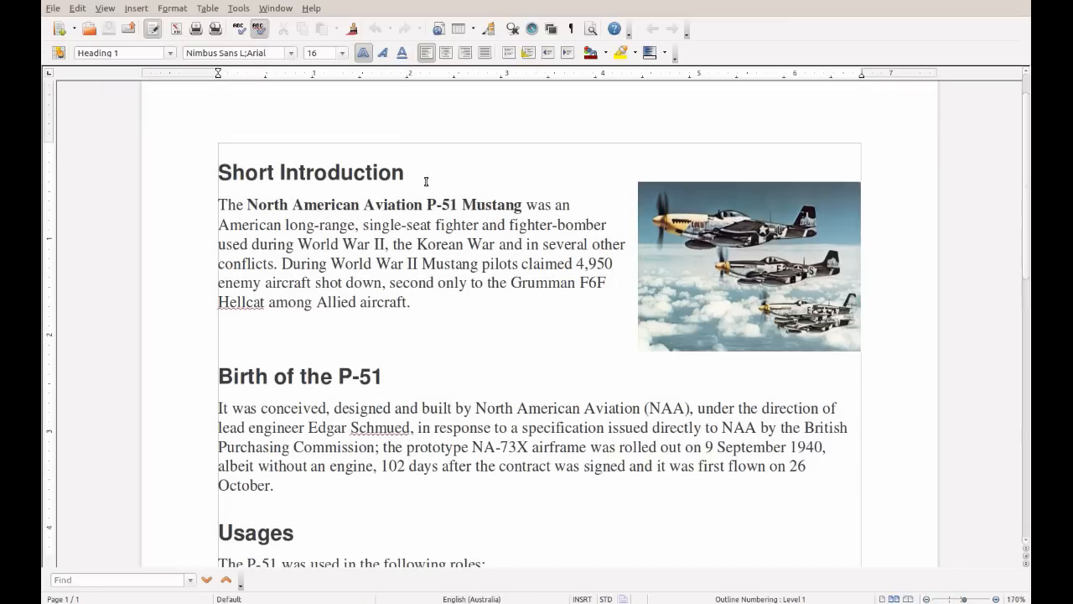
mouse_move(500, 181)
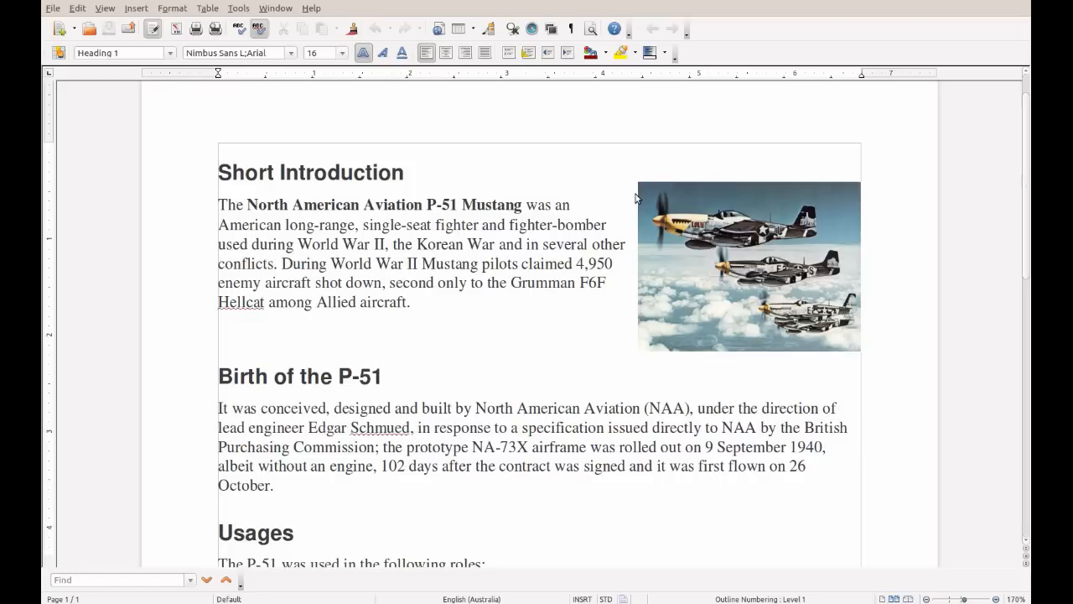
mouse_move(789, 255)
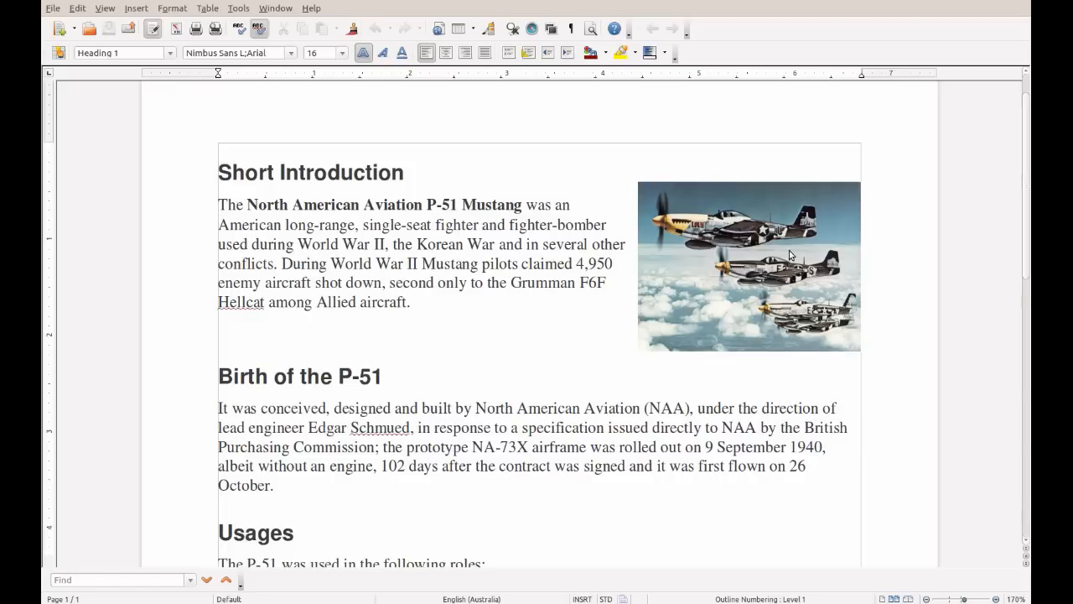
mouse_move(715, 251)
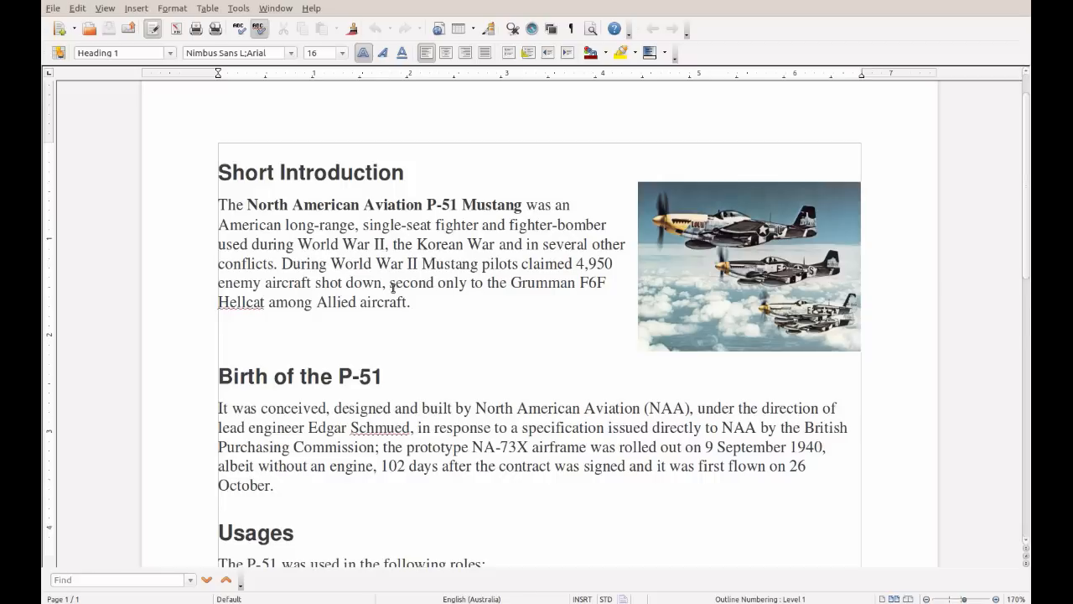
mouse_move(784, 224)
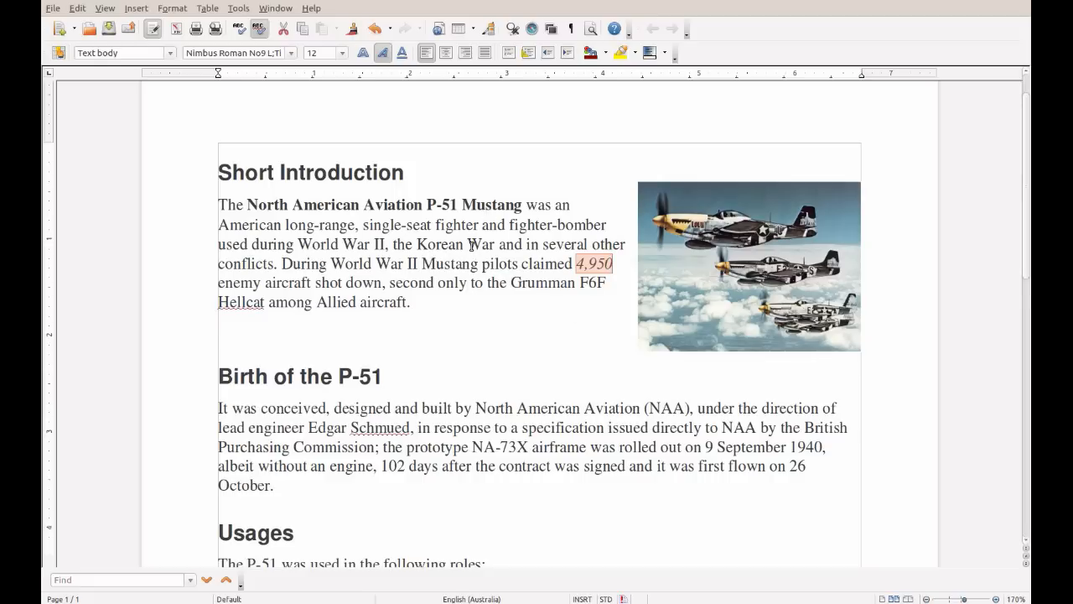
scroll(down, 3)
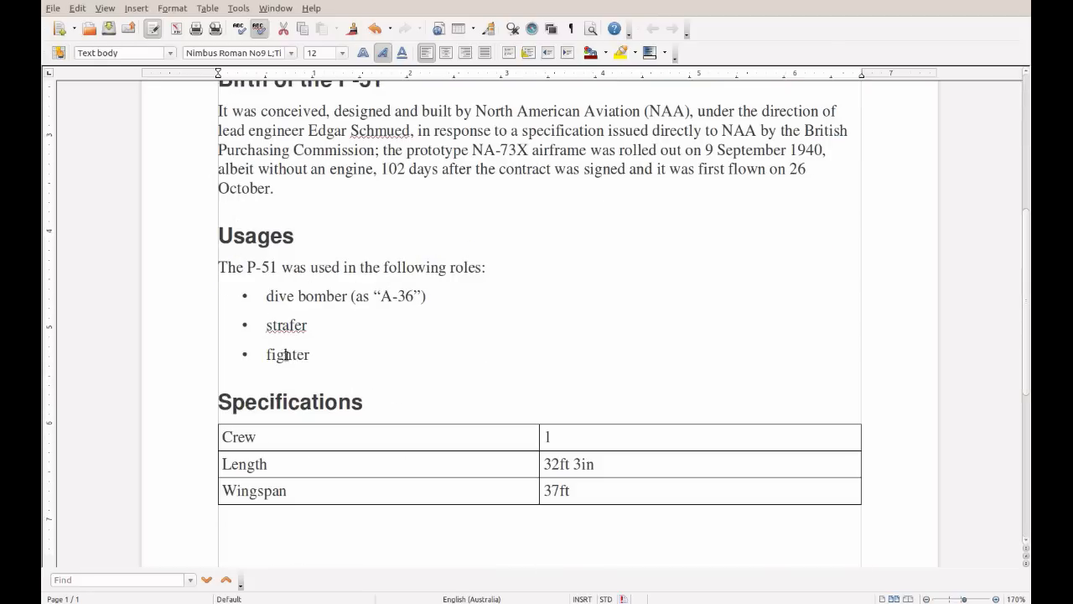
mouse_move(465, 447)
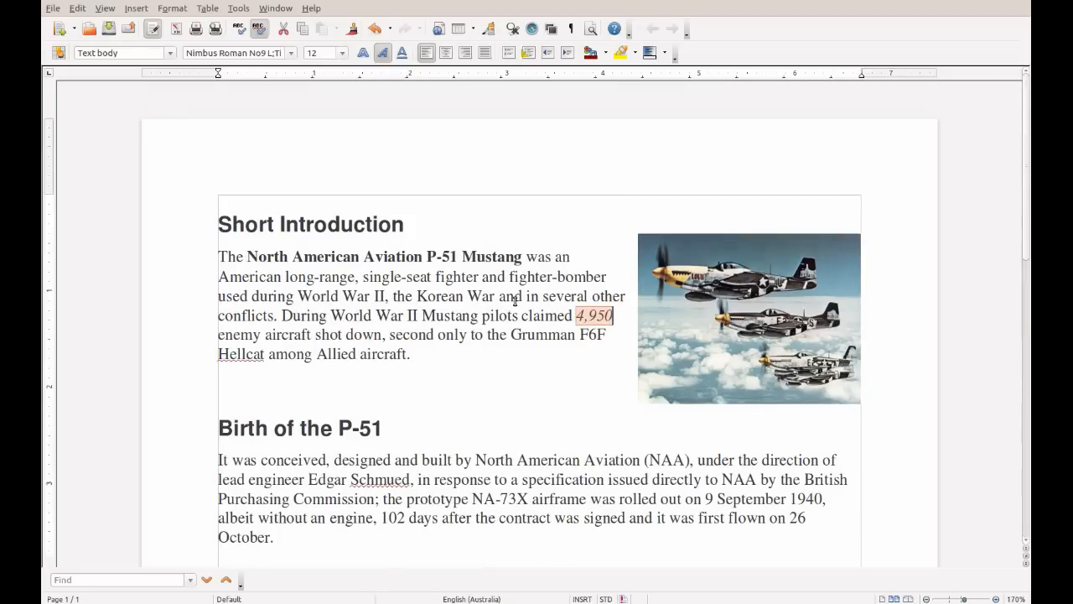
mouse_move(453, 252)
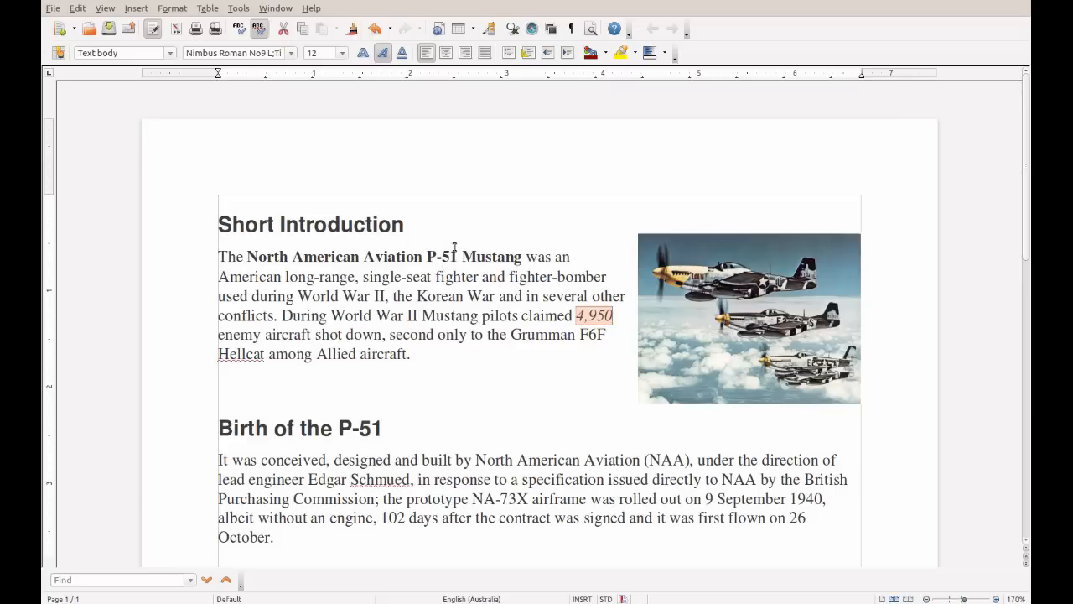
Save the document as P51-DemoText in ODF Text Document (.odt) format
click(27, 8)
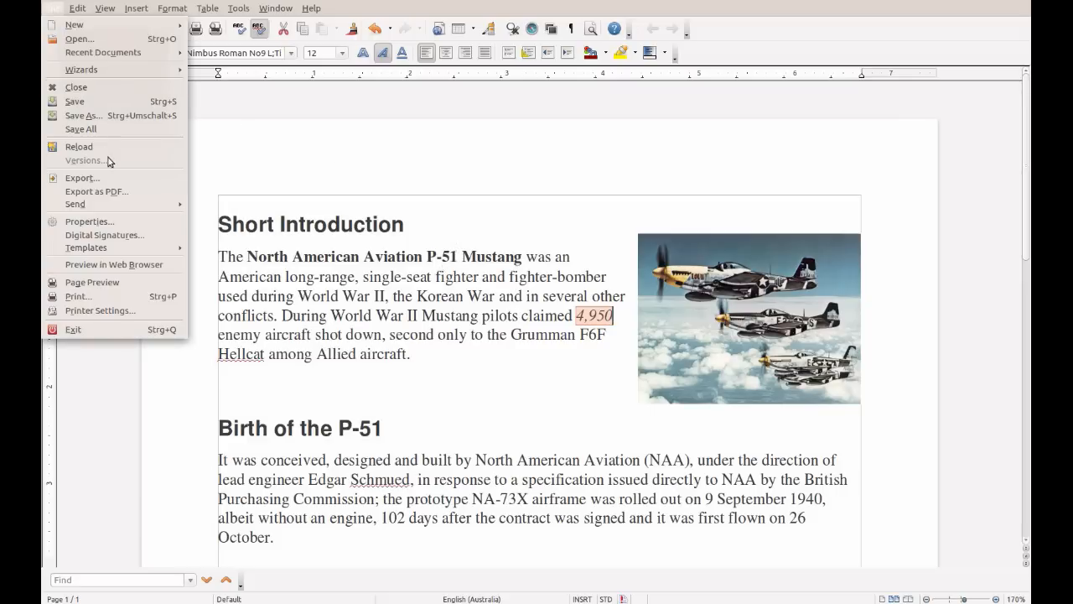
click(82, 115)
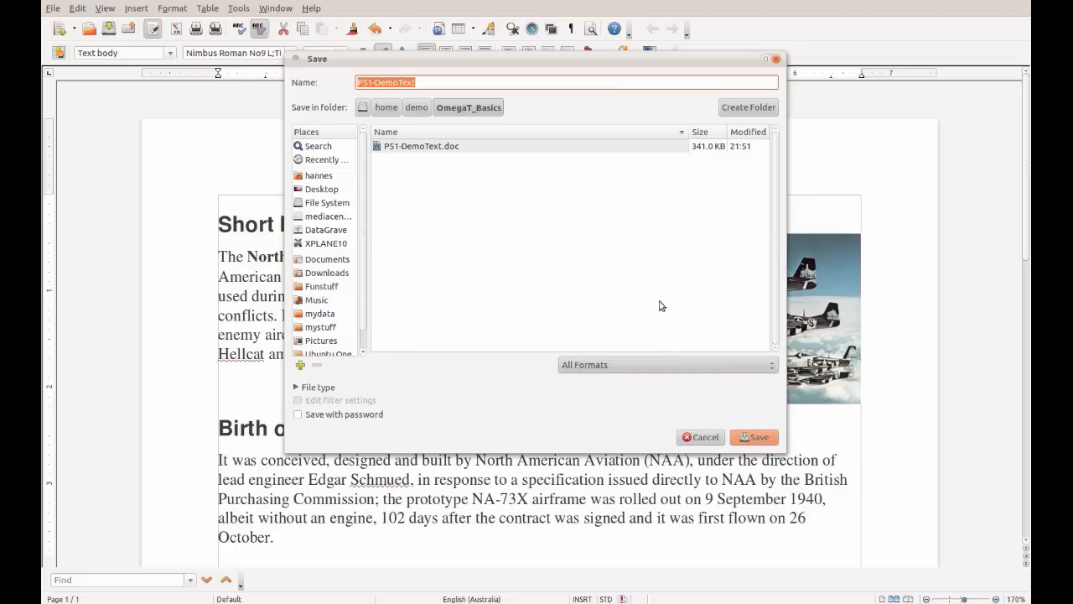
click(666, 363)
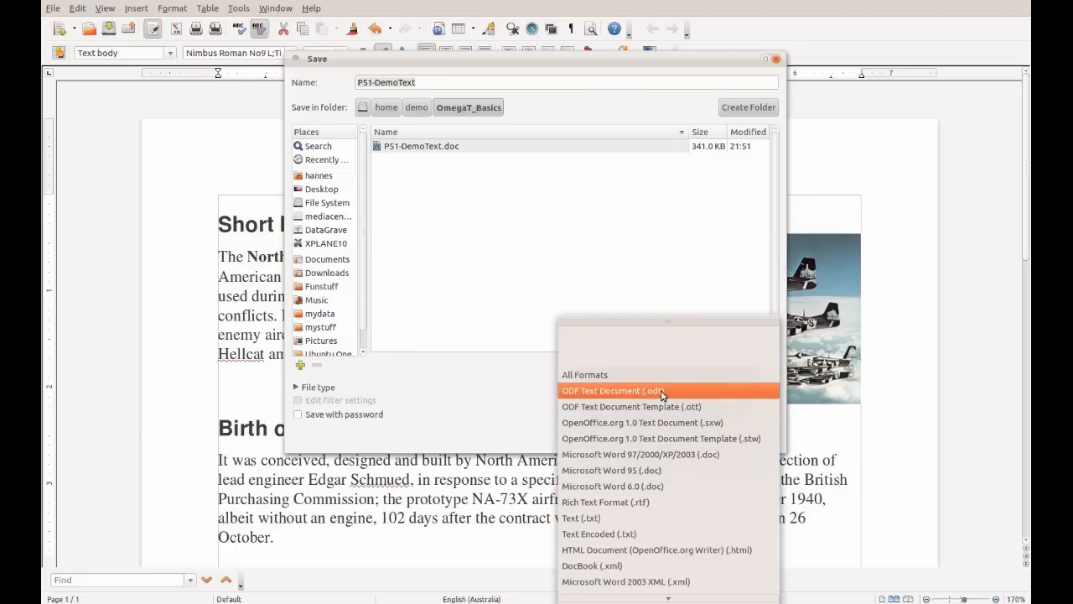
click(612, 389)
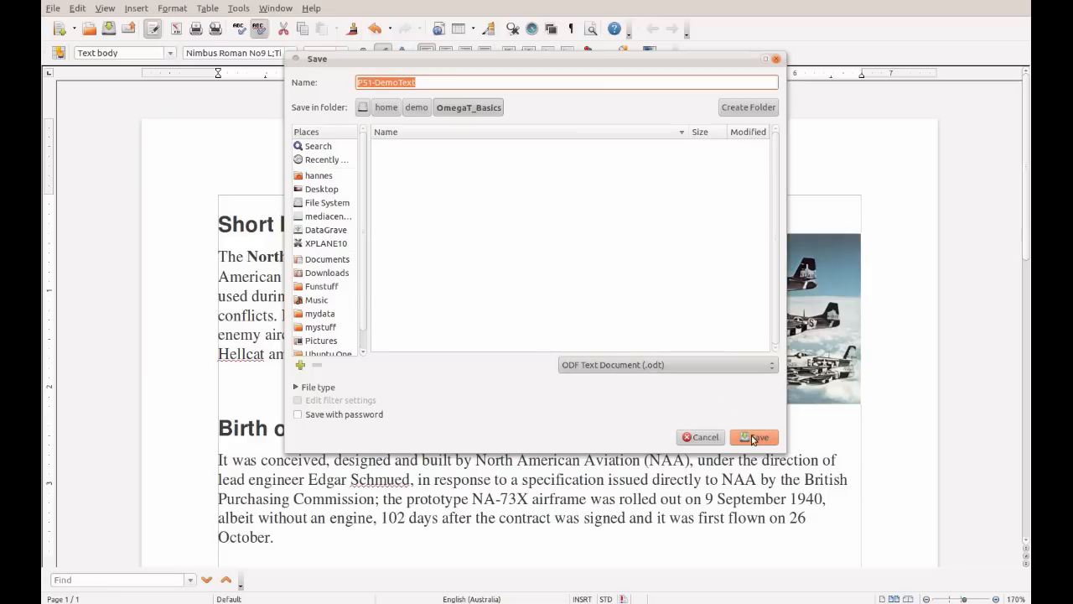
click(754, 437)
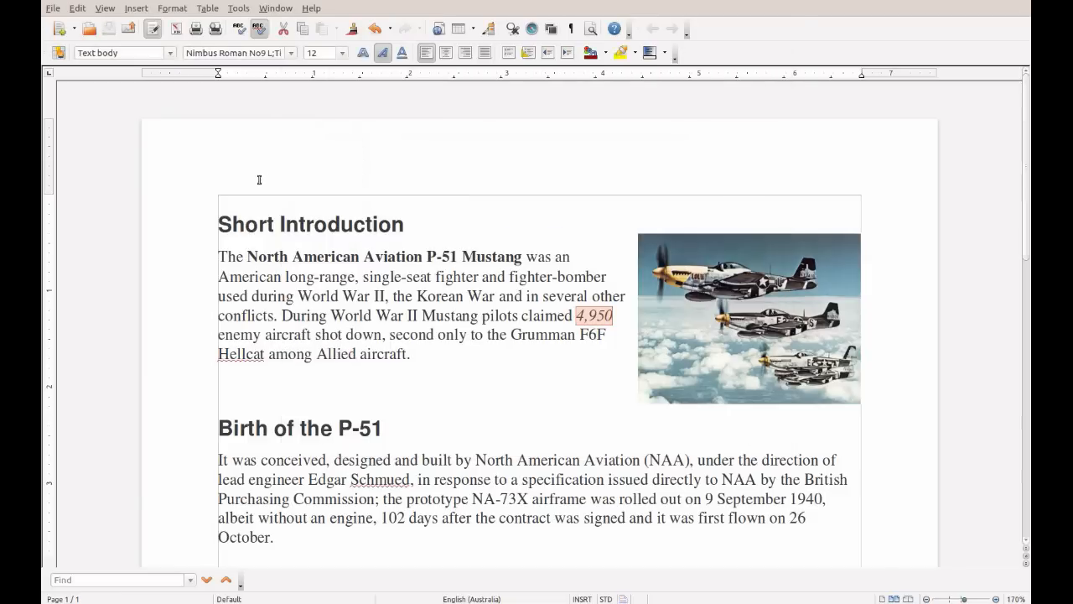
click(28, 8)
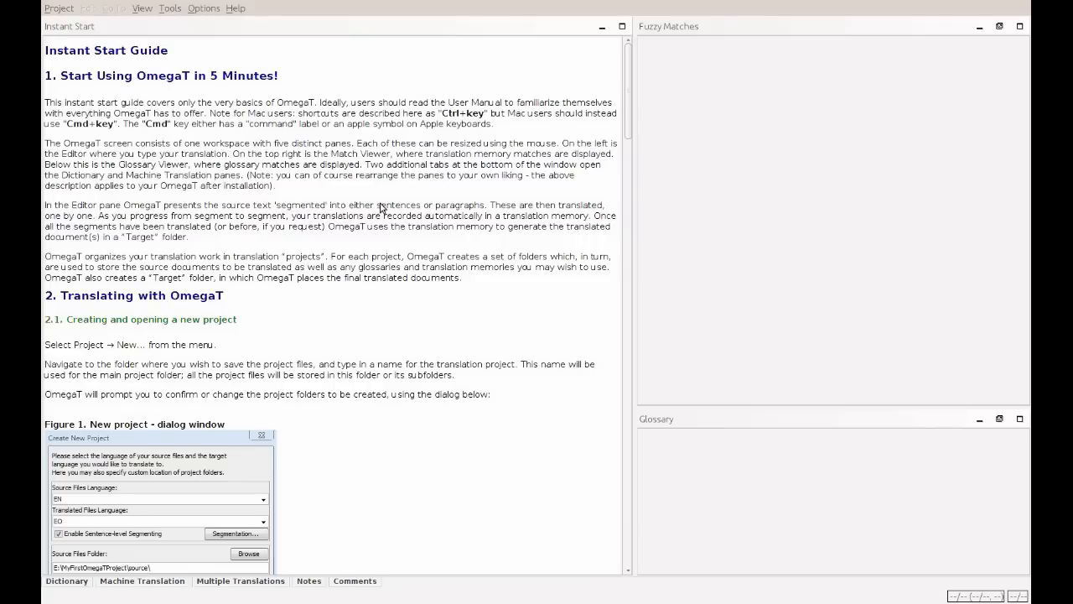
mouse_move(361, 222)
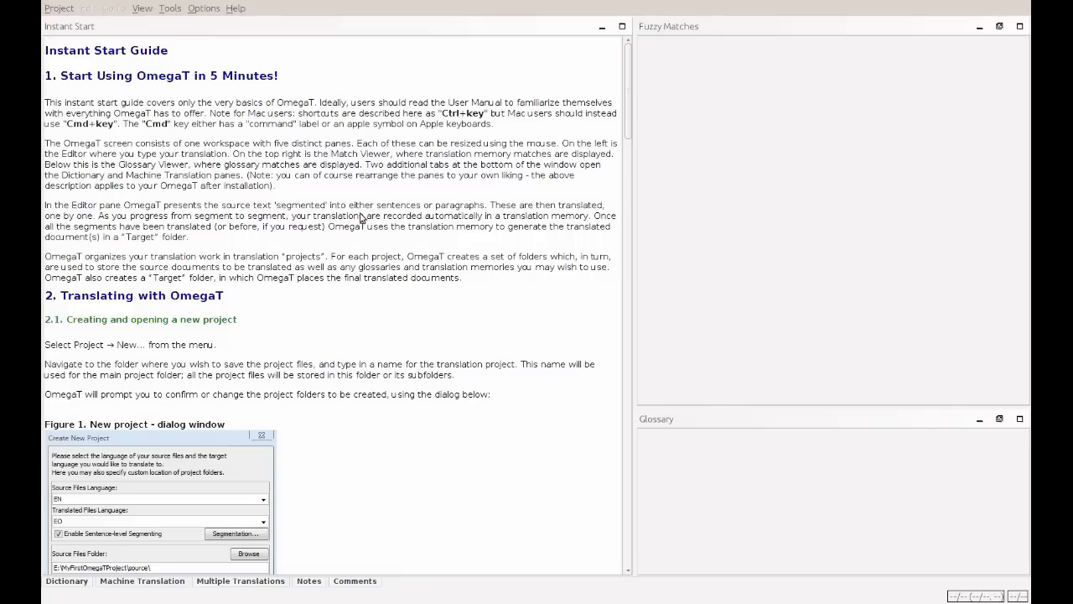
mouse_move(313, 192)
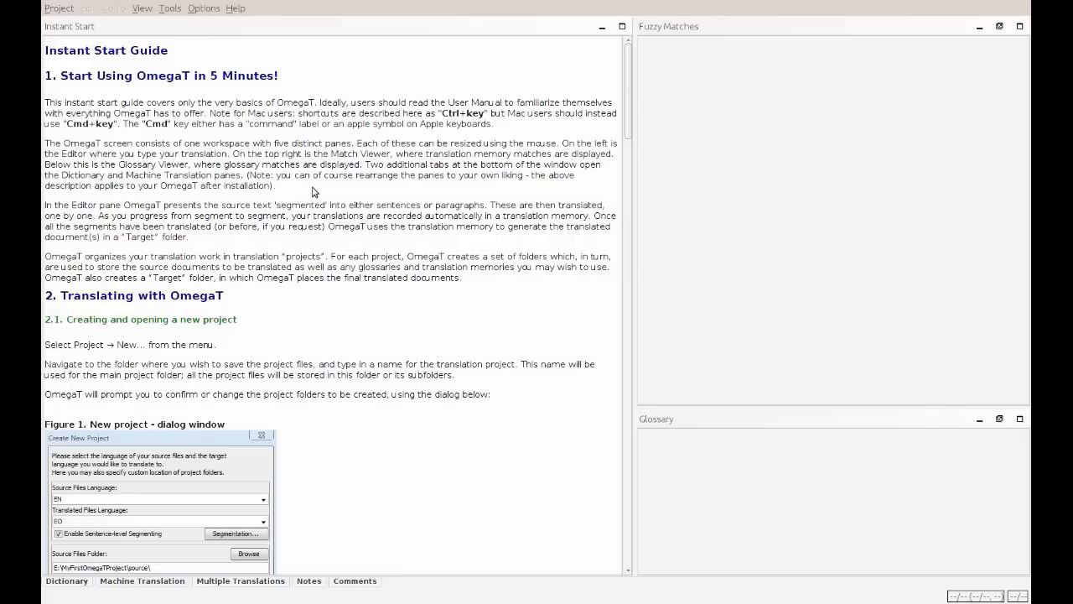
mouse_move(293, 188)
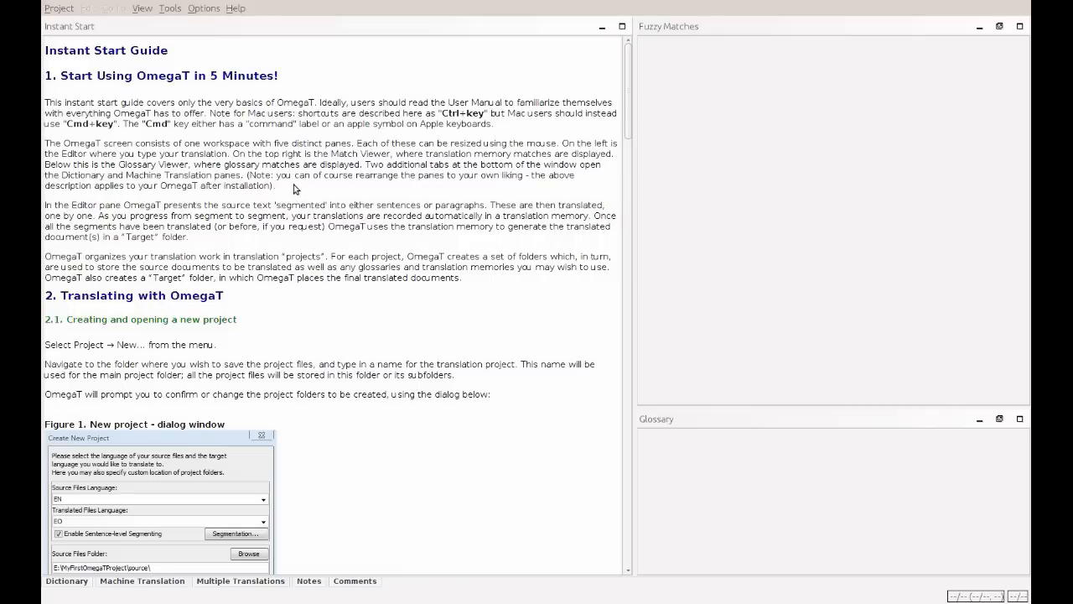
mouse_move(306, 164)
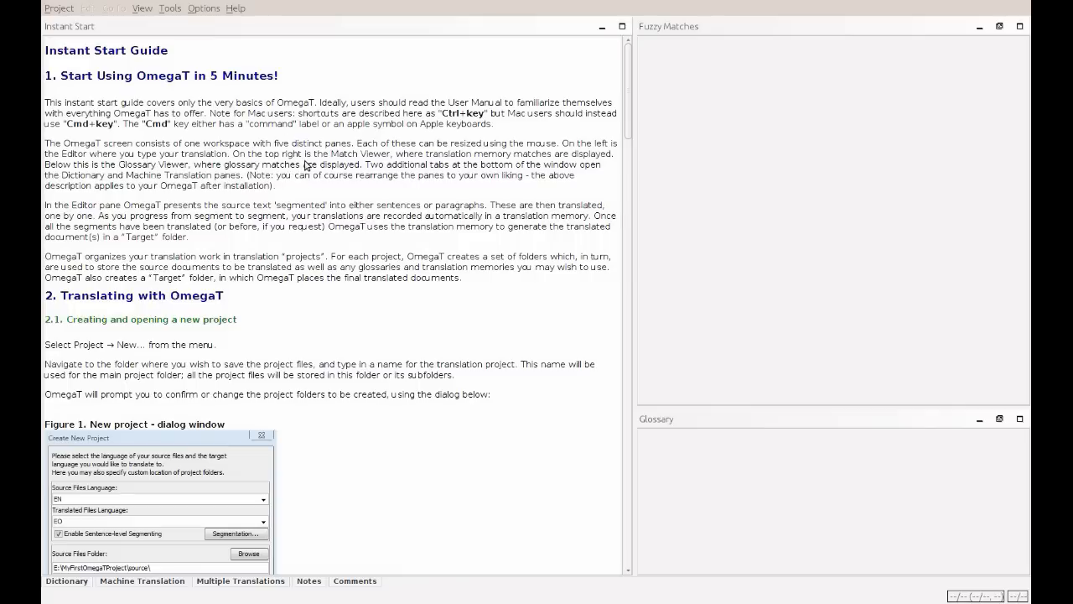
mouse_move(423, 325)
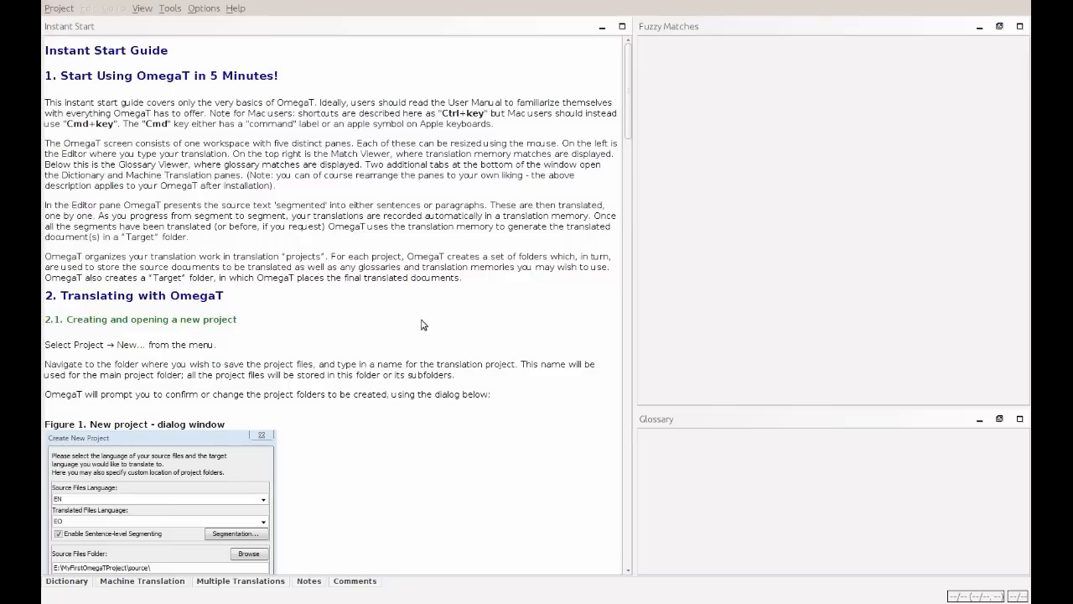
mouse_move(401, 292)
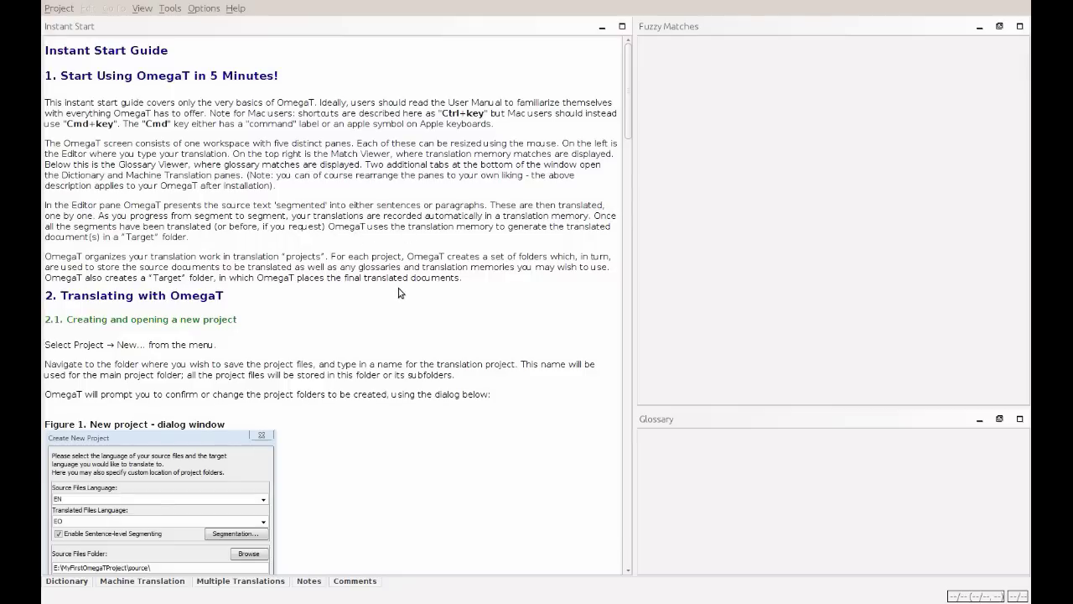
mouse_move(367, 242)
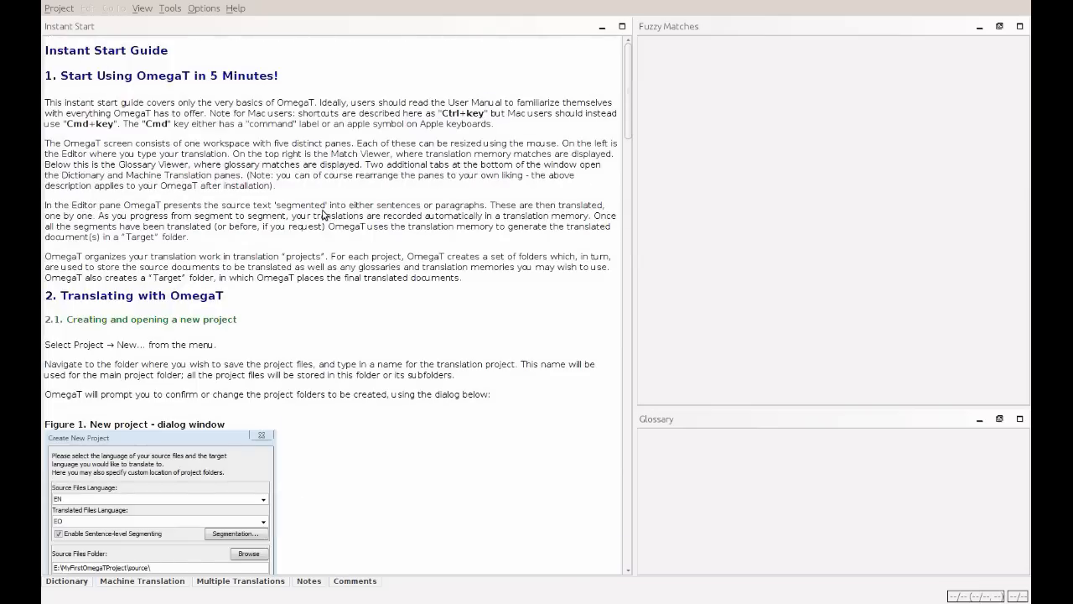
mouse_move(335, 207)
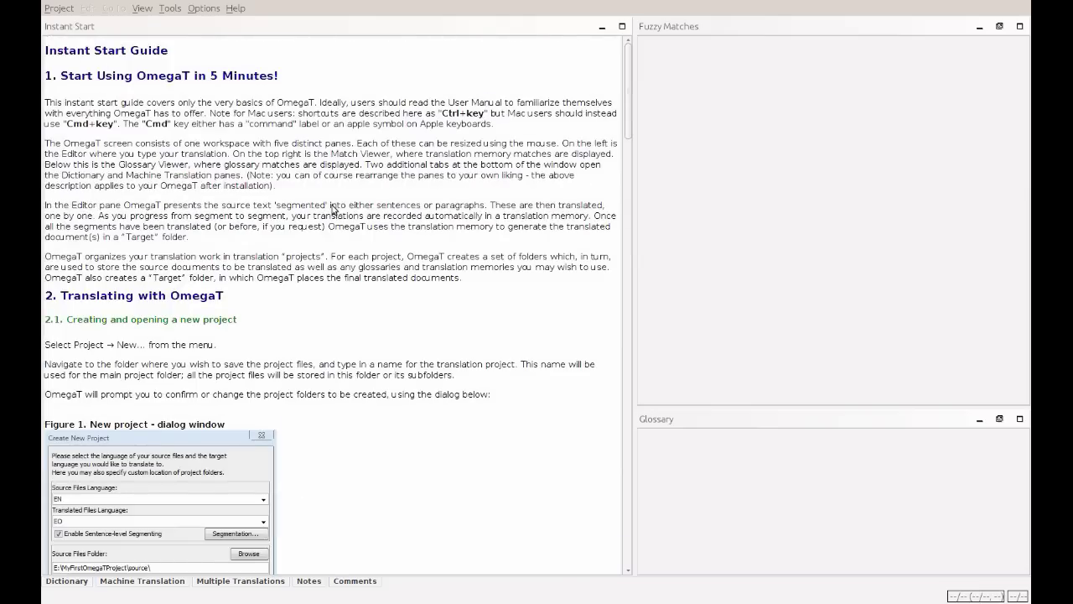
mouse_move(351, 204)
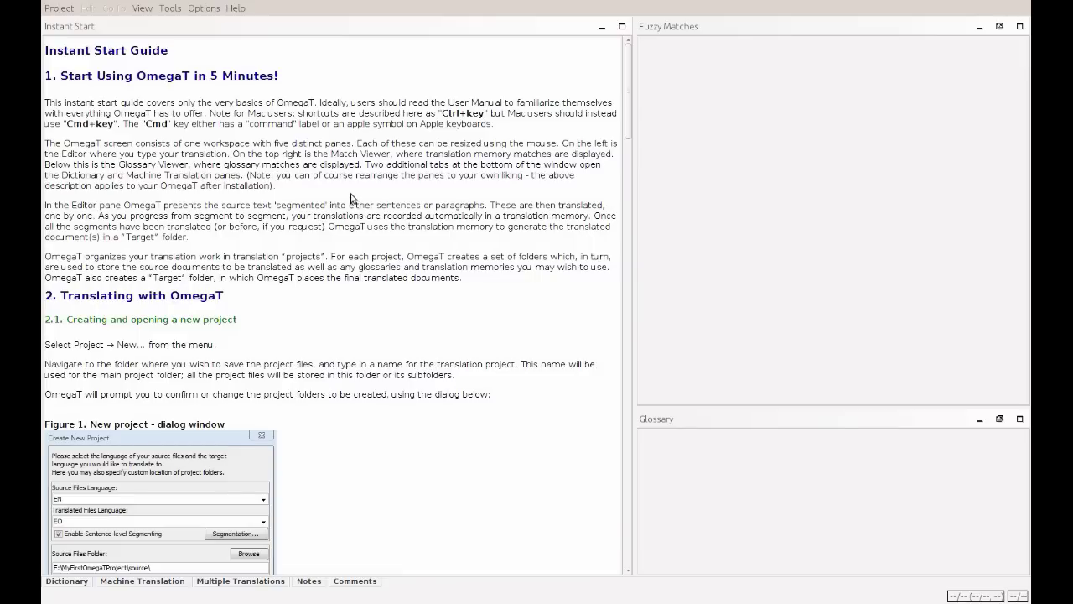
mouse_move(346, 178)
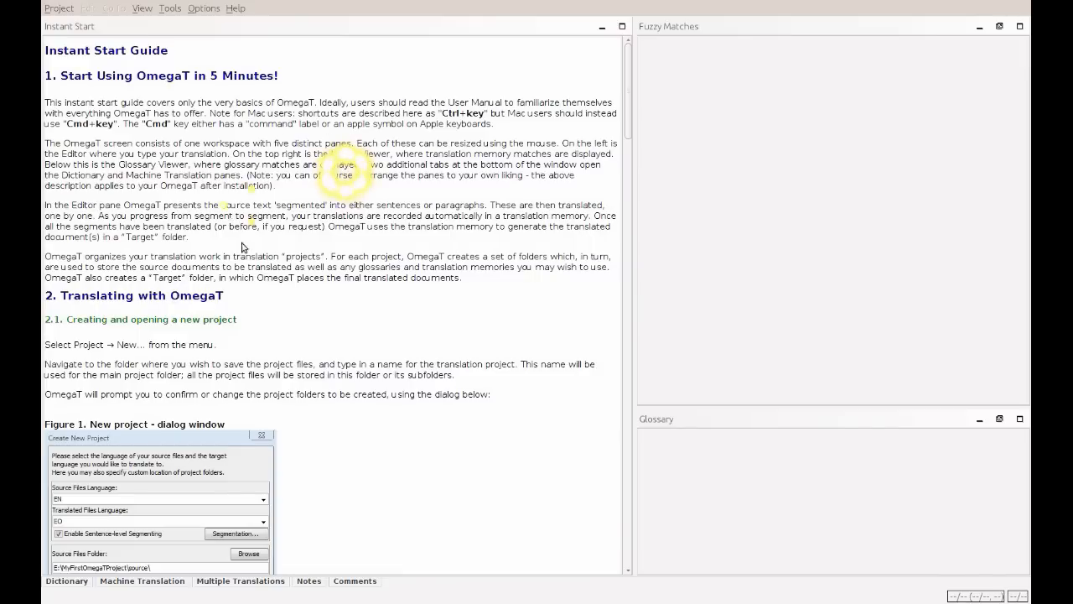
mouse_move(297, 150)
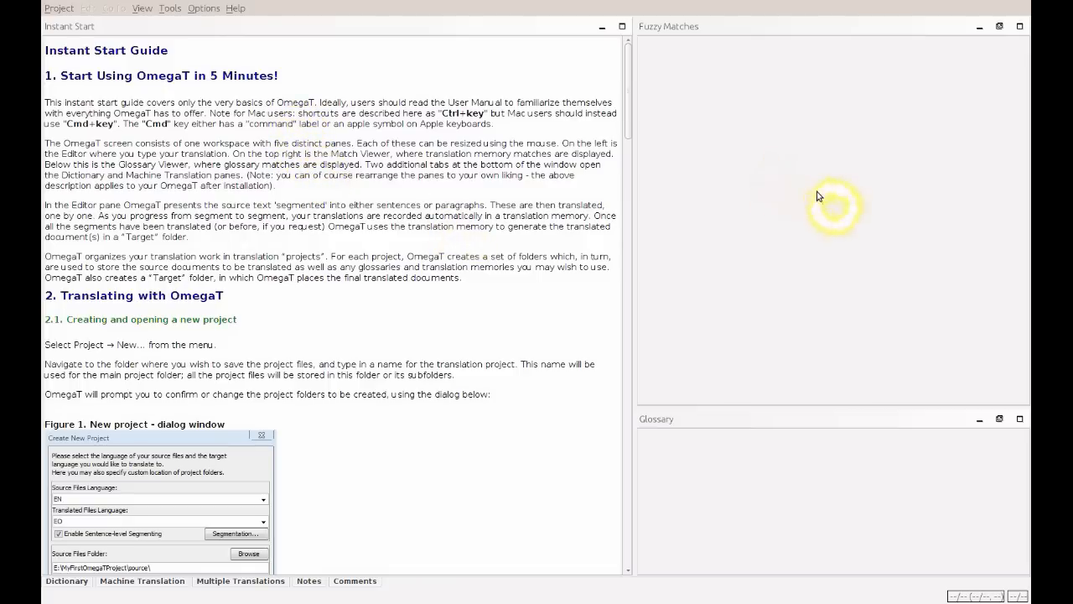
mouse_move(785, 317)
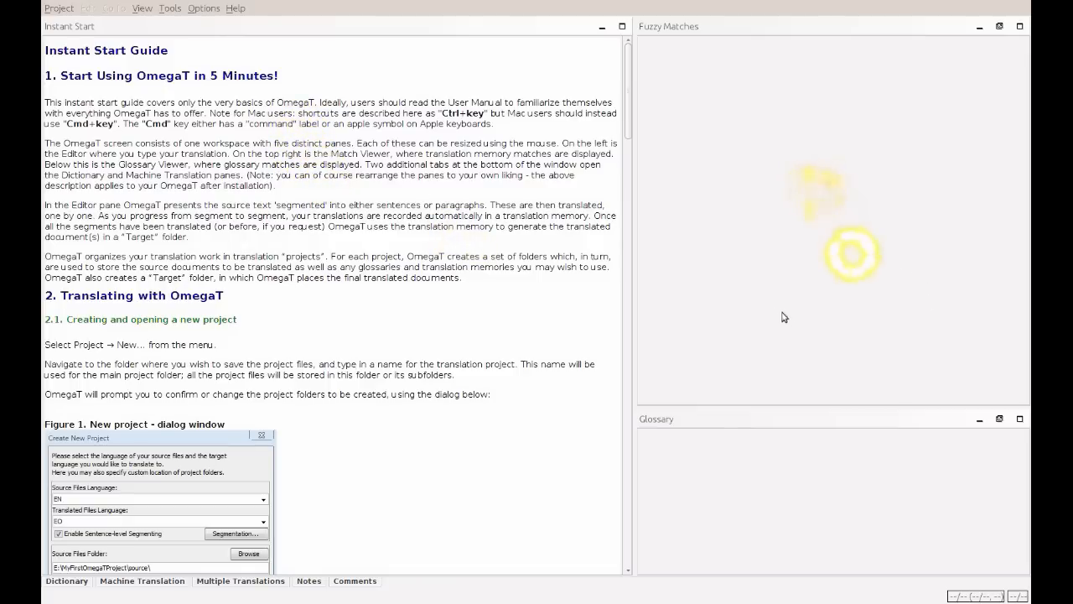
mouse_move(814, 312)
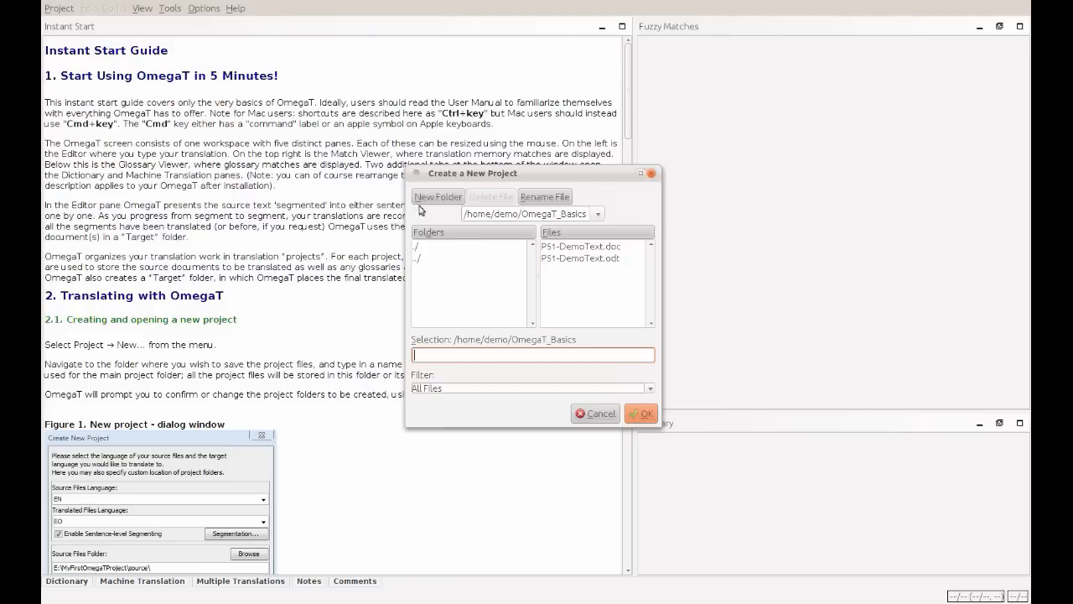
Create project P51Demo, EN-US to DE-DE, with sentence-level segmenting unchecked
text(P)
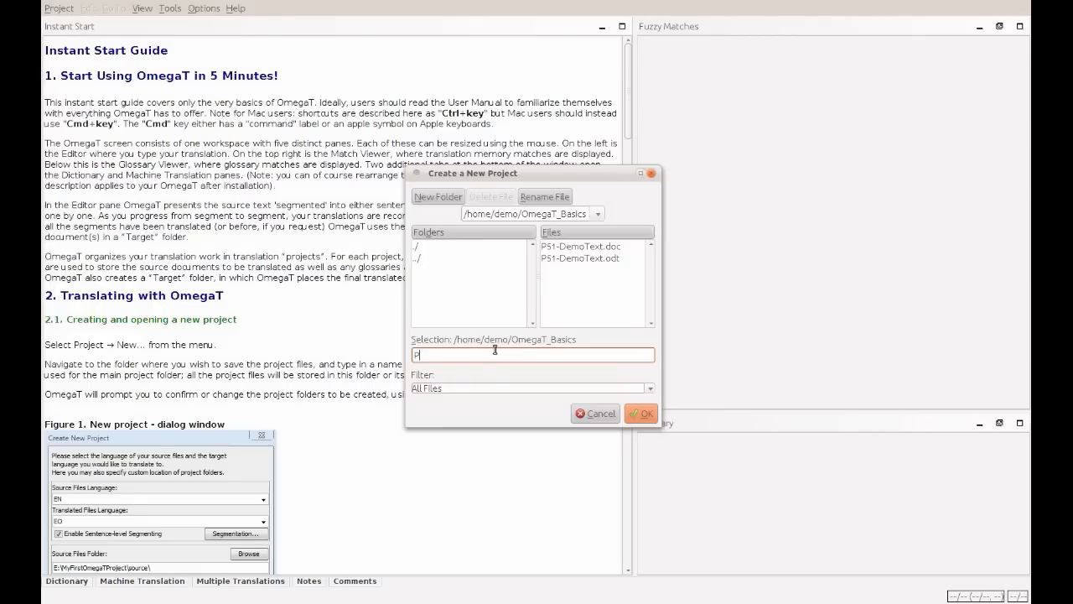
click(640, 412)
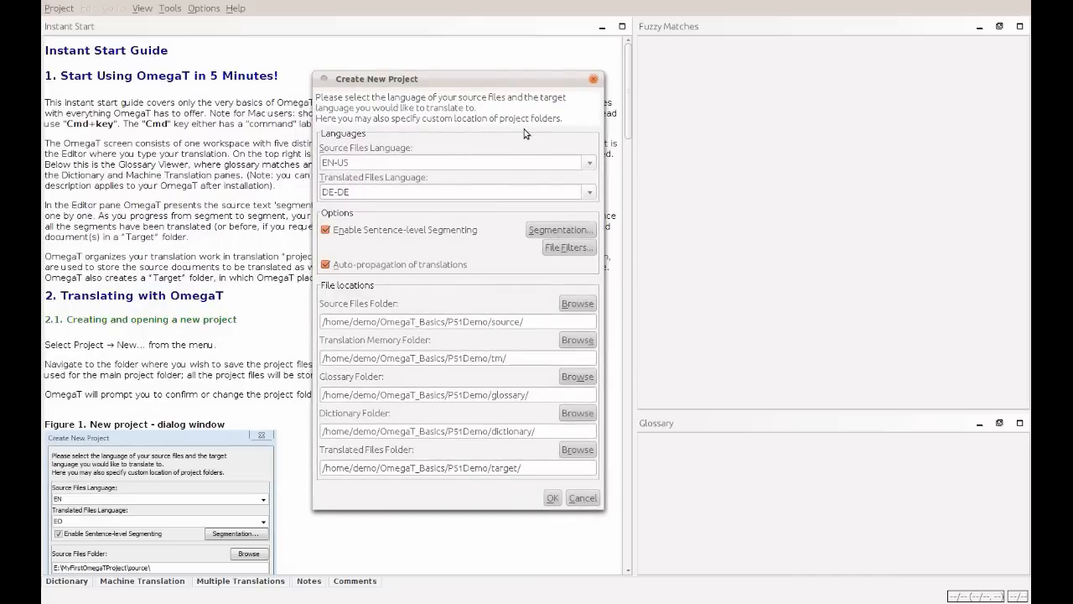
click(588, 162)
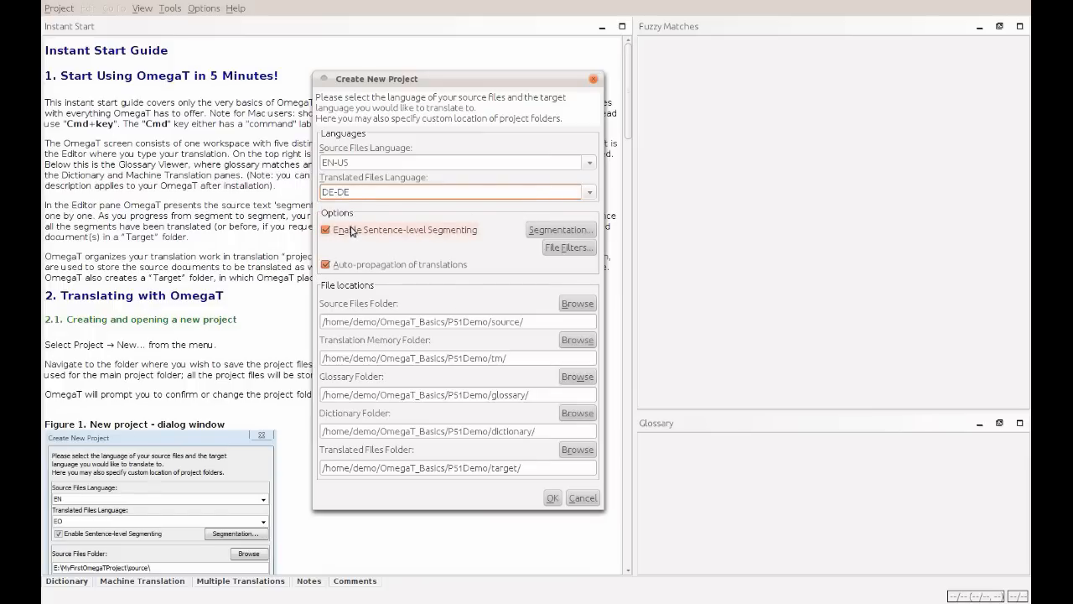
click(326, 229)
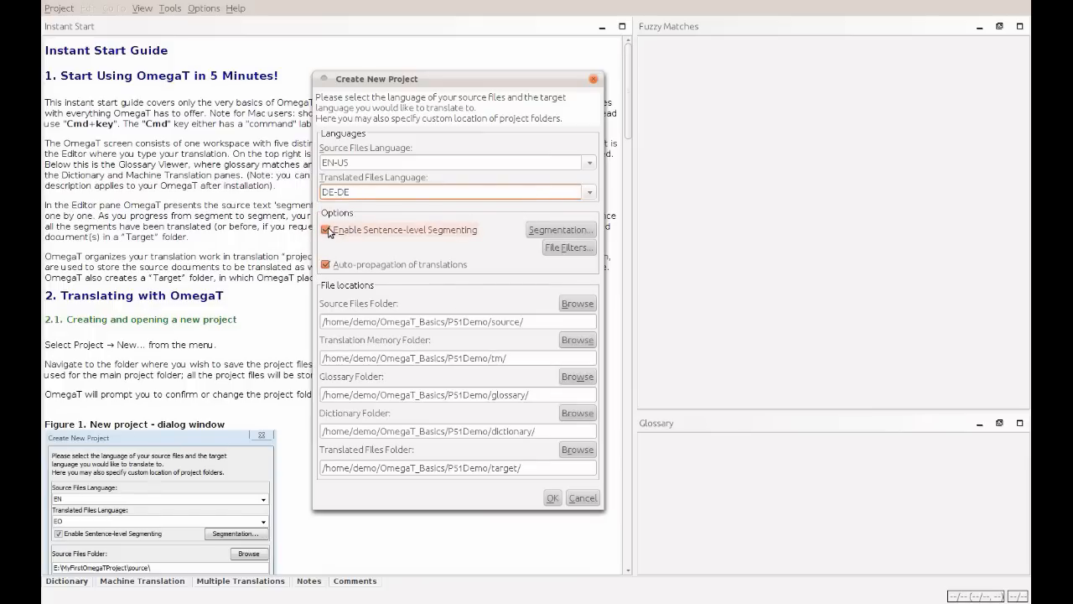
click(326, 230)
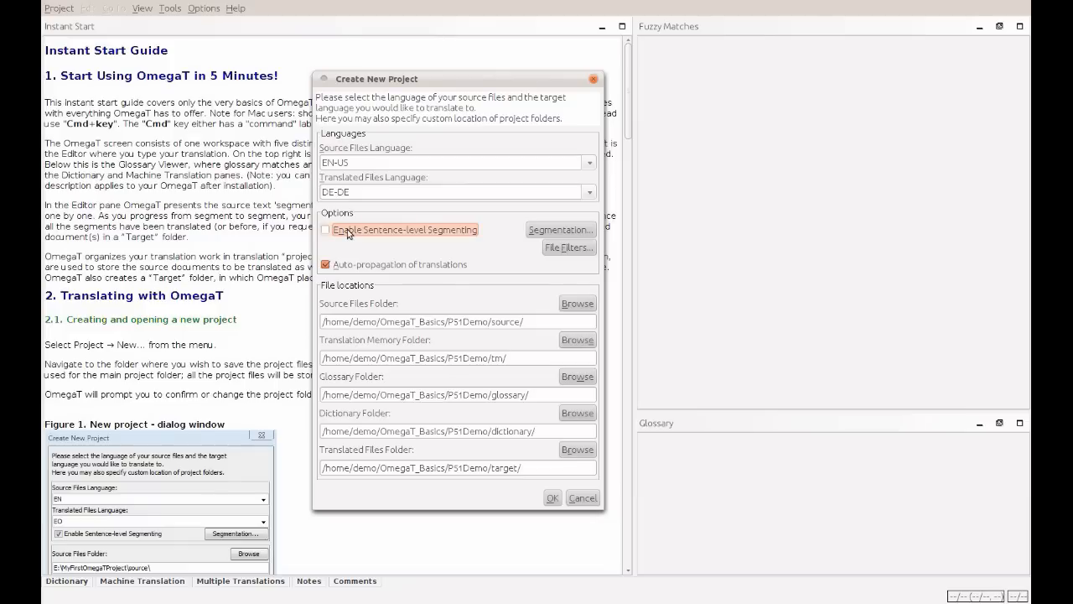
mouse_move(428, 248)
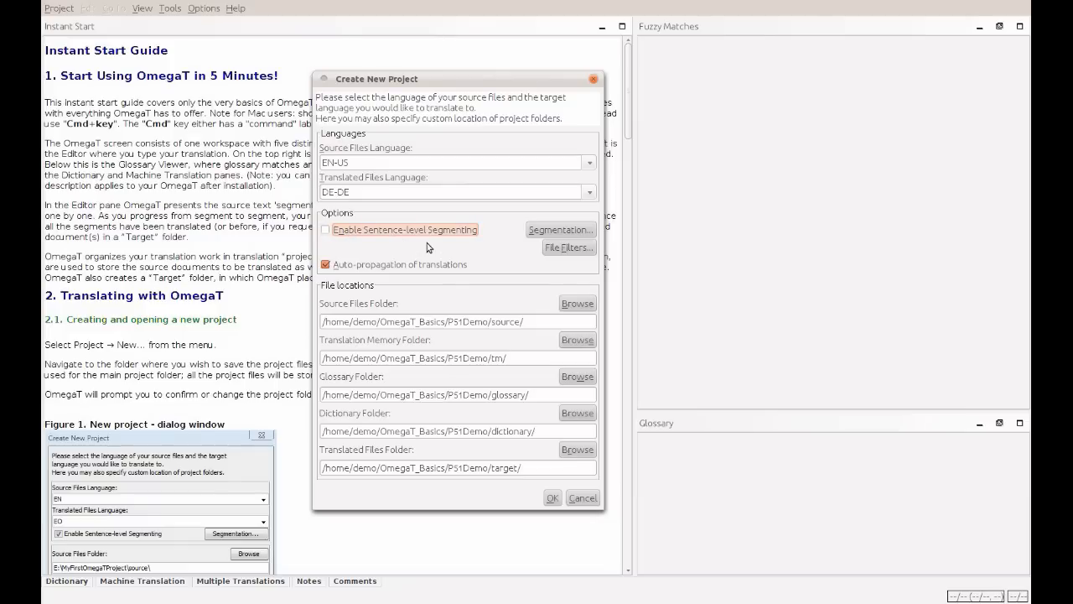
mouse_move(421, 305)
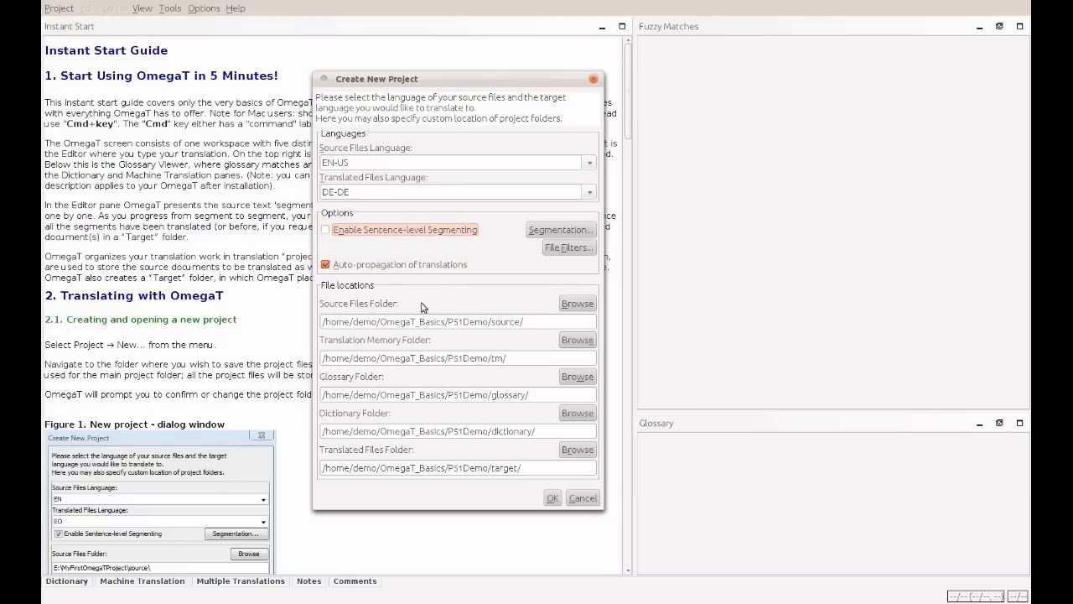
click(582, 498)
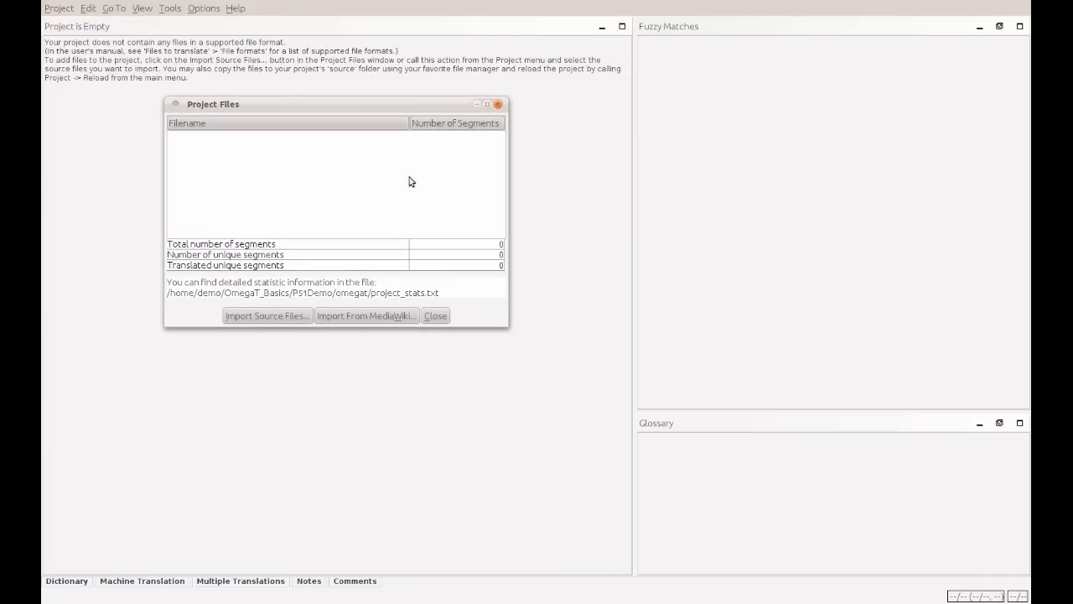
mouse_move(294, 323)
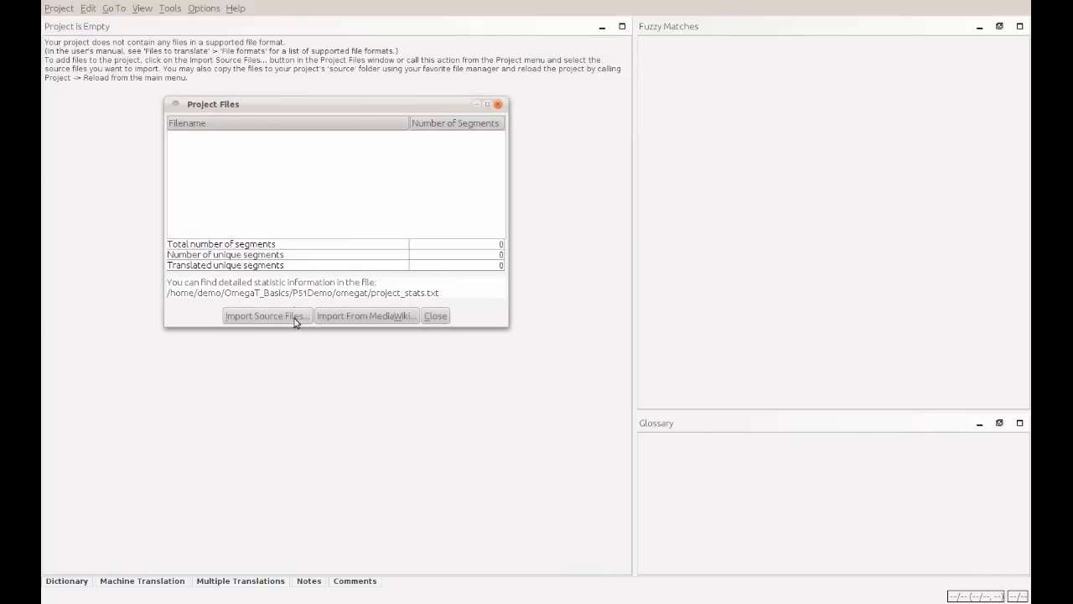
Import P51-DemoText.odt as the project's source file and close the file list
click(267, 315)
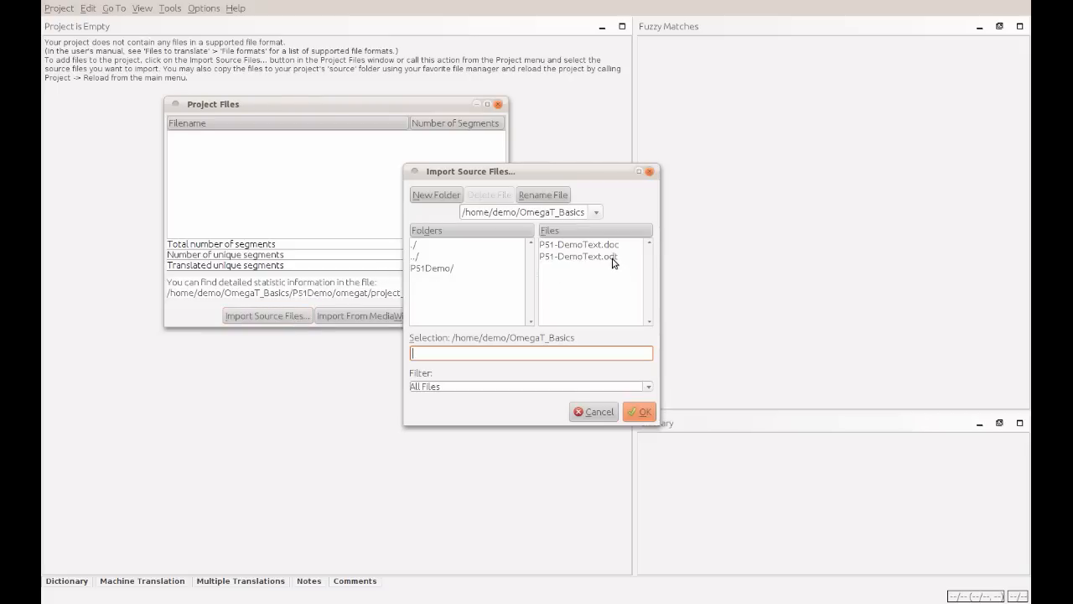
click(578, 256)
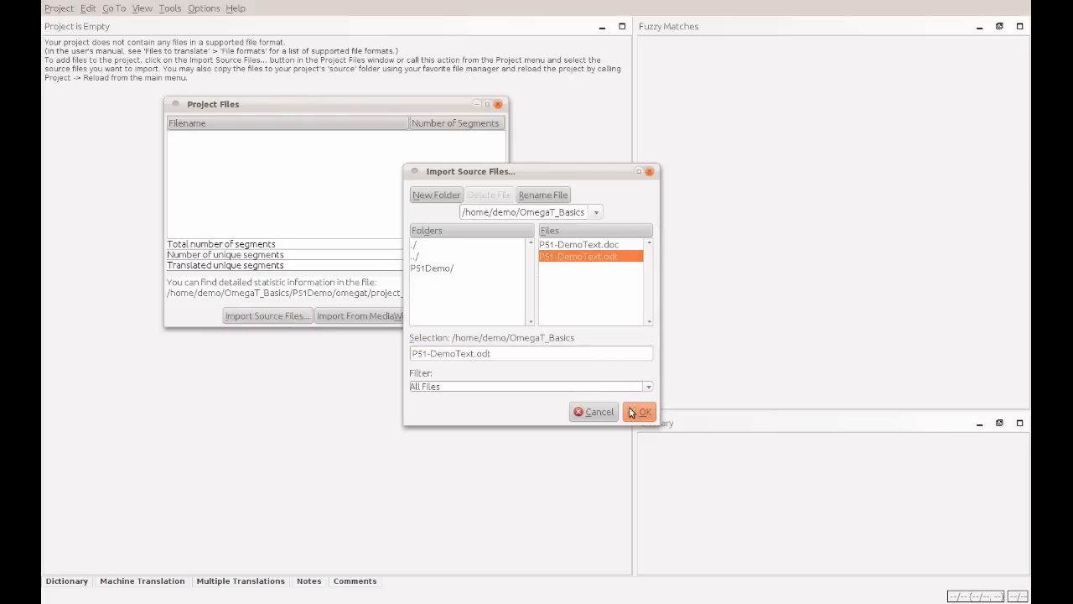
click(641, 412)
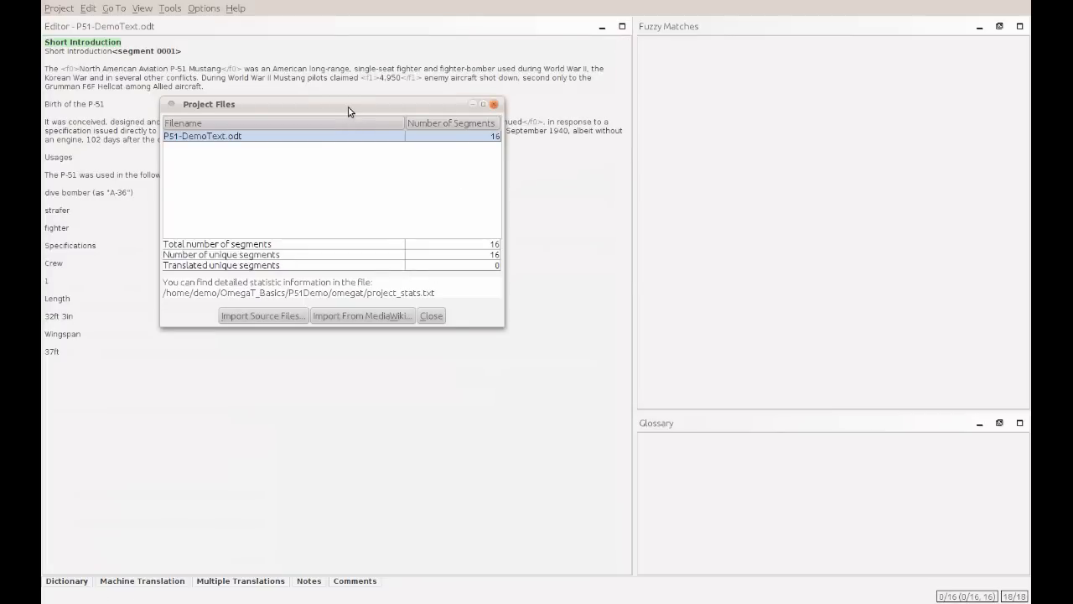
drag(350, 110, 430, 174)
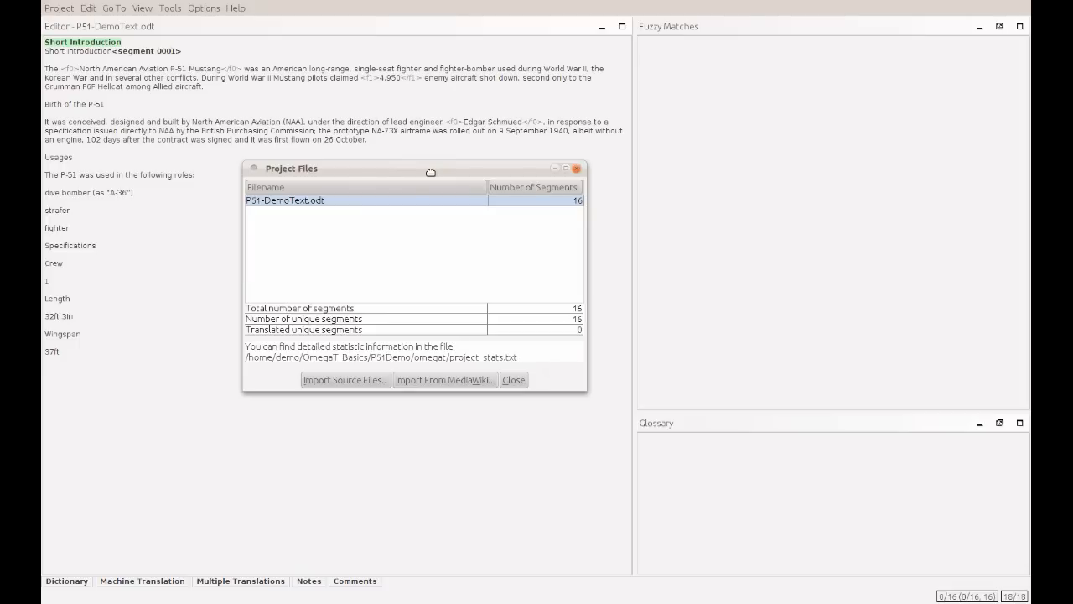
mouse_move(431, 227)
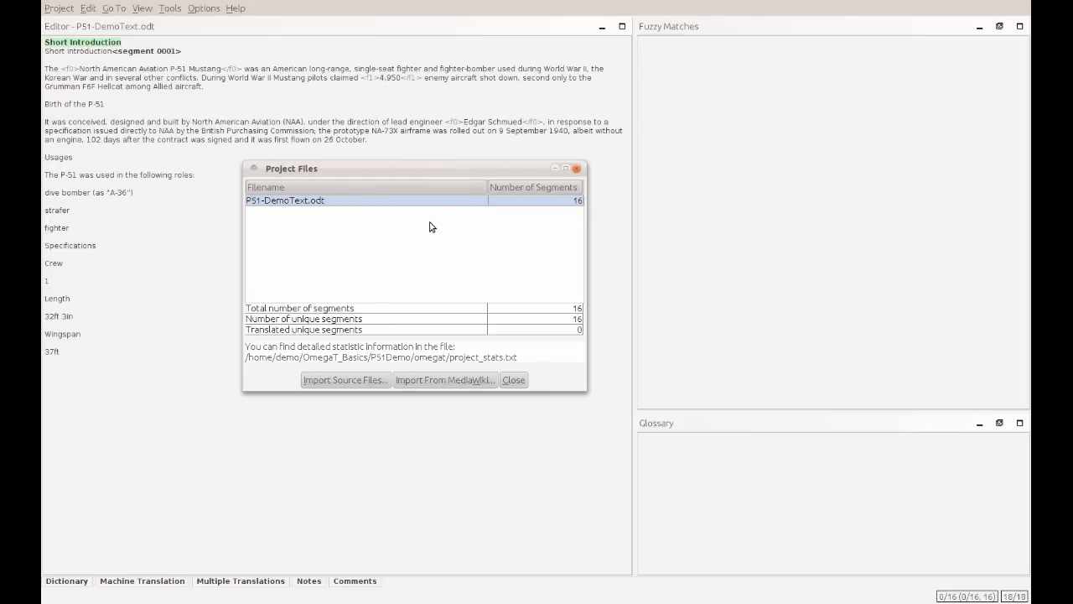
mouse_move(575, 313)
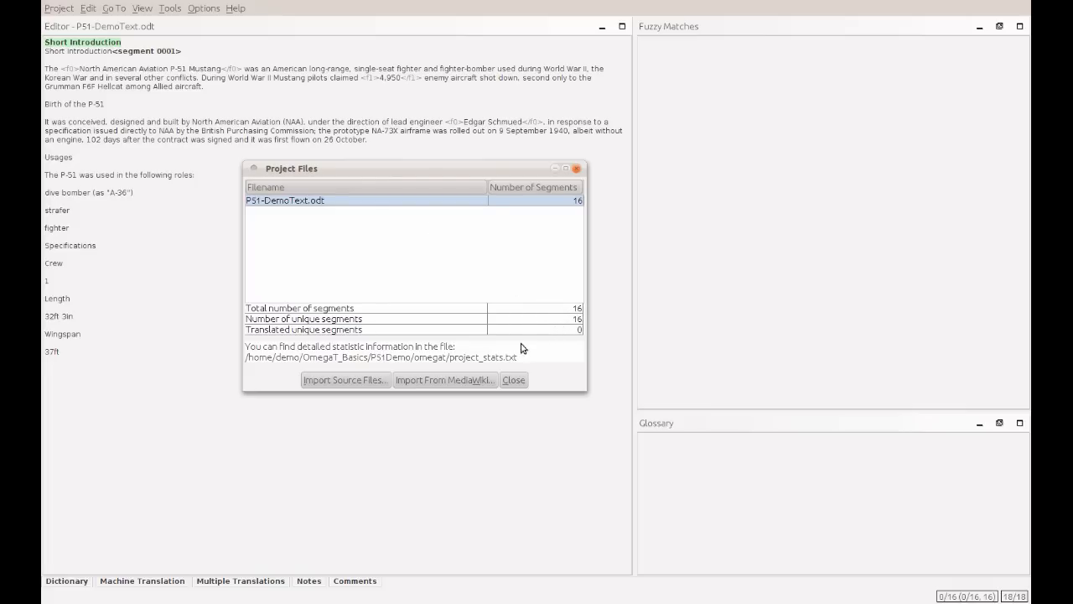
mouse_move(522, 379)
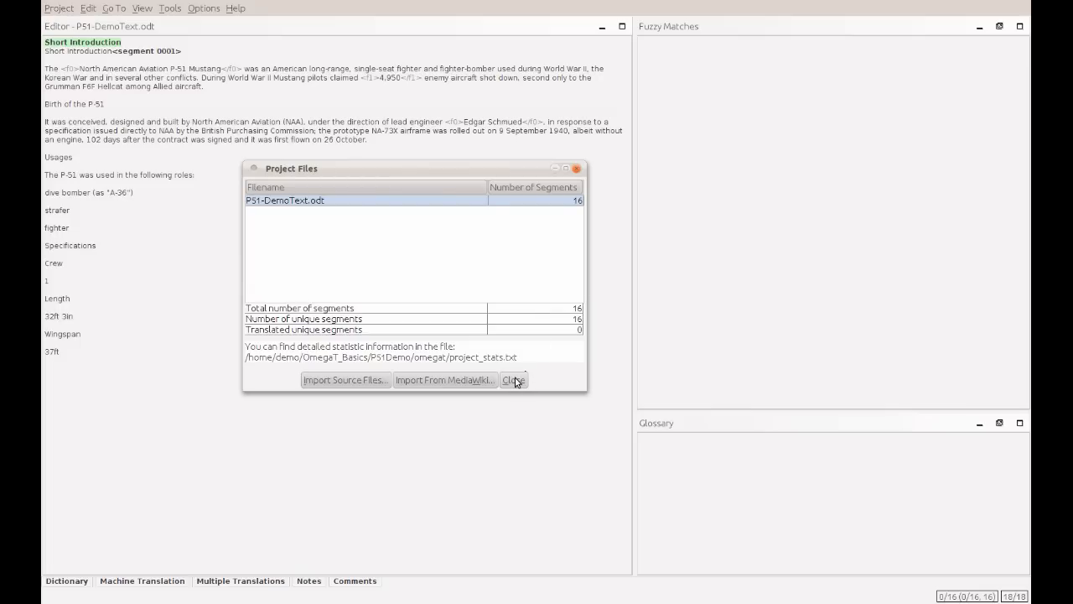
click(513, 379)
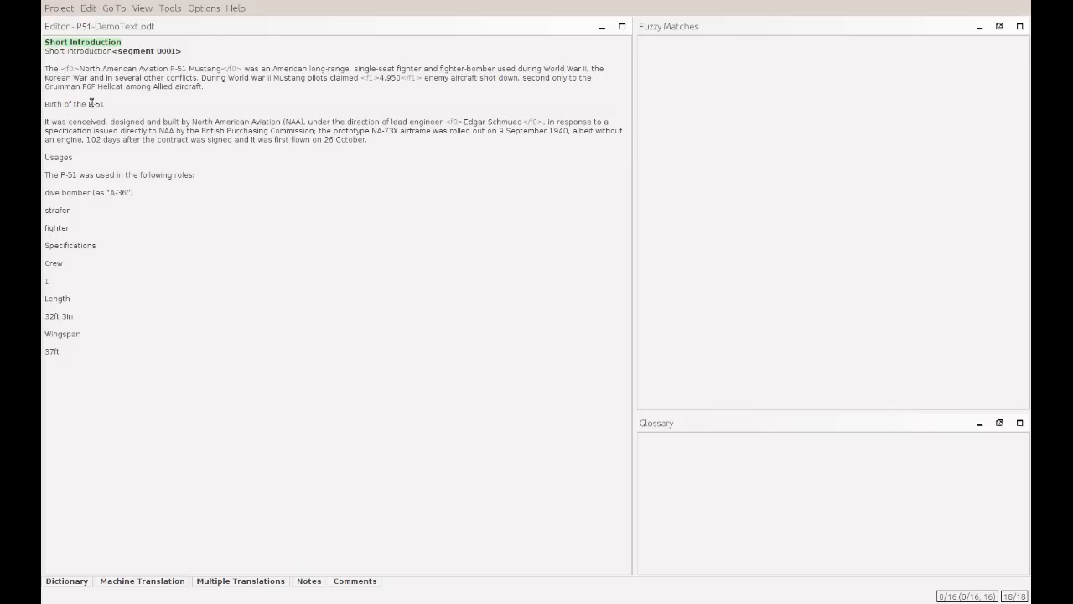
Translate the Usages heading as 'Verwendungen'
click(90, 103)
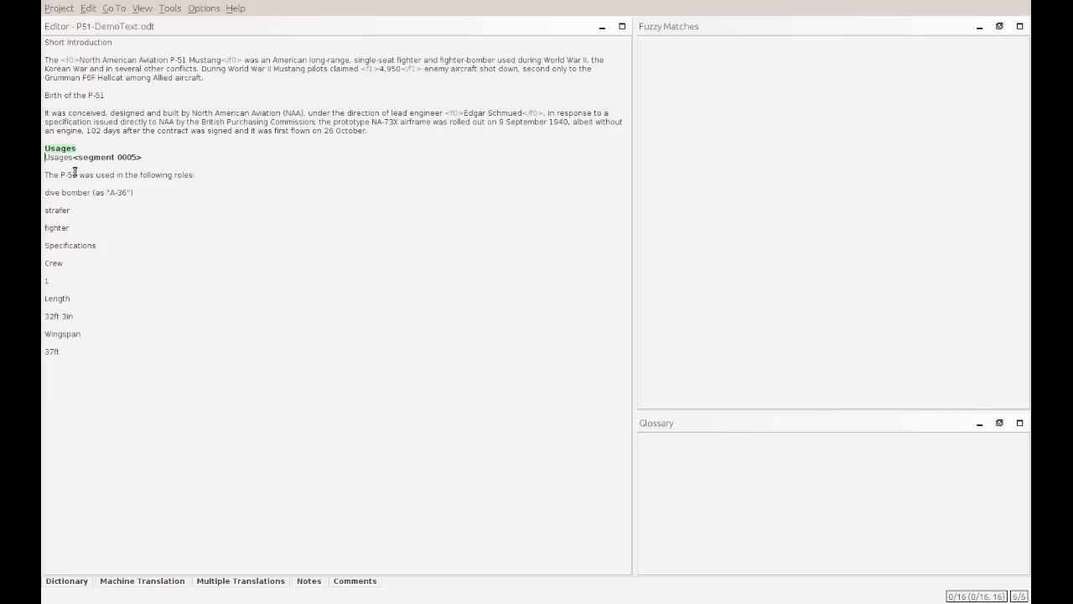
text(Ve)
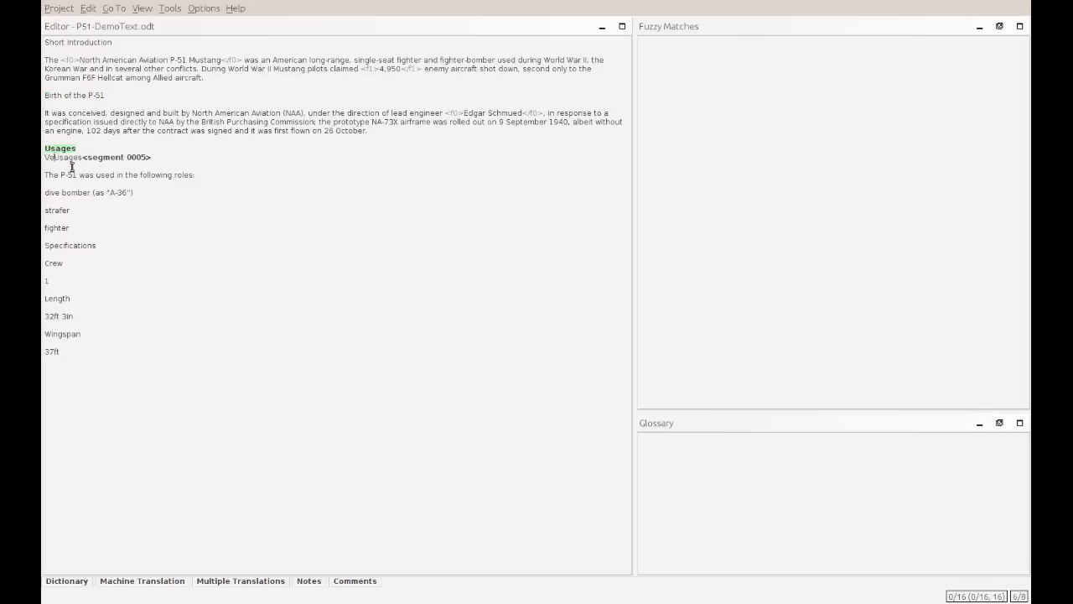
text(Verwendungen)
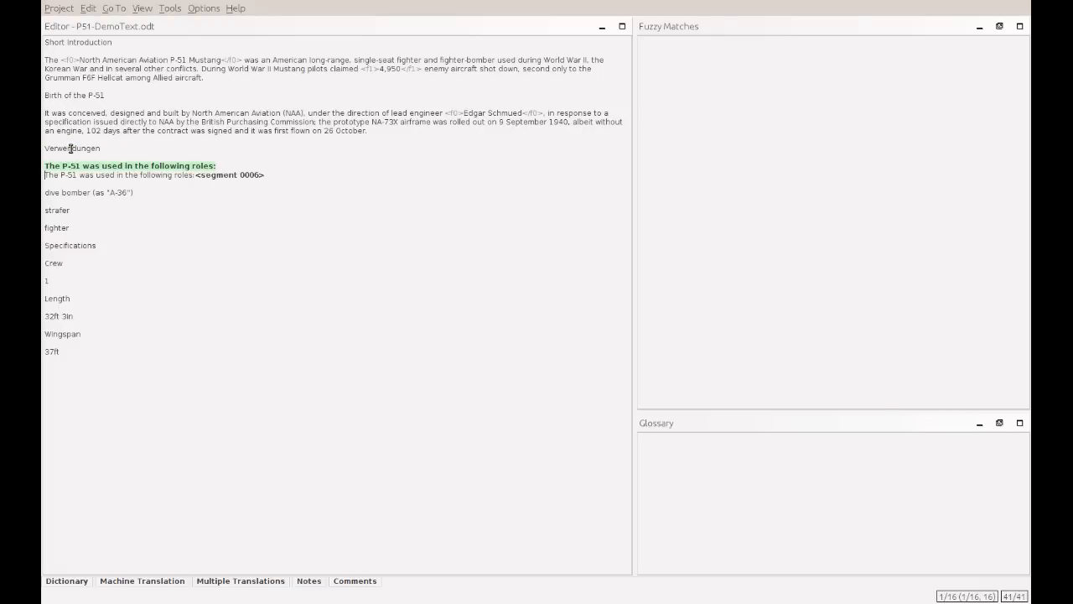
mouse_move(74, 146)
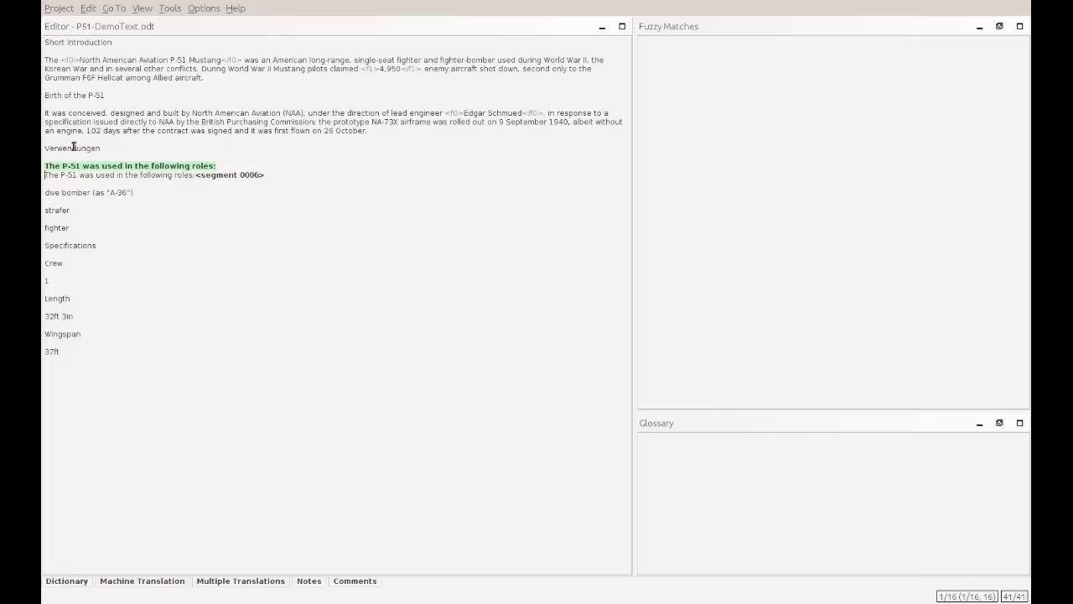
Enable View > Mark Untranslated Segments to shade untranslated text
click(143, 9)
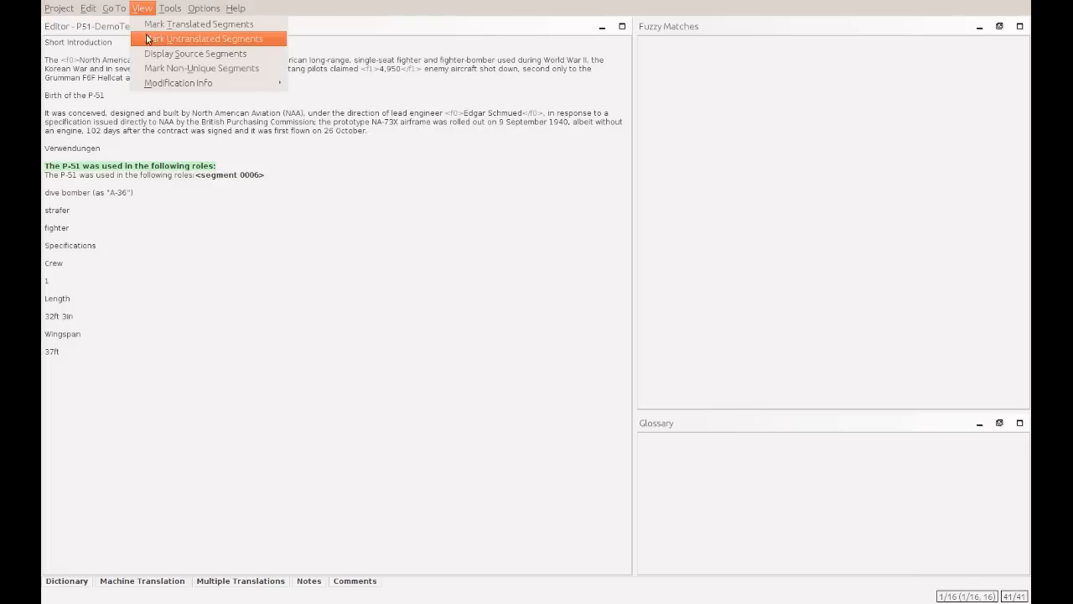
mouse_move(182, 39)
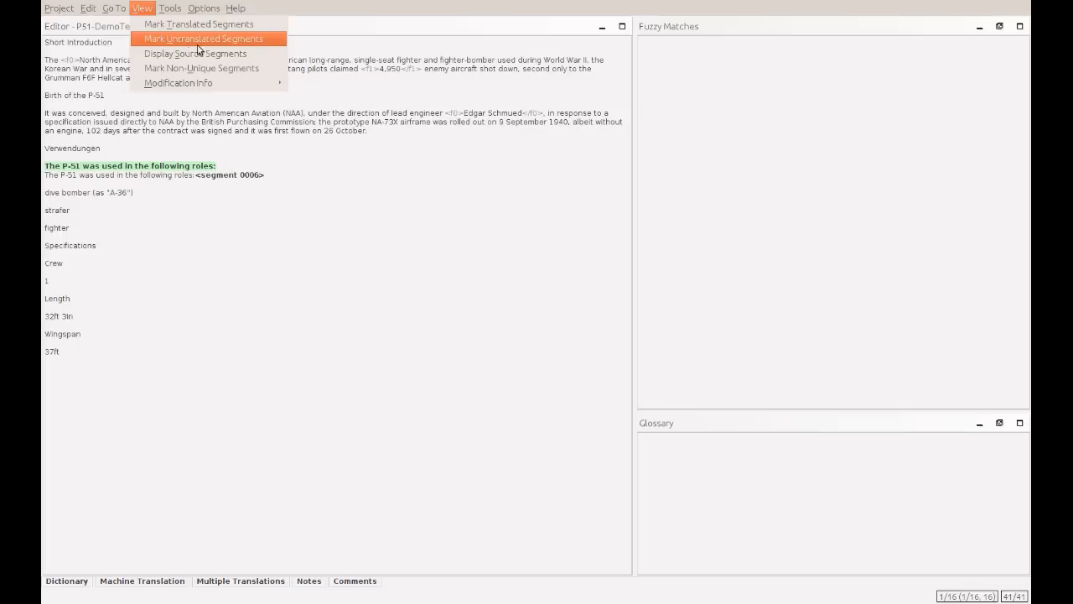
click(203, 38)
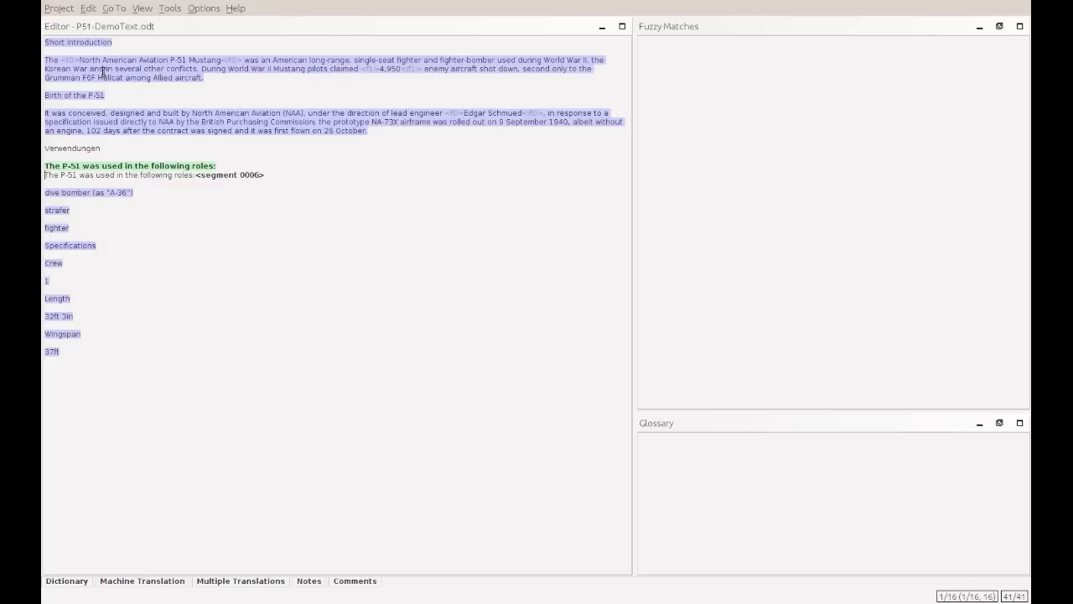
mouse_move(148, 114)
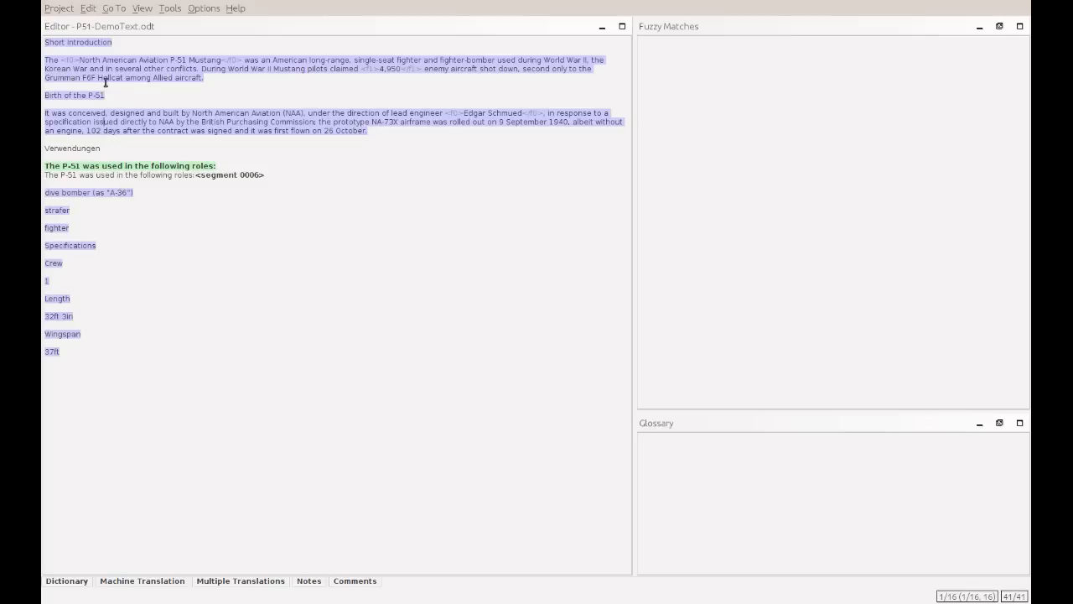
click(57, 9)
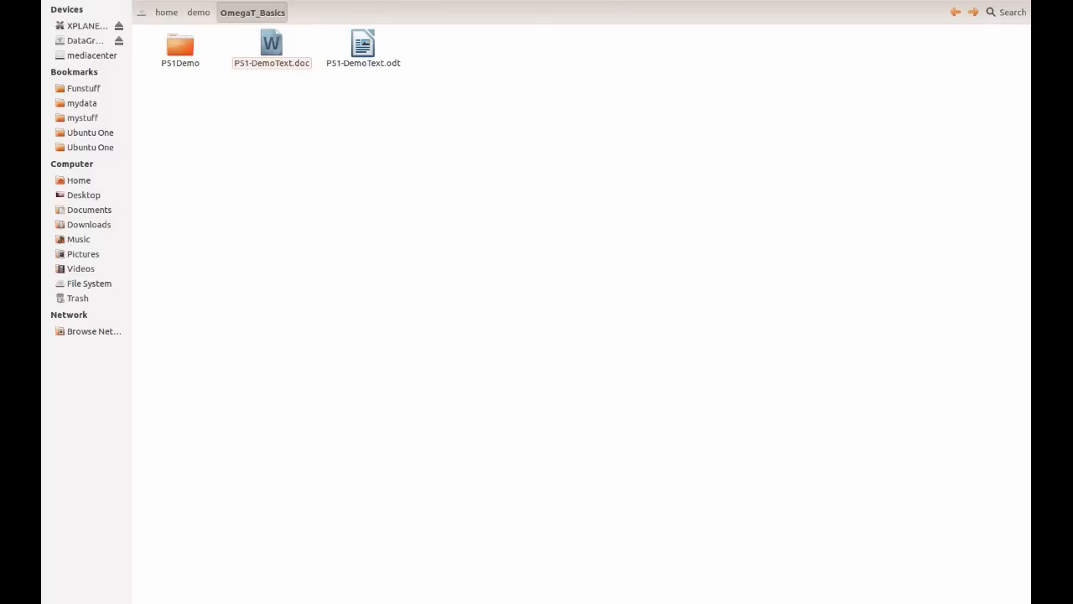
Browse the PS1Demo project's source and target folders, then enter its glossary folder
click(179, 44)
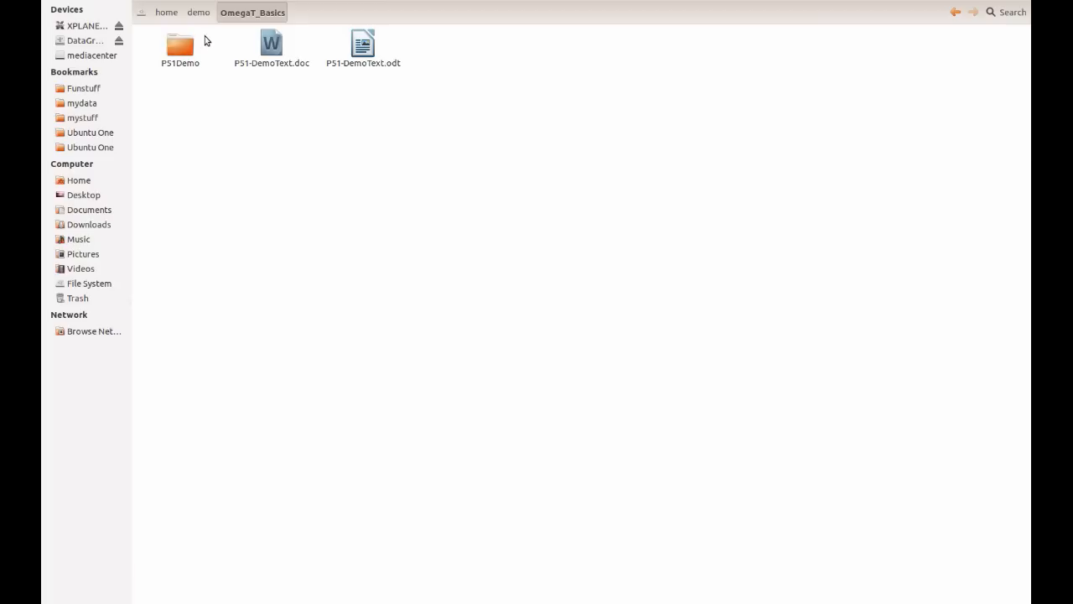
mouse_move(195, 43)
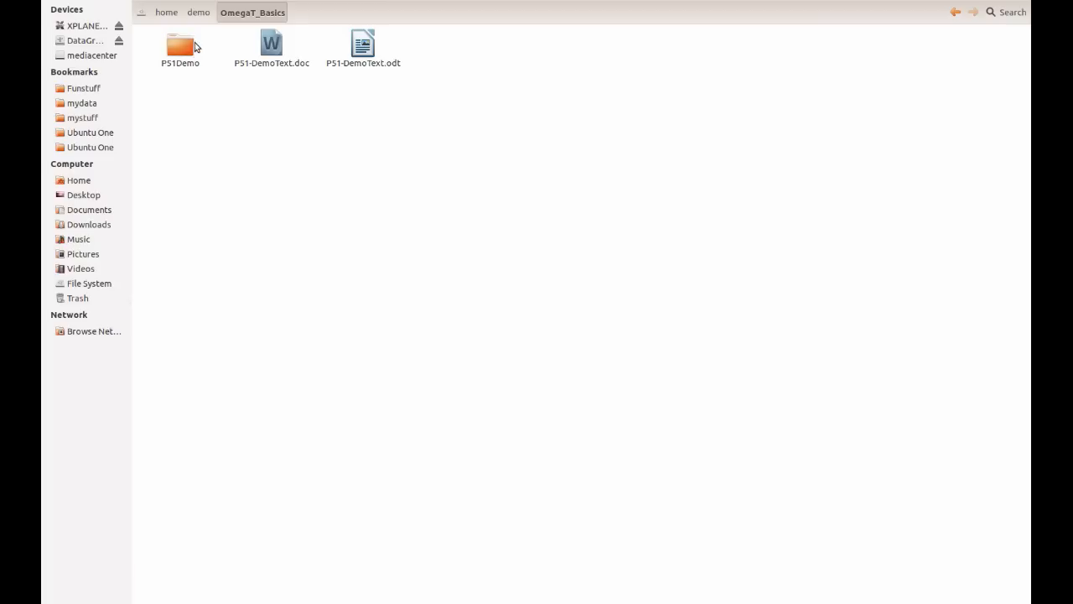
click(270, 42)
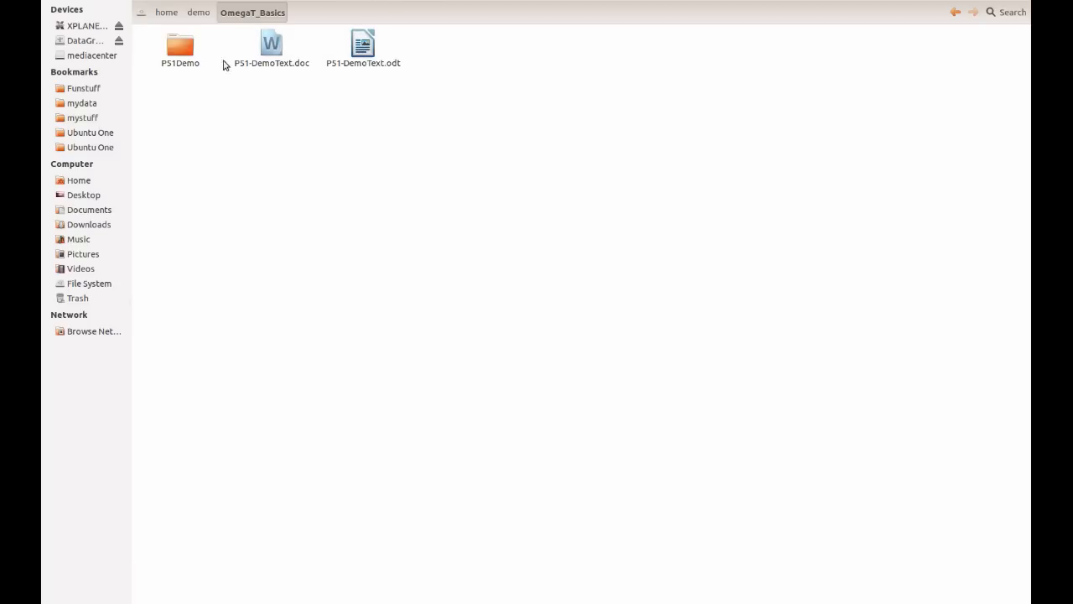
double_click(179, 43)
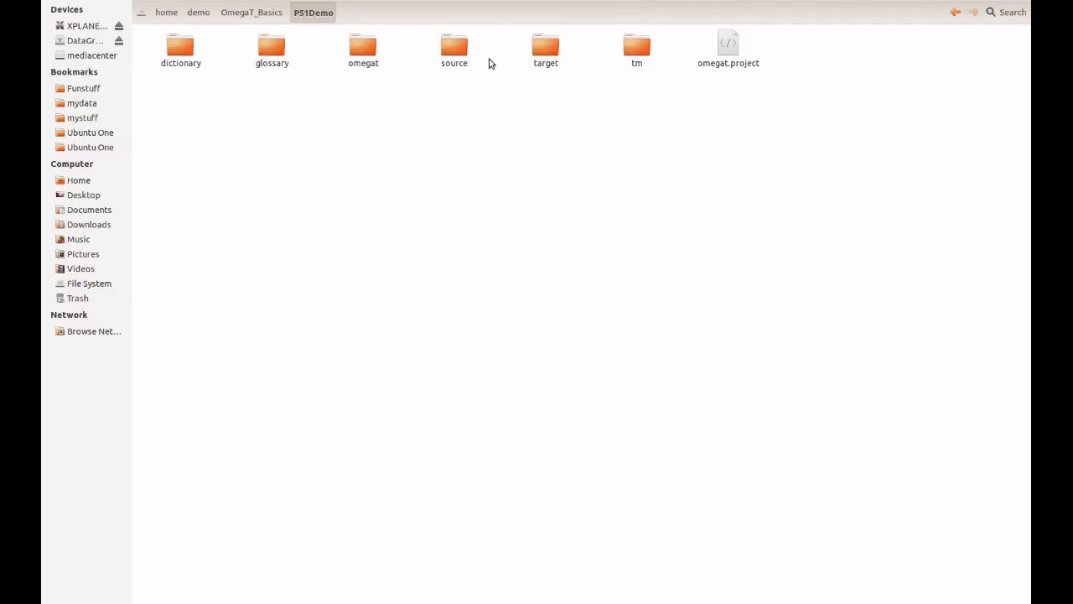
double_click(454, 44)
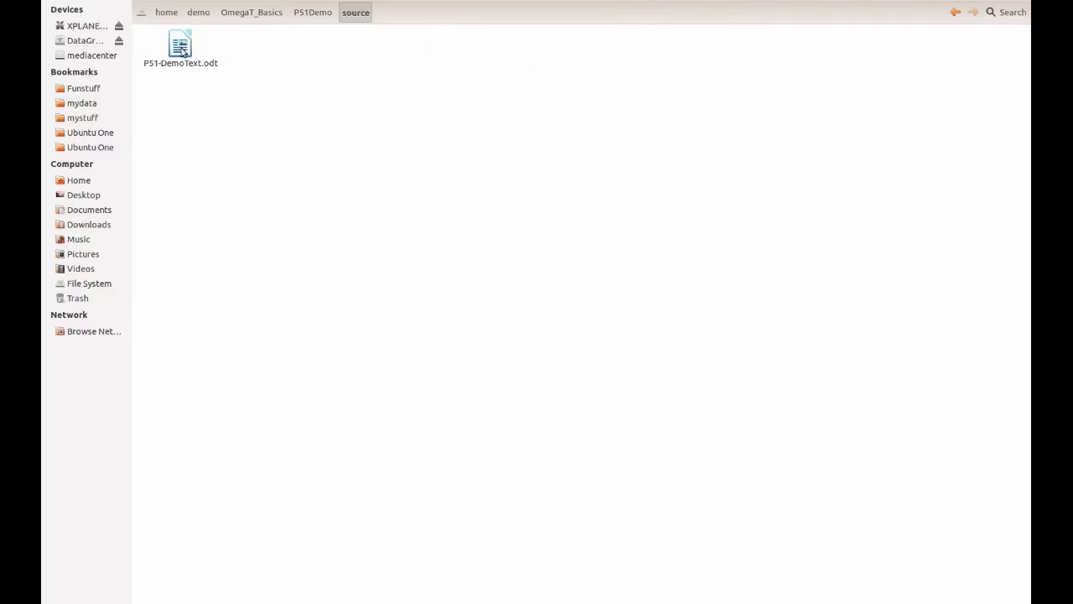
click(313, 12)
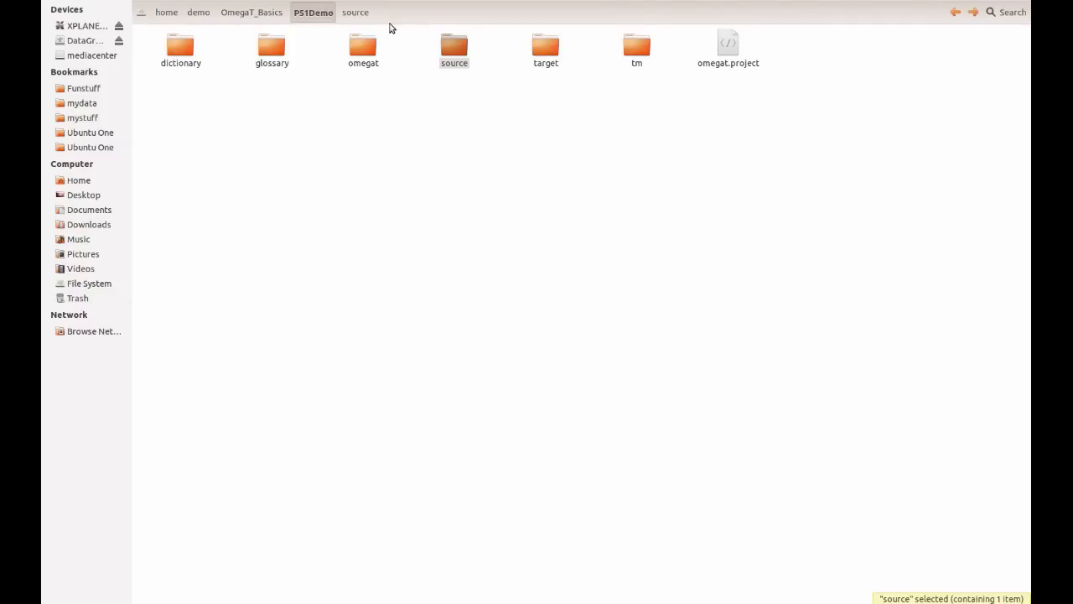
mouse_move(544, 47)
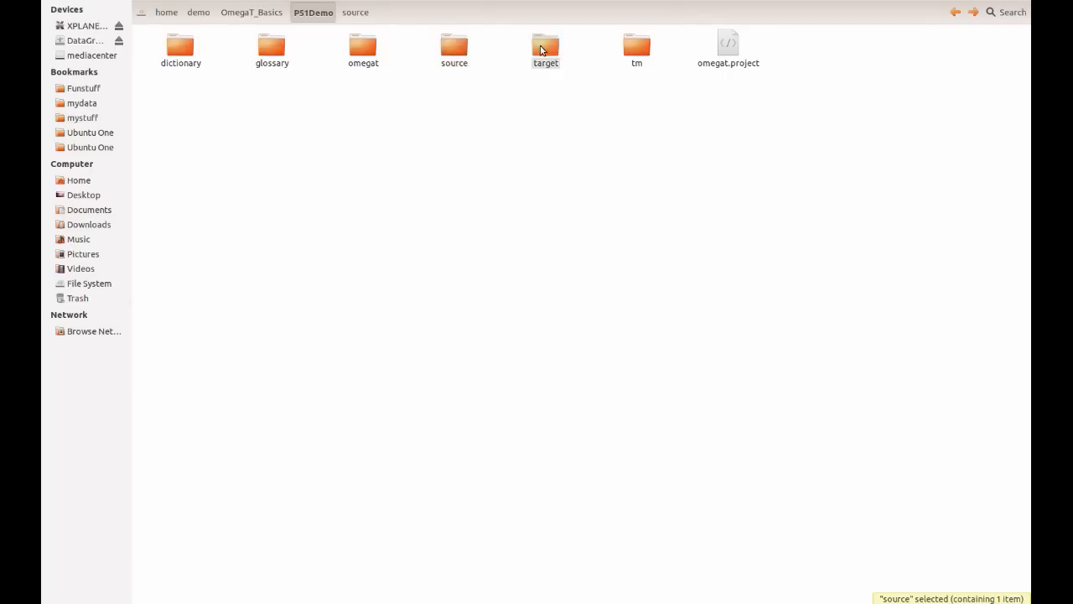
double_click(543, 44)
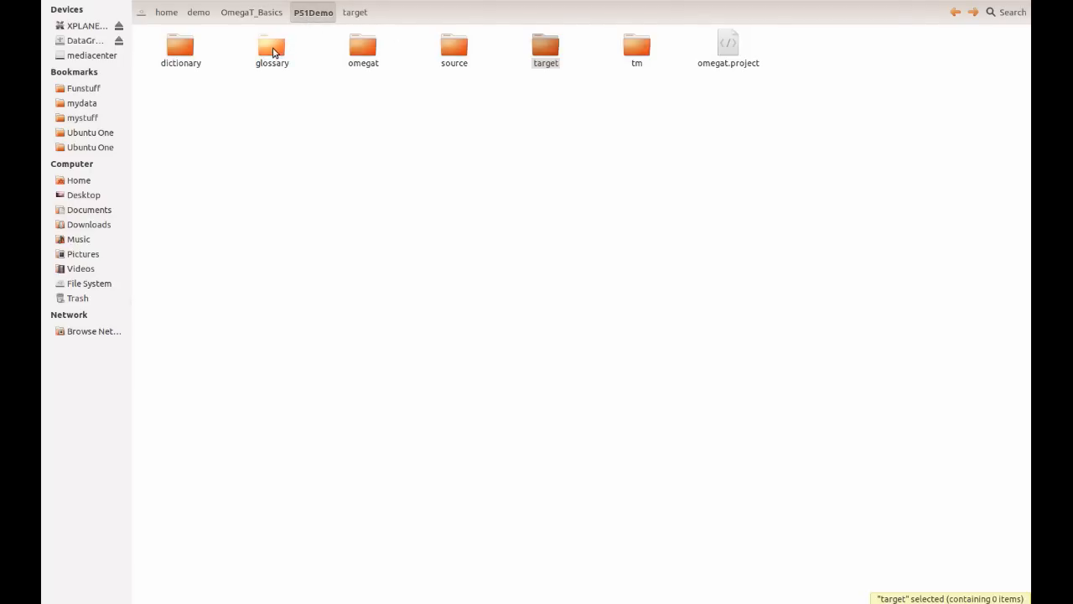
double_click(271, 44)
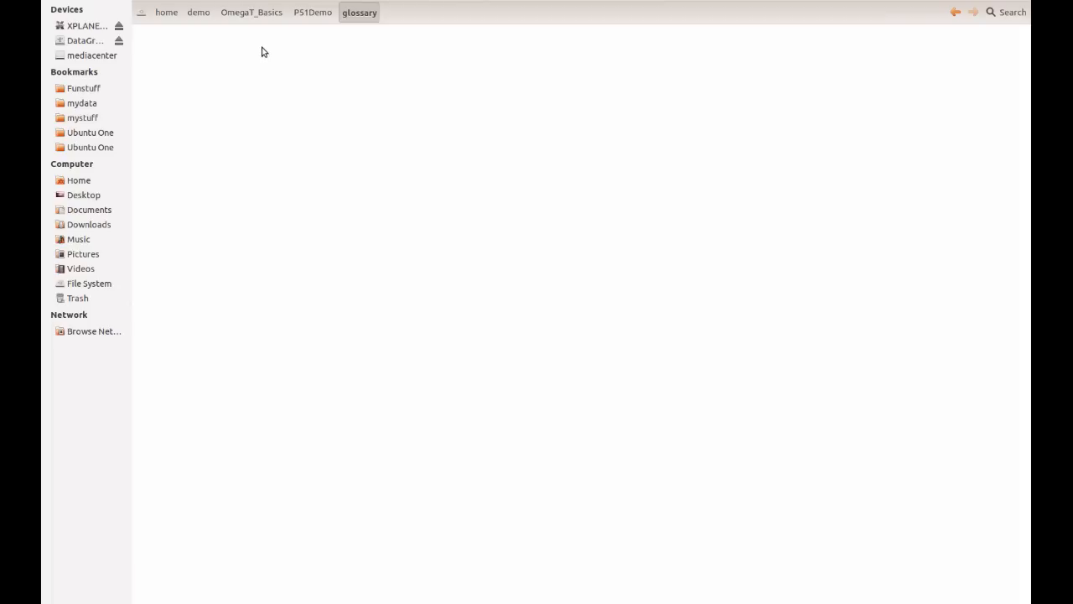
Paste aviation.utf8, military.utf8 and p51.utf8 into glossary, then go back to OmegaT_Basics
right_click(262, 52)
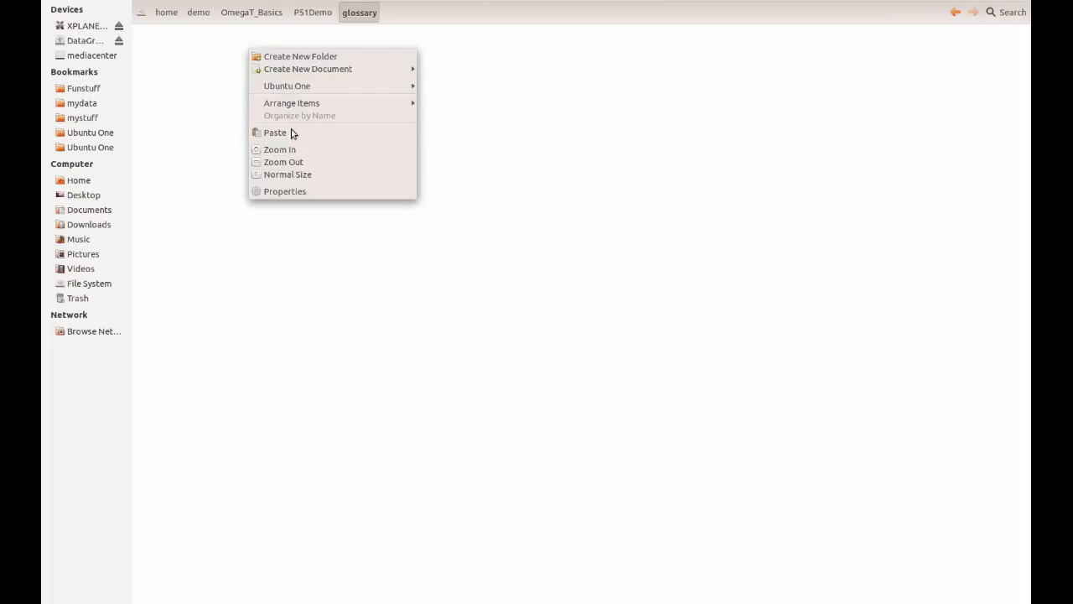
click(275, 132)
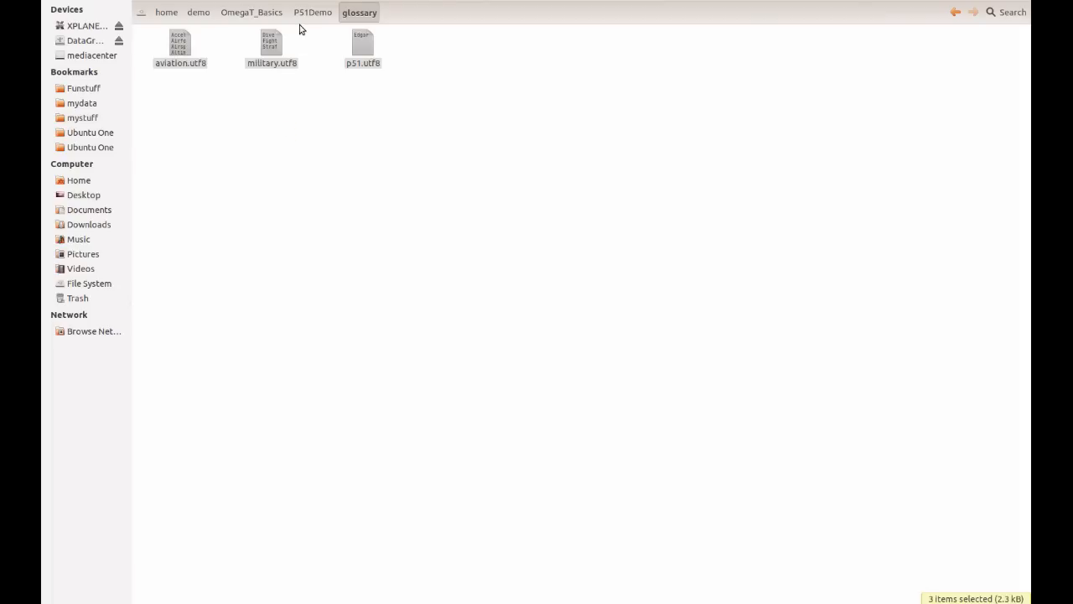
click(252, 12)
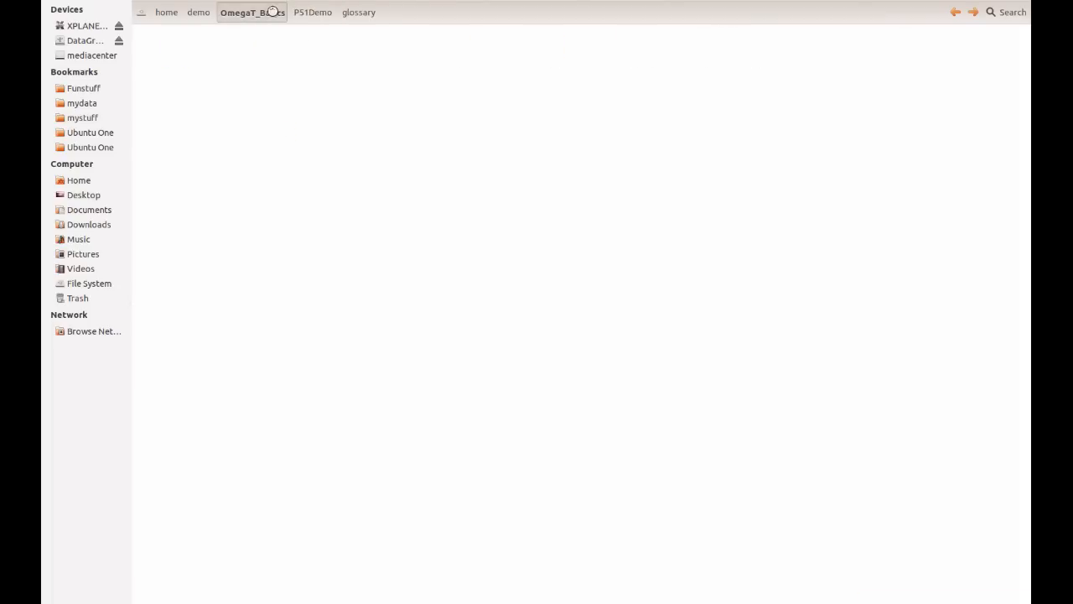
click(252, 12)
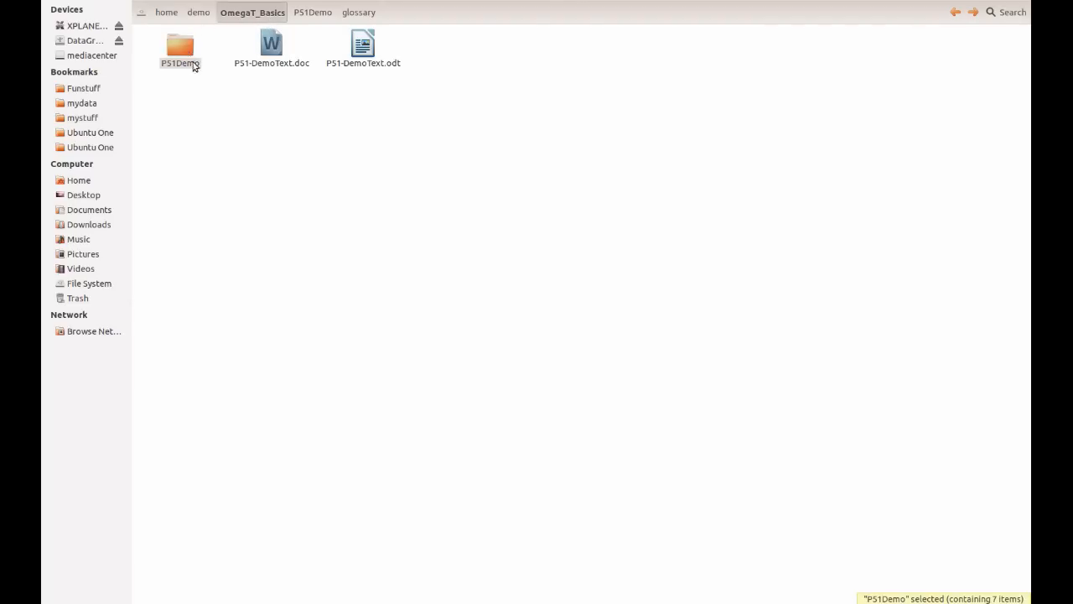
mouse_move(177, 52)
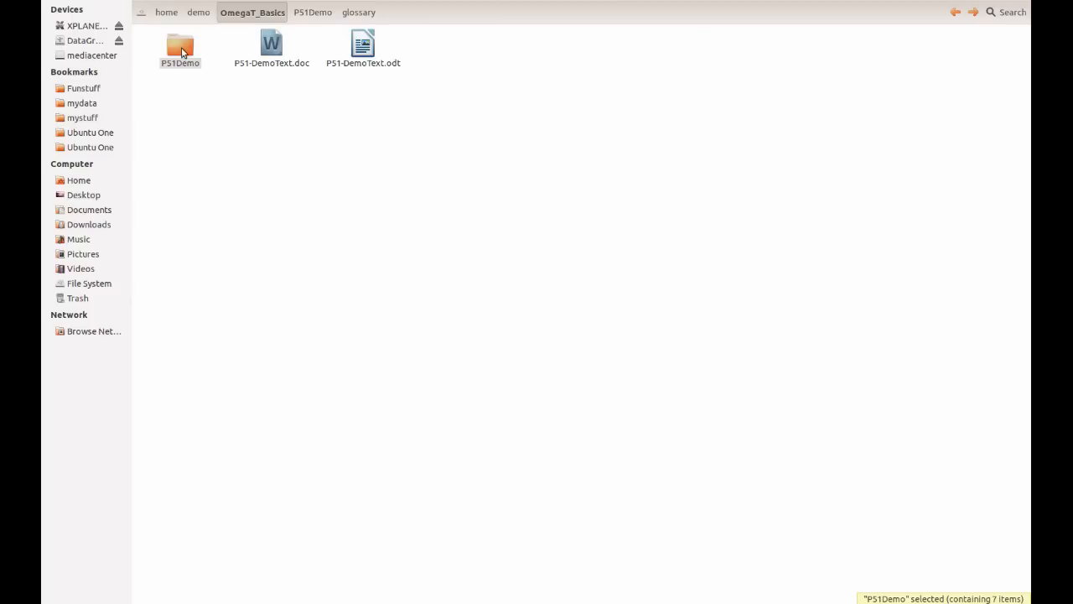
mouse_move(190, 52)
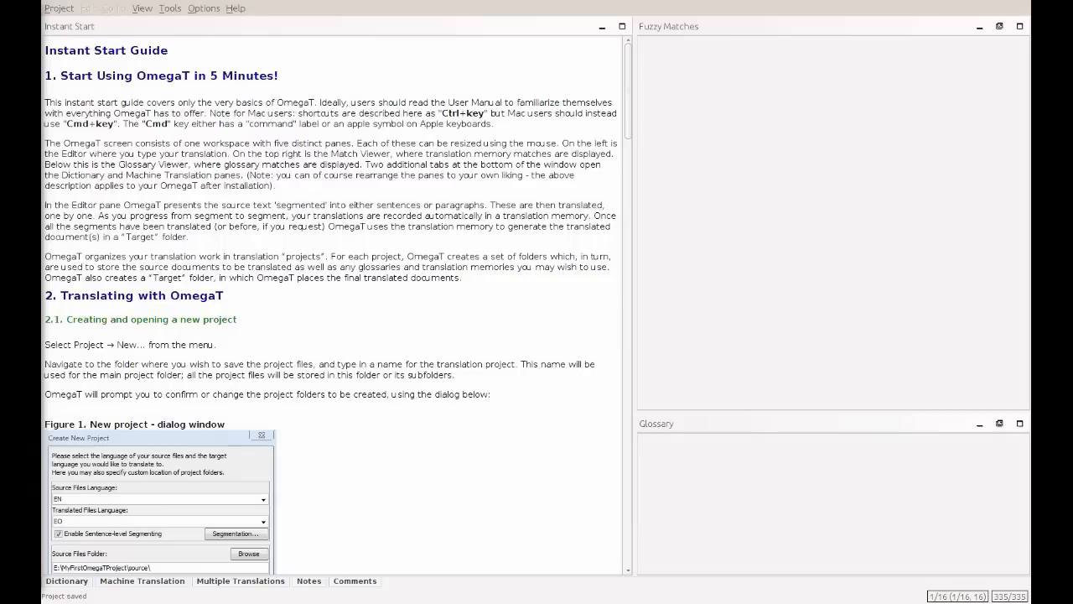
Reopen the PS1Demo project so P51-DemoText.odt shows in the editor
click(56, 9)
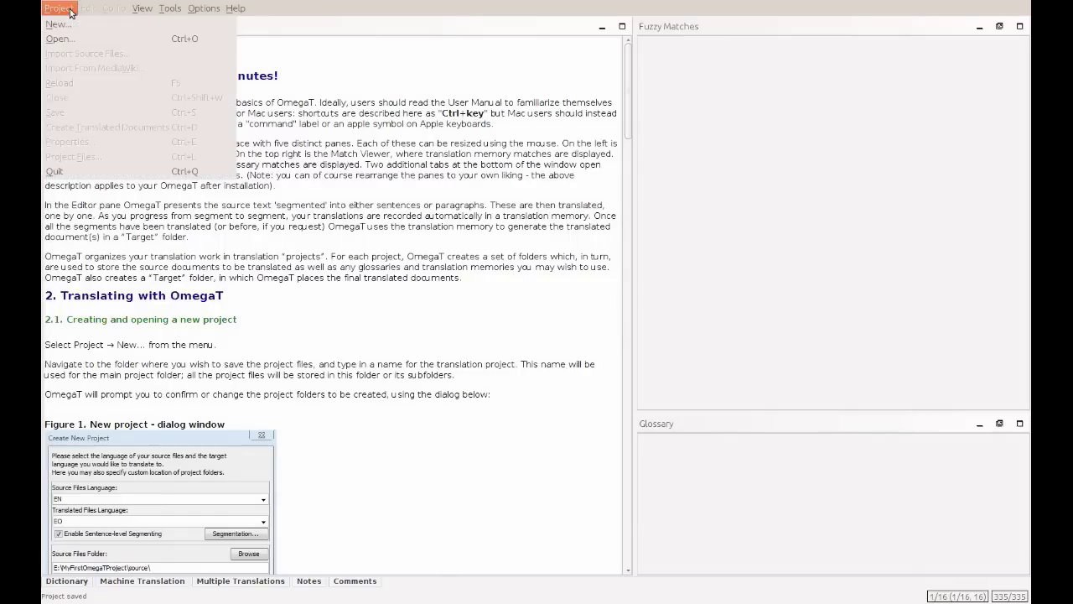
click(60, 38)
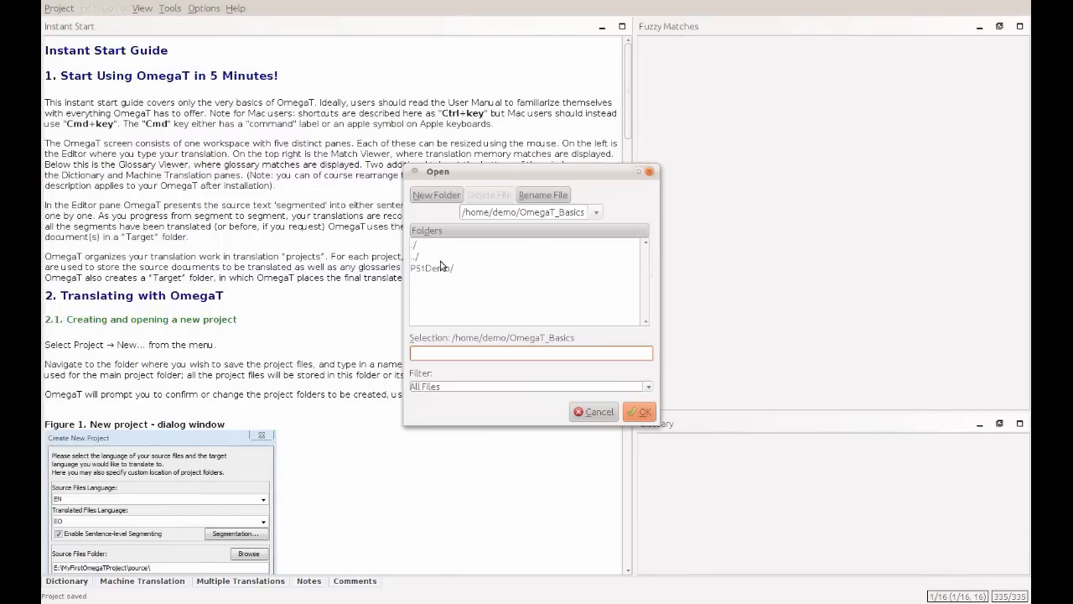
click(639, 411)
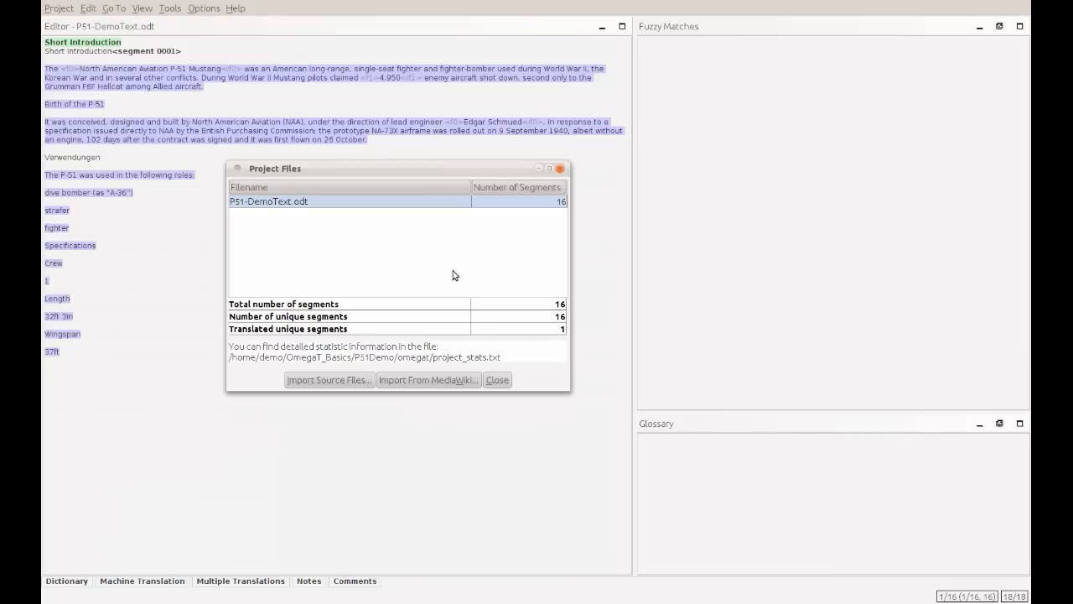
mouse_move(500, 306)
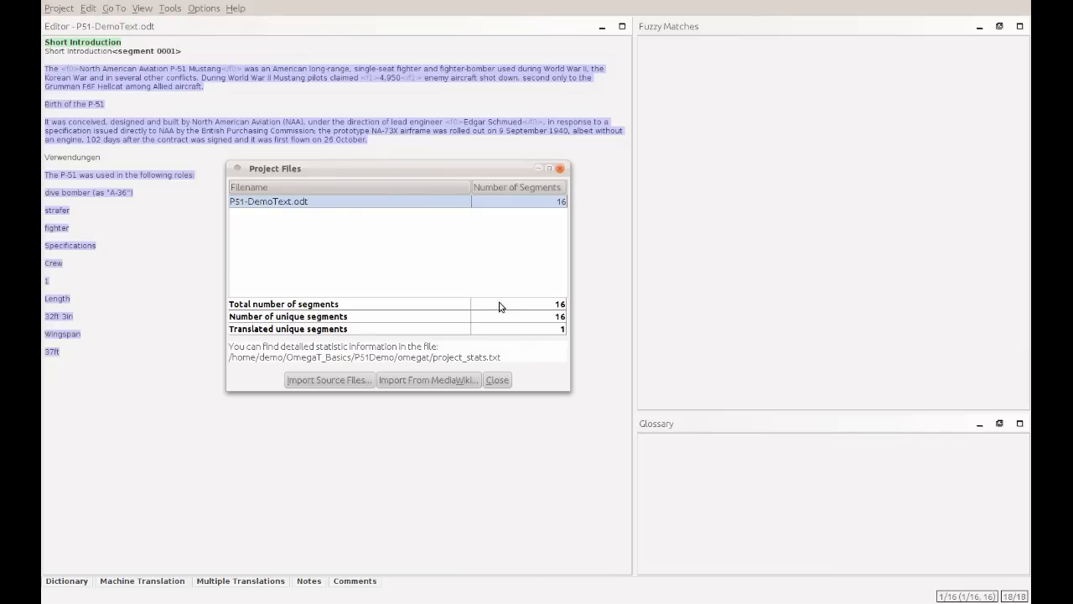
mouse_move(560, 315)
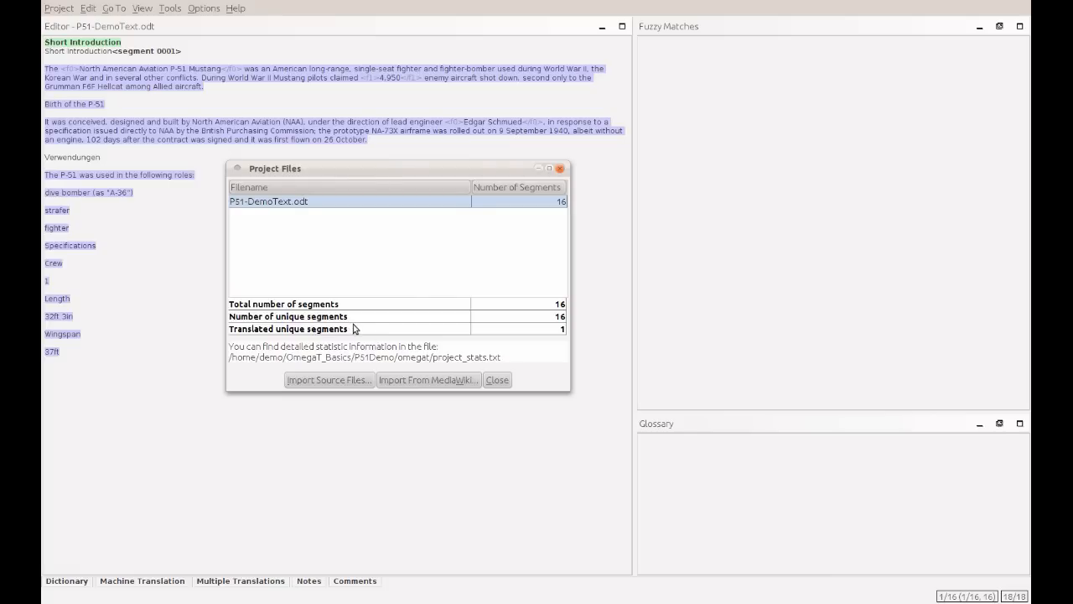
click(497, 380)
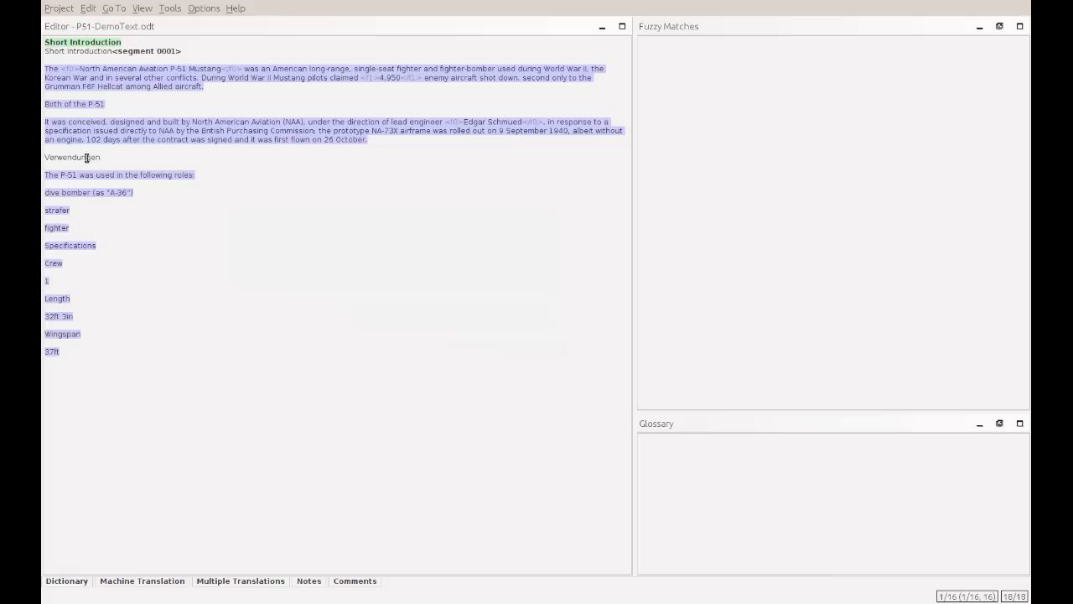
click(59, 9)
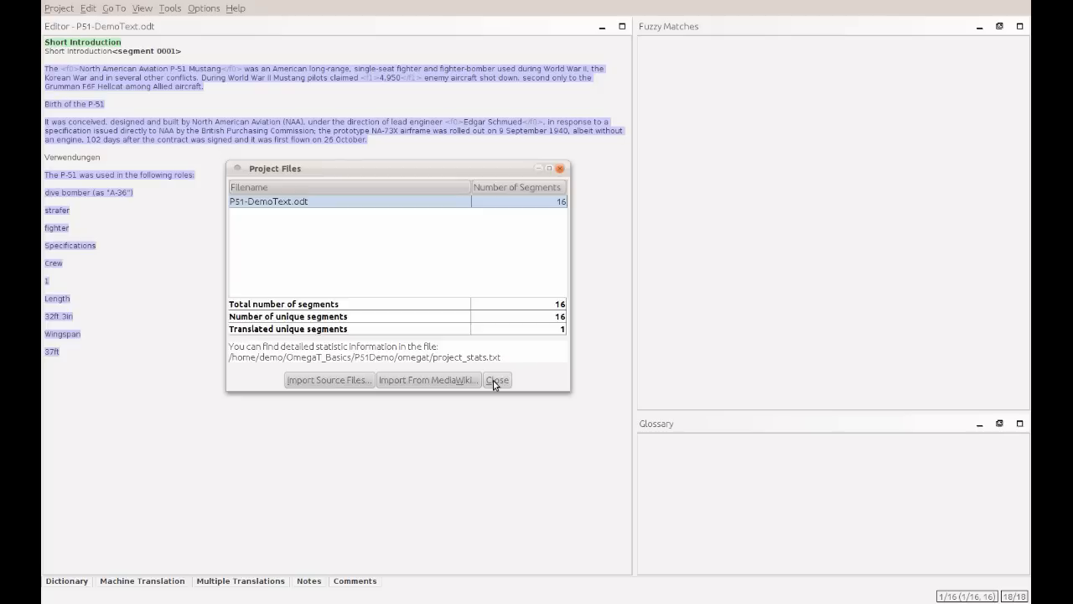
click(498, 380)
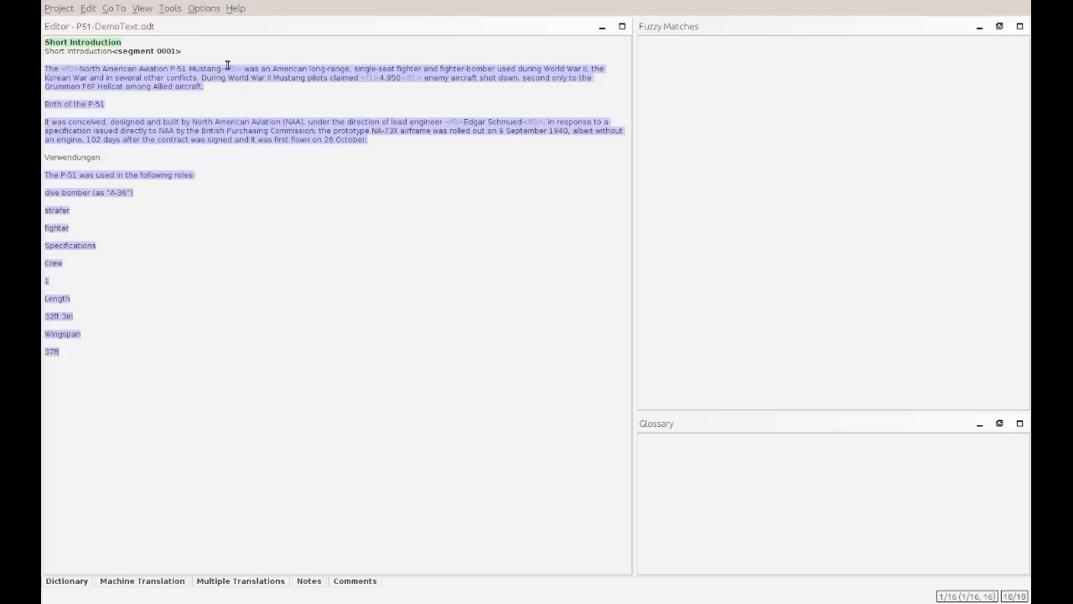
Apply a larger font under Options > Font and activate the Mustang introduction segment
click(204, 9)
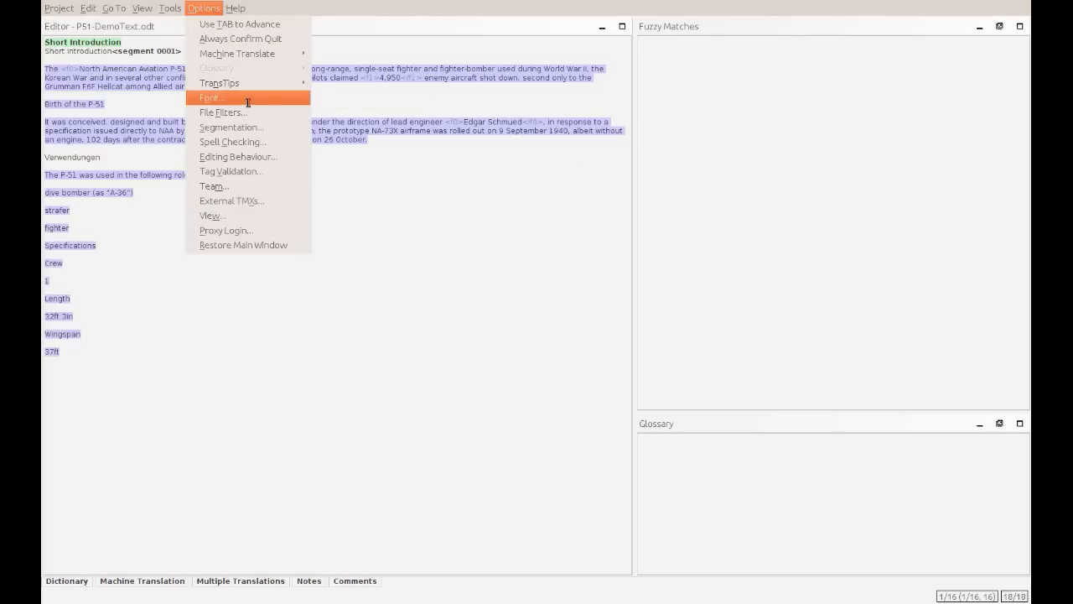
click(210, 97)
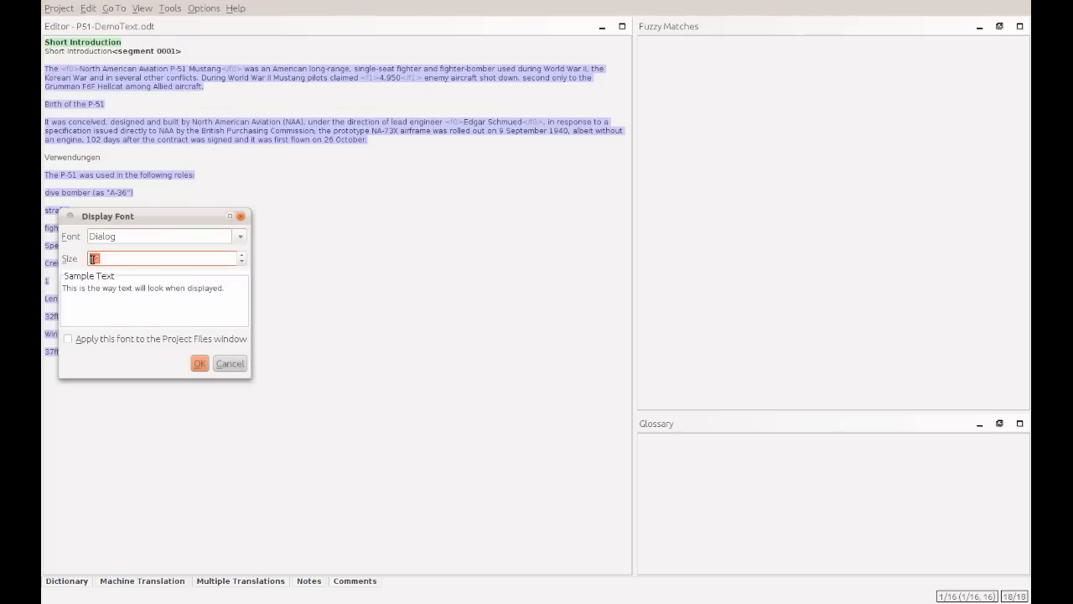
click(199, 363)
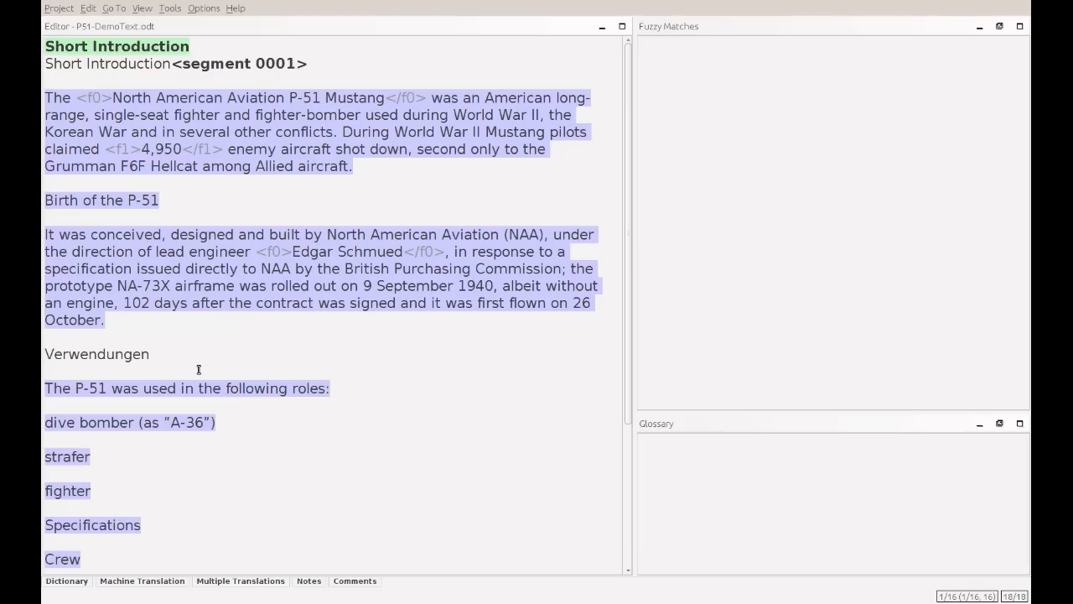
mouse_move(215, 37)
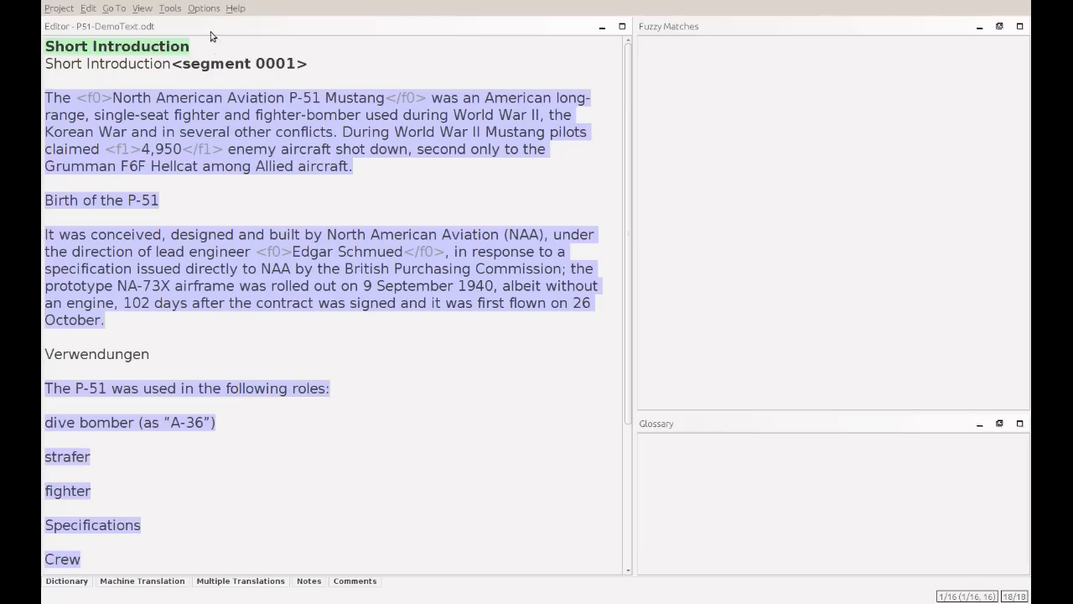
click(203, 8)
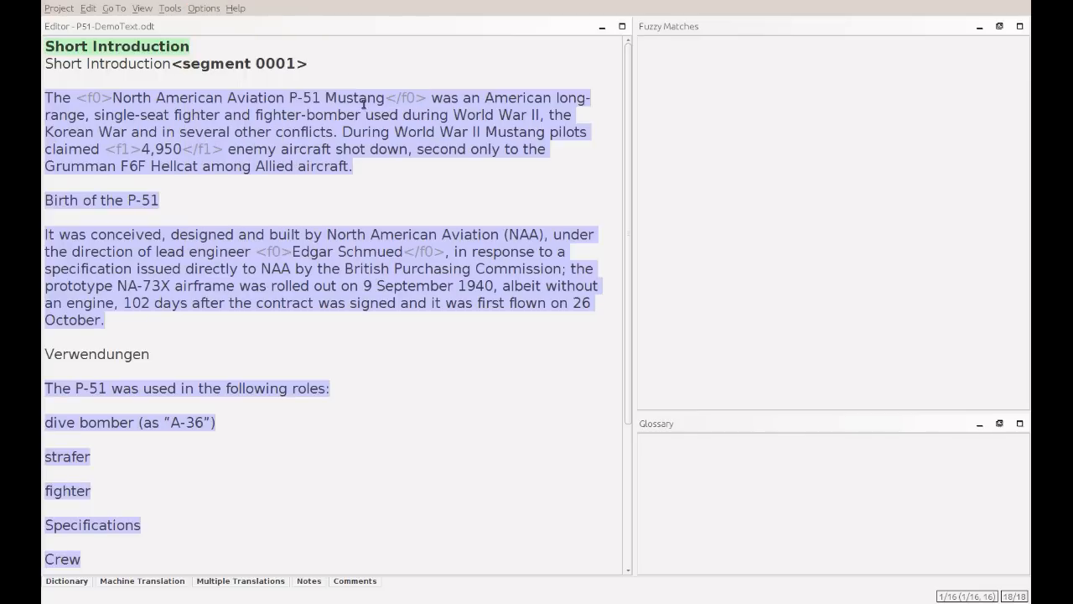
mouse_move(658, 452)
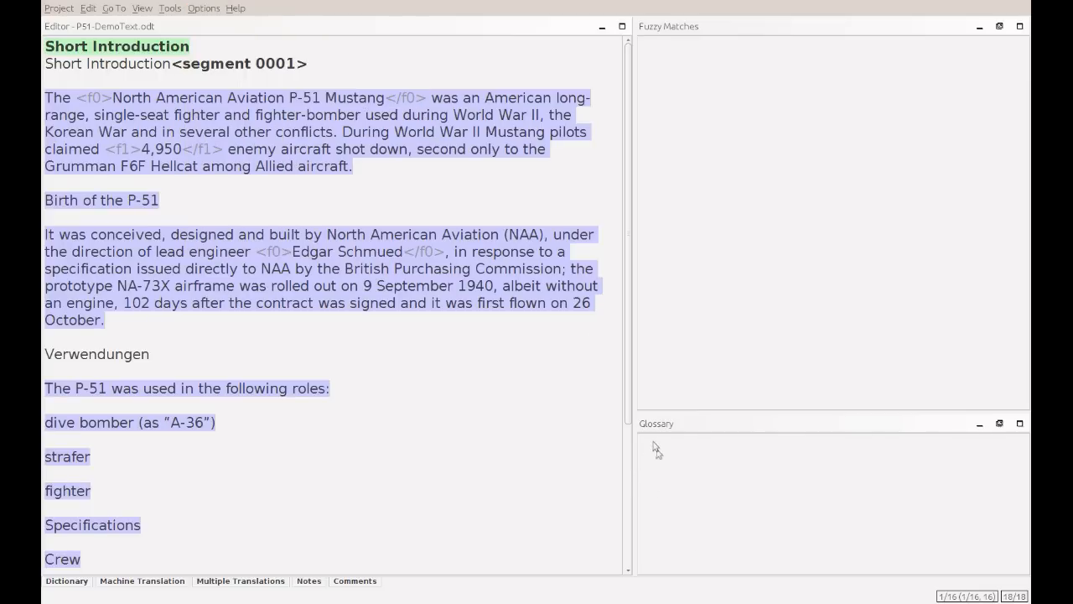
mouse_move(677, 500)
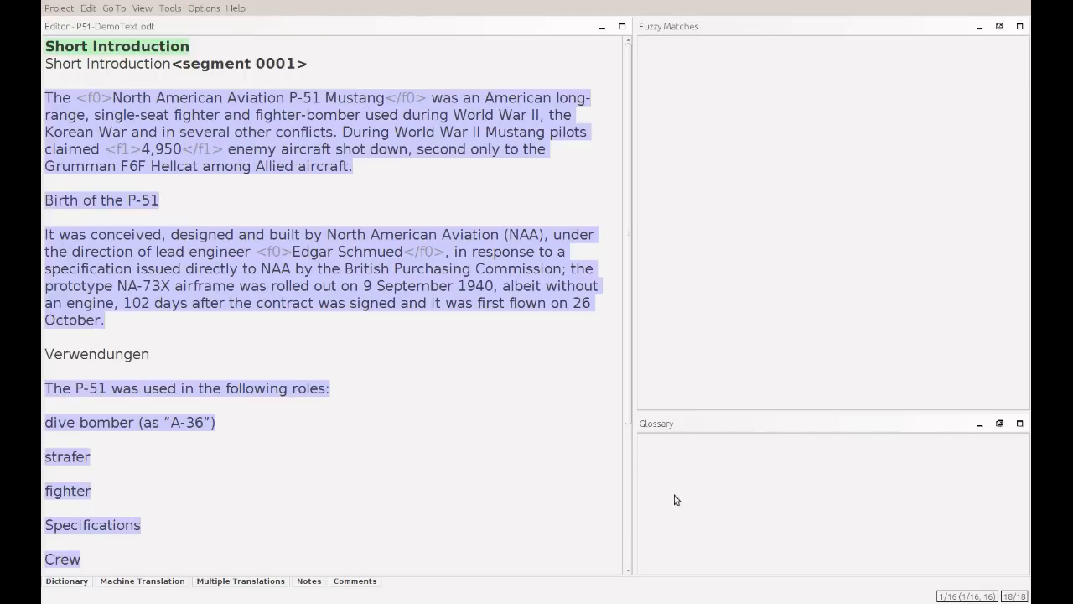
mouse_move(327, 115)
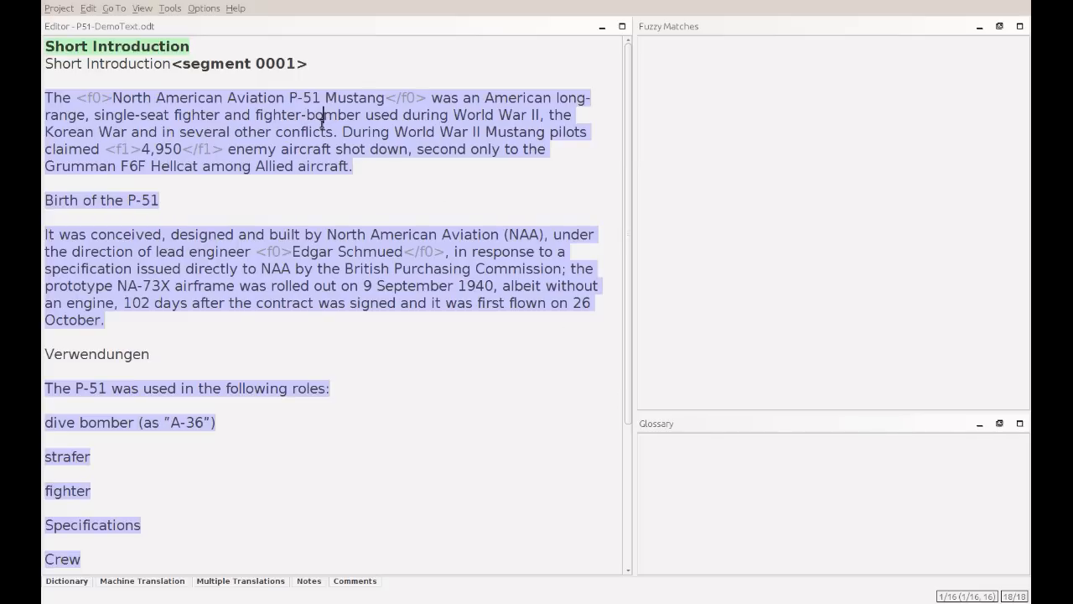
double_click(304, 131)
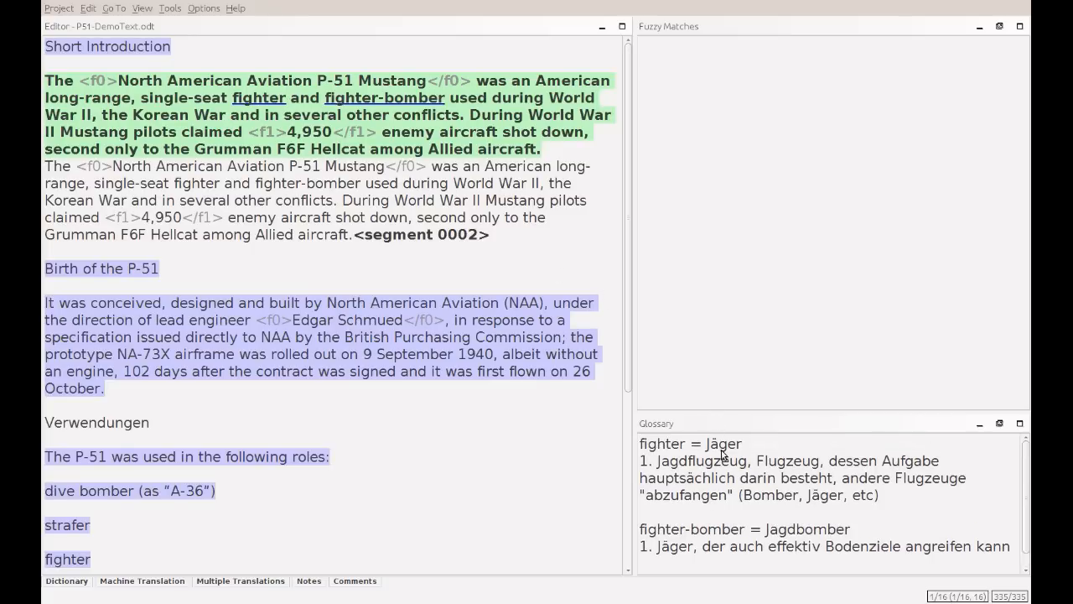
mouse_move(715, 517)
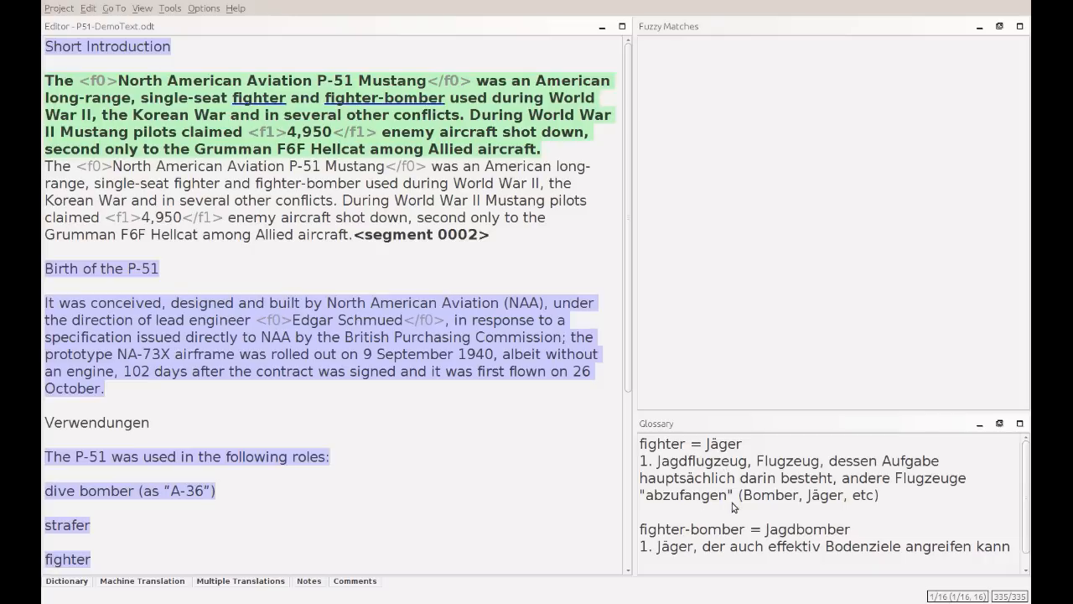
Inspect the Mustang segment's glossary matches, f0 tag pair and tagged company name
click(734, 503)
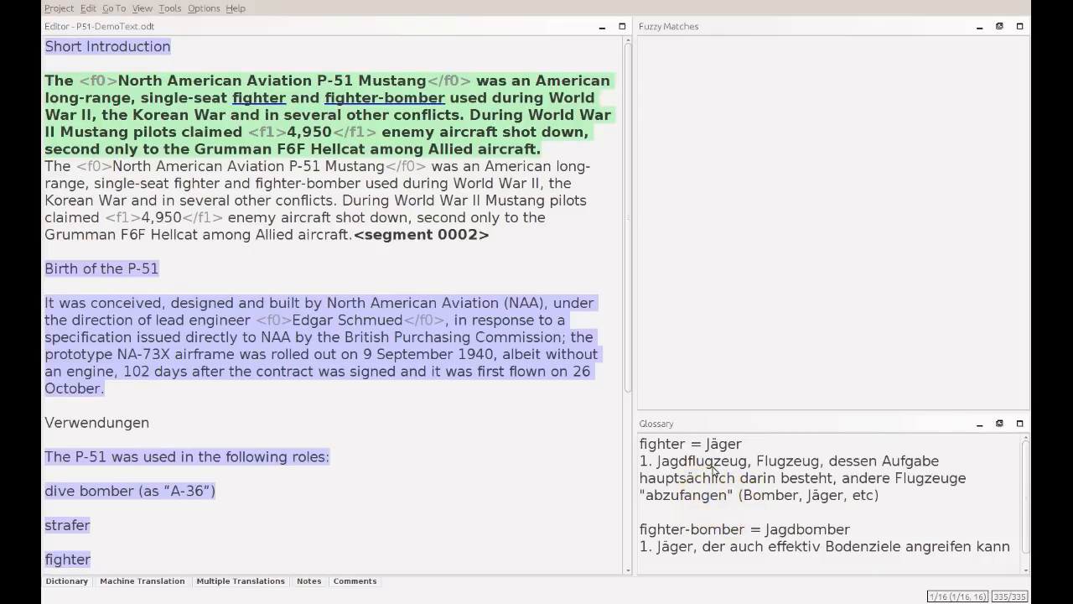
mouse_move(117, 166)
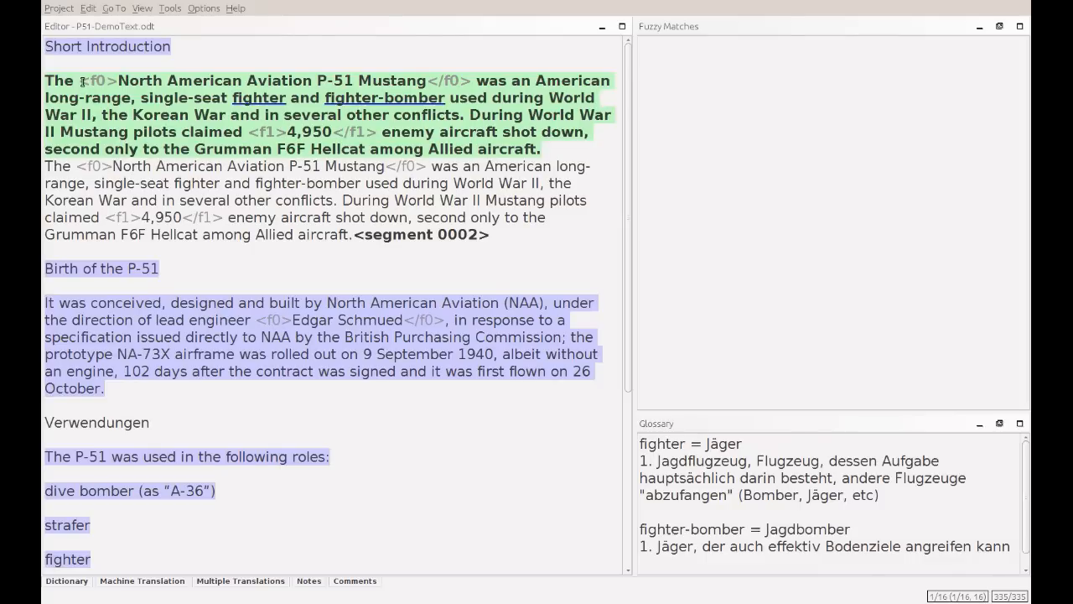
double_click(90, 80)
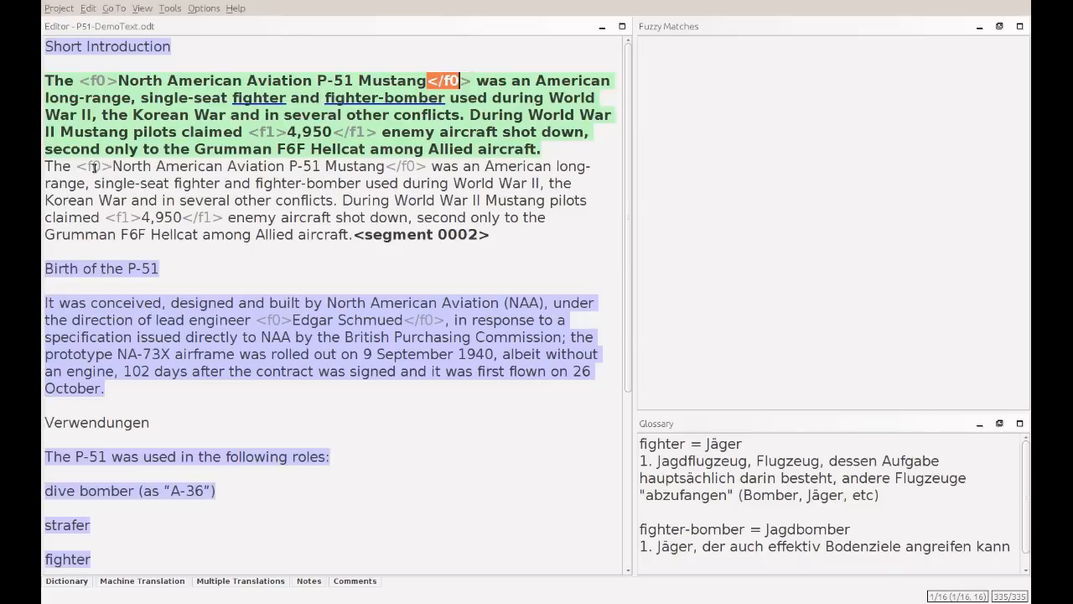
mouse_move(88, 166)
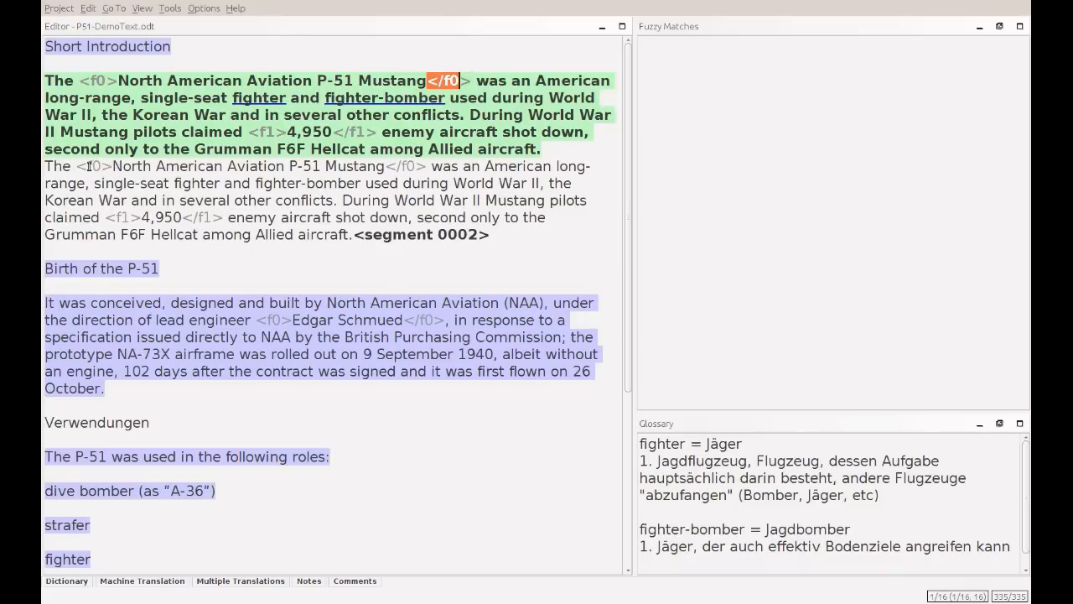
mouse_move(186, 182)
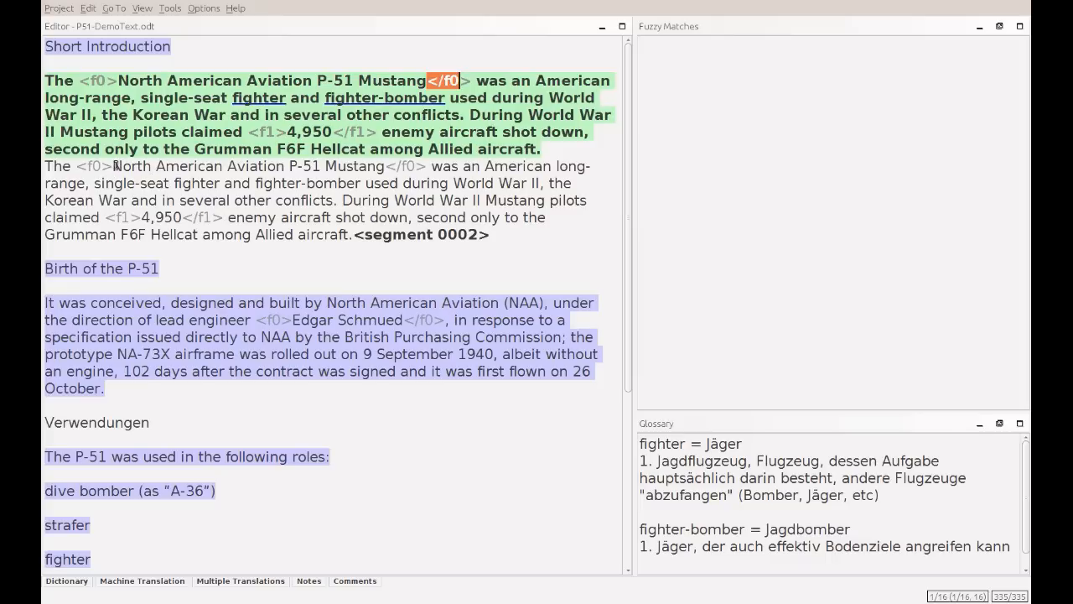
double_click(252, 165)
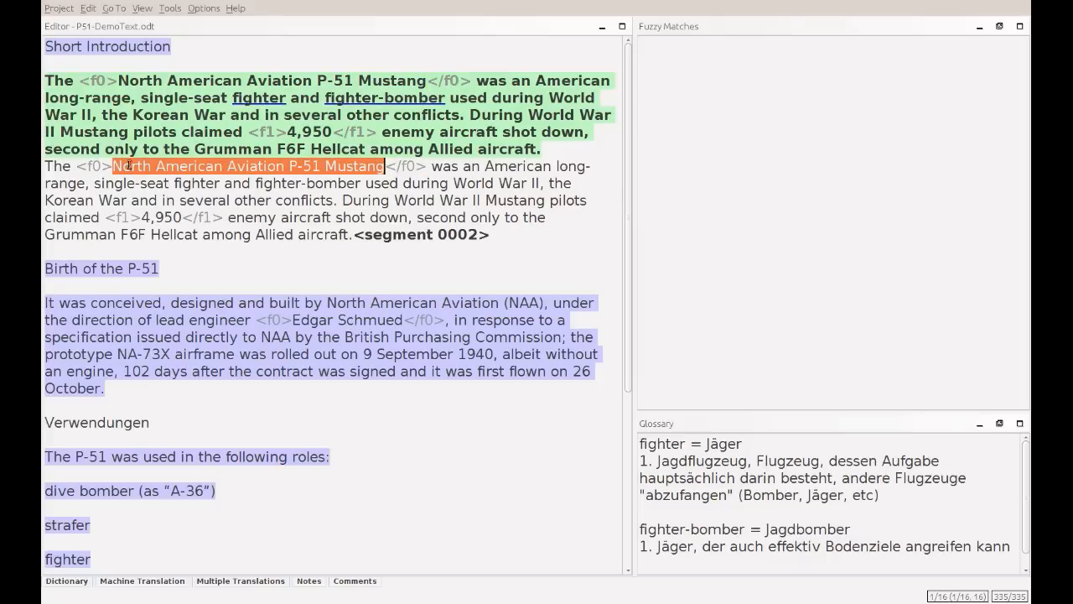
mouse_move(99, 169)
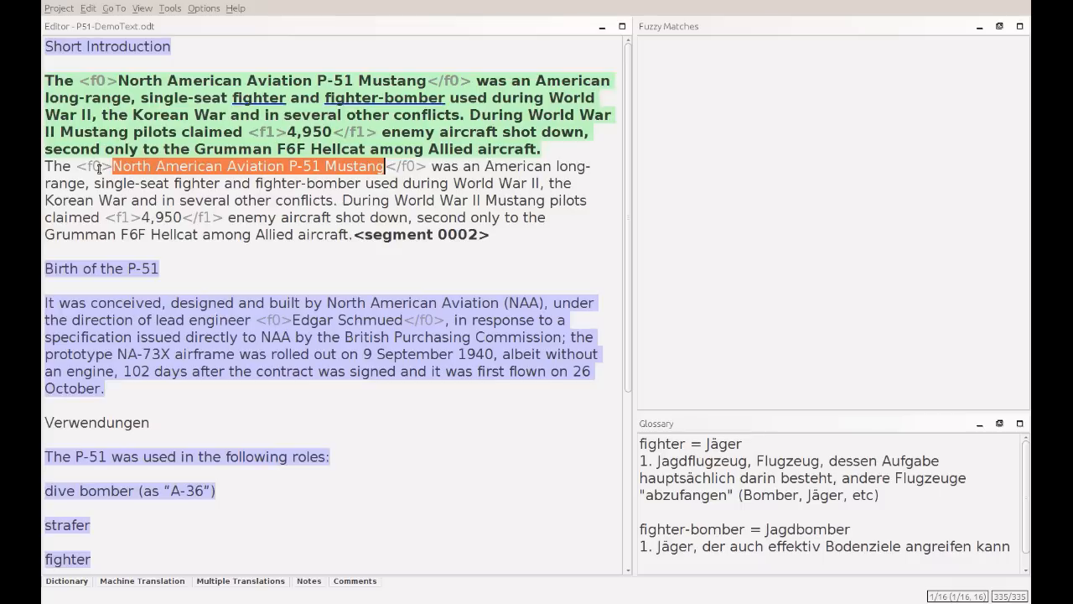
click(93, 166)
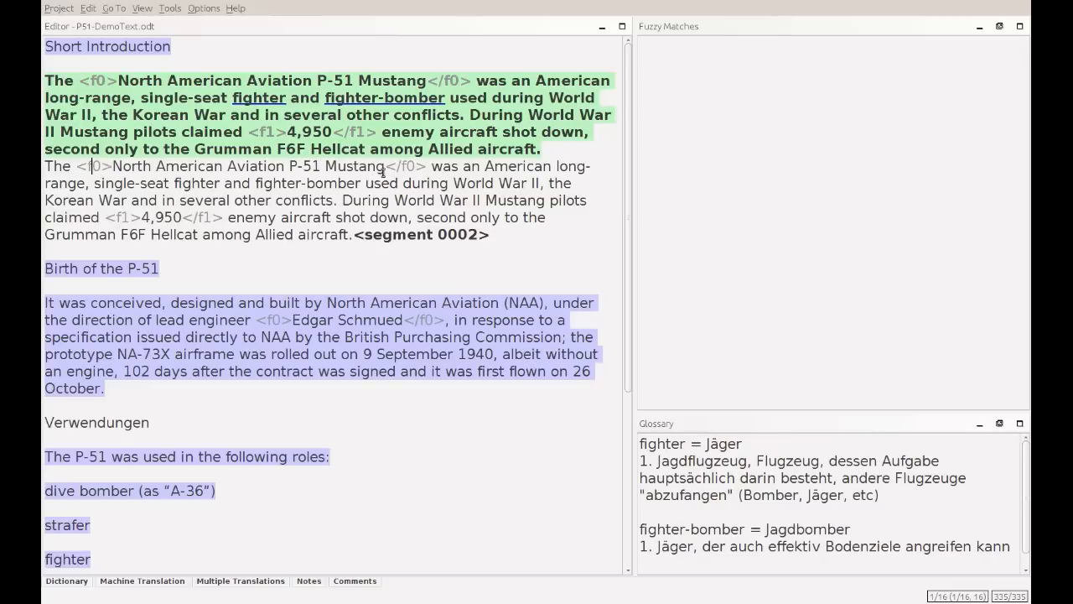
mouse_move(405, 176)
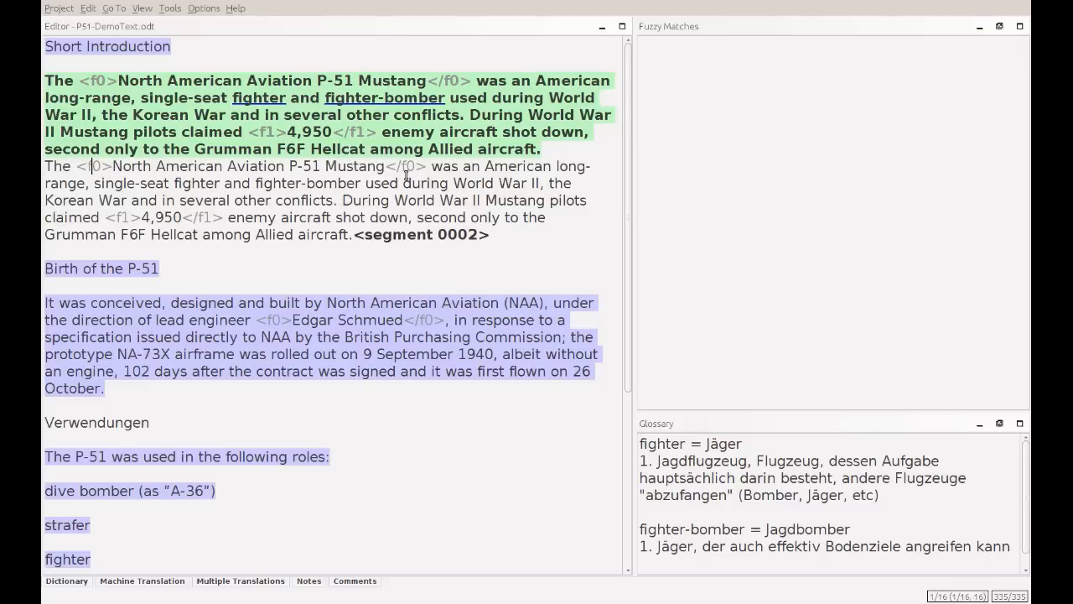
mouse_move(375, 168)
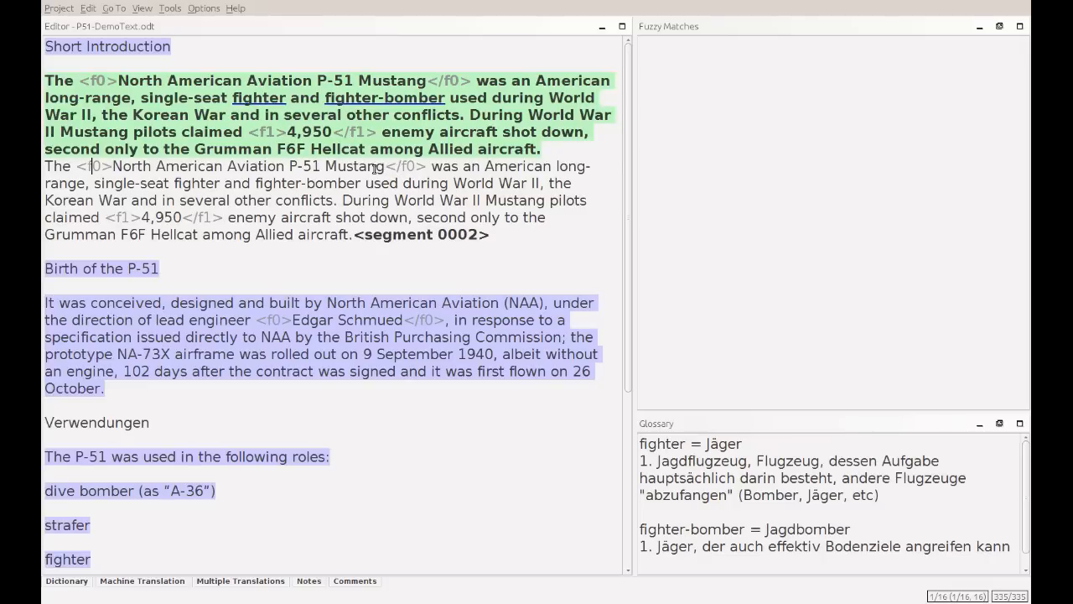
mouse_move(340, 196)
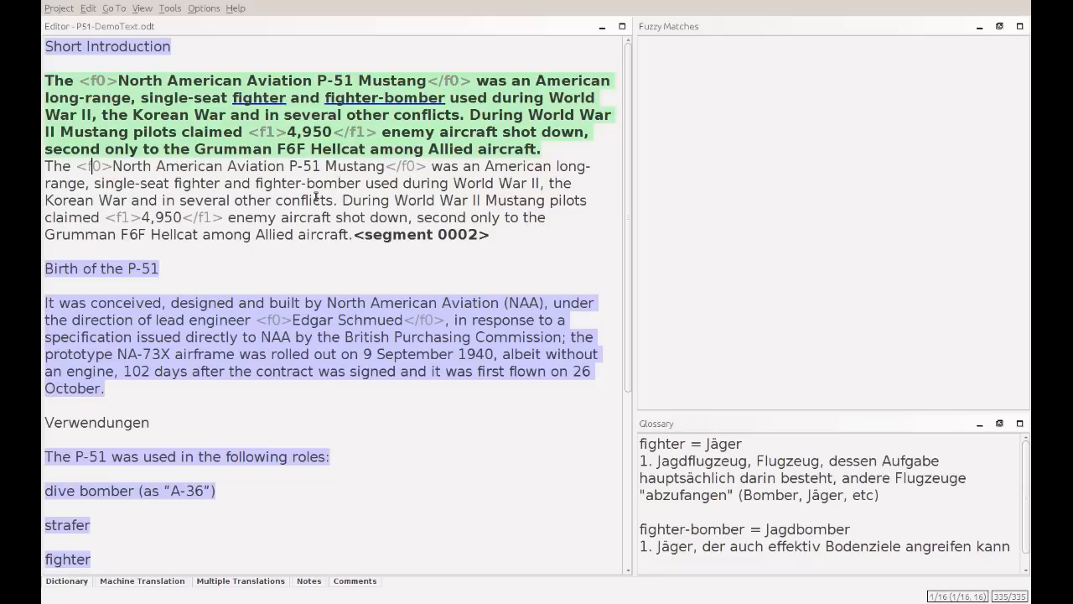
mouse_move(274, 154)
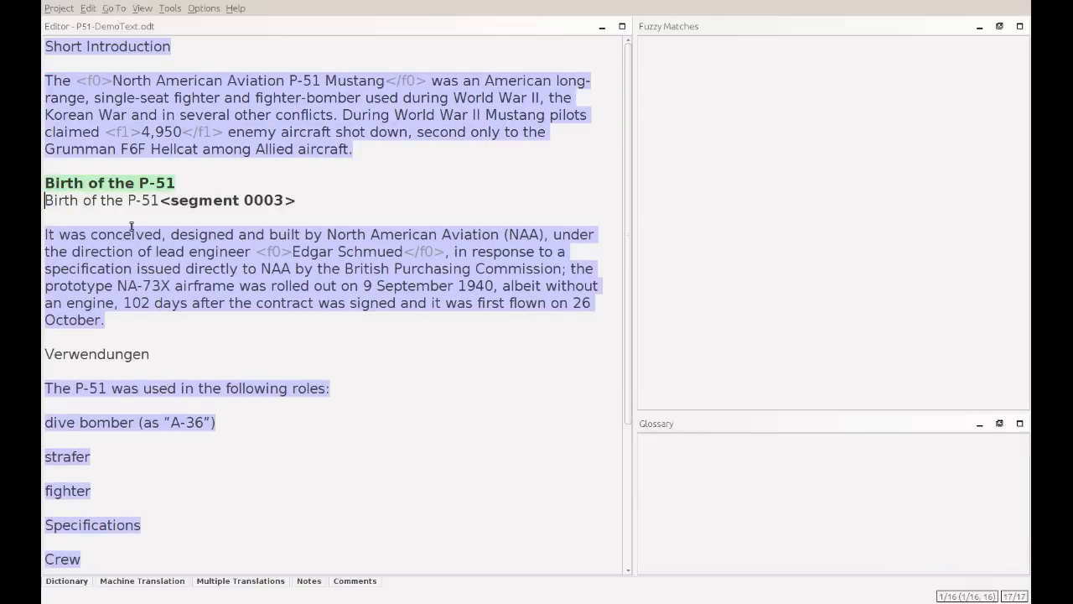
Type 'Die Geburt der P-51' in place of the English heading in segment 0003
text(Gebur)
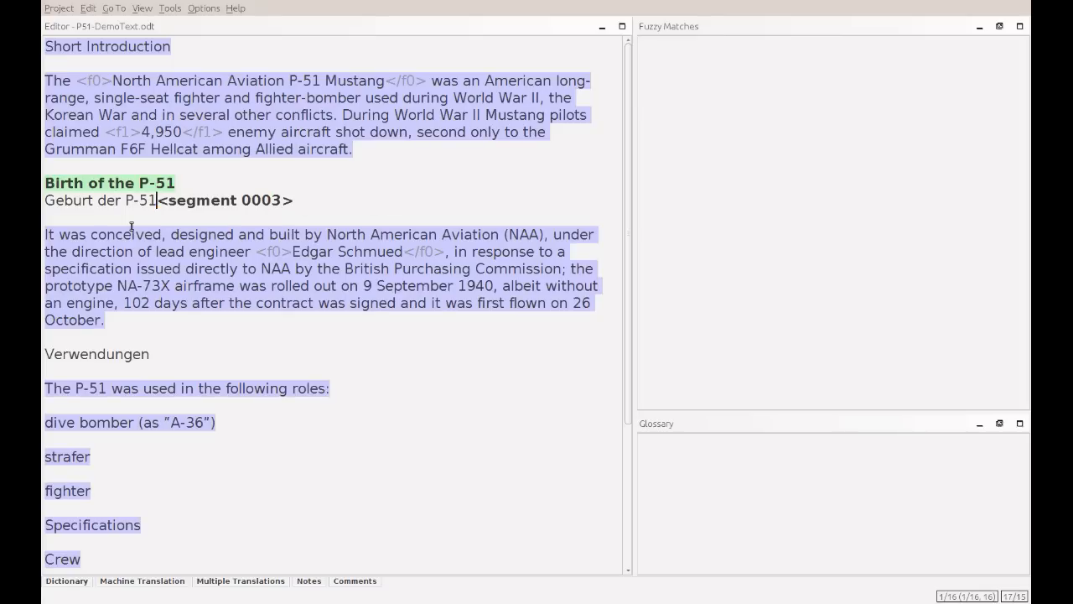
text(Die)
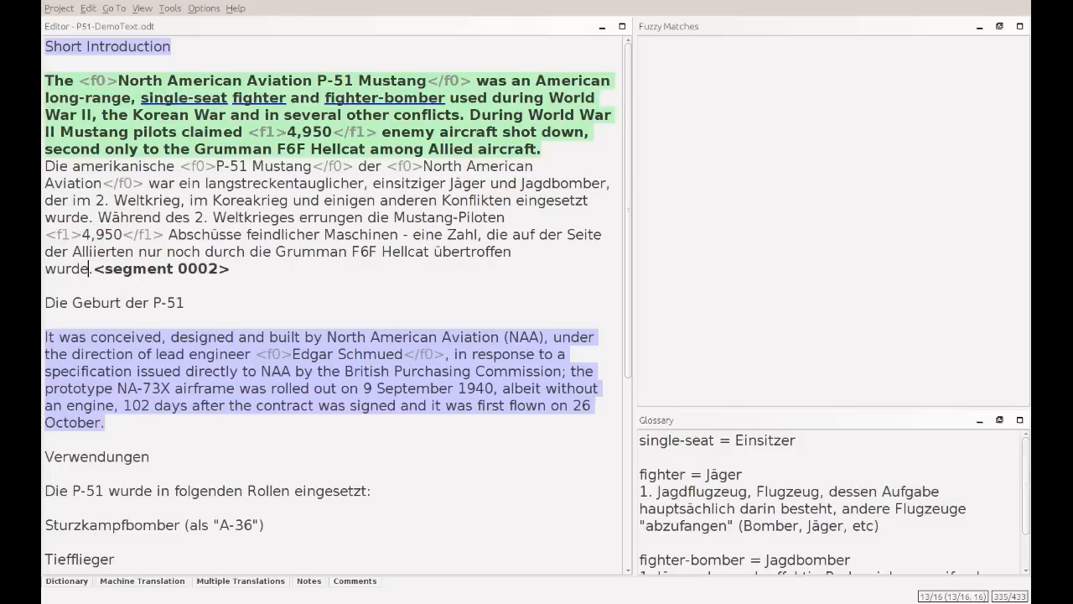
mouse_move(269, 201)
text(Kurze E)
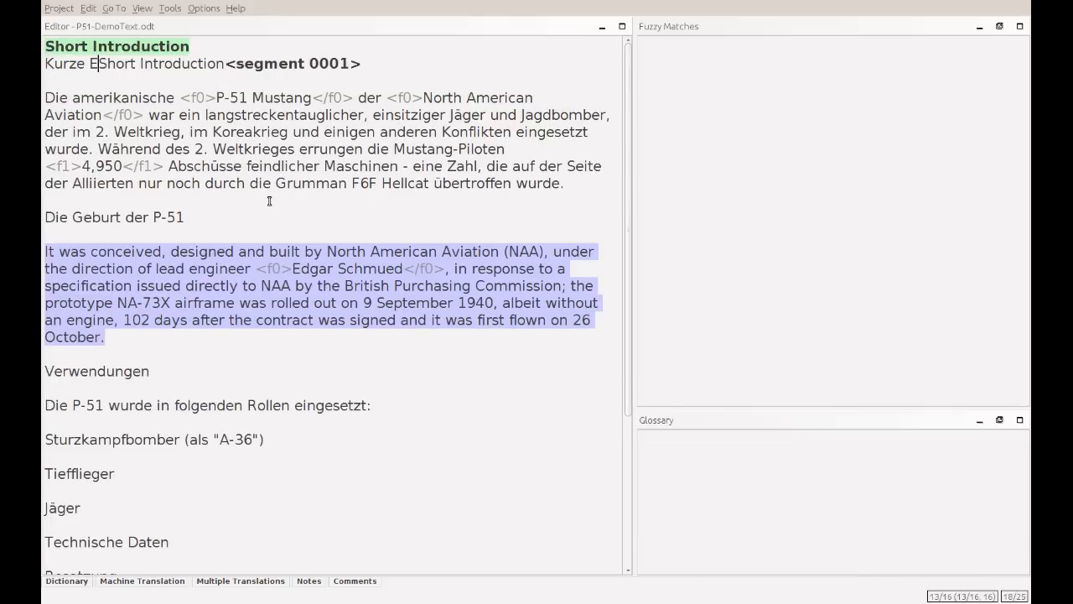
Finish the heading as 'Kurze Einführung', then confirm a smaller display font size
text(inführung)
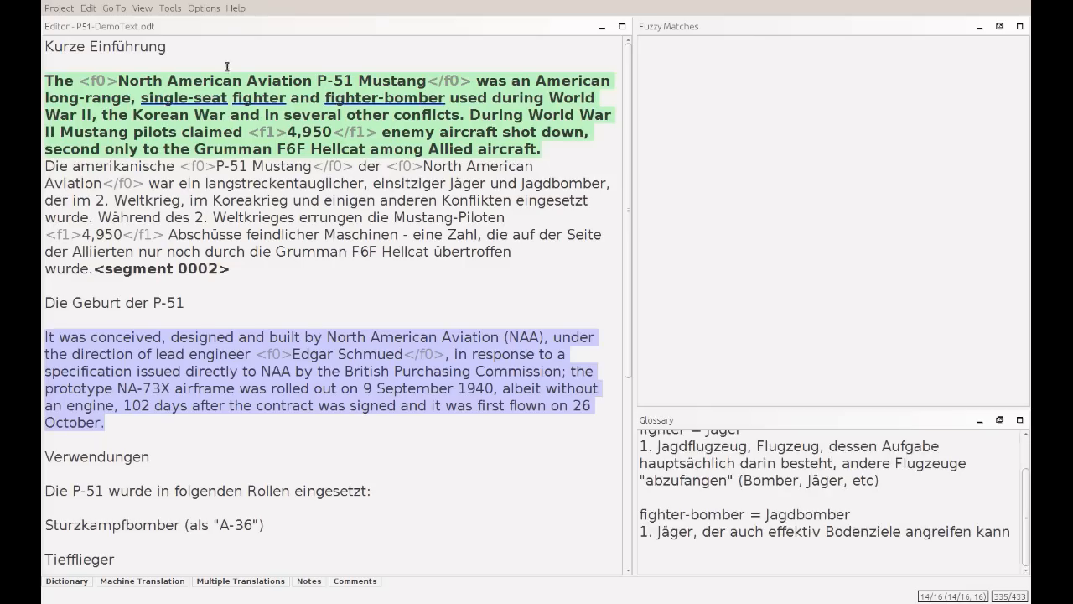
click(204, 8)
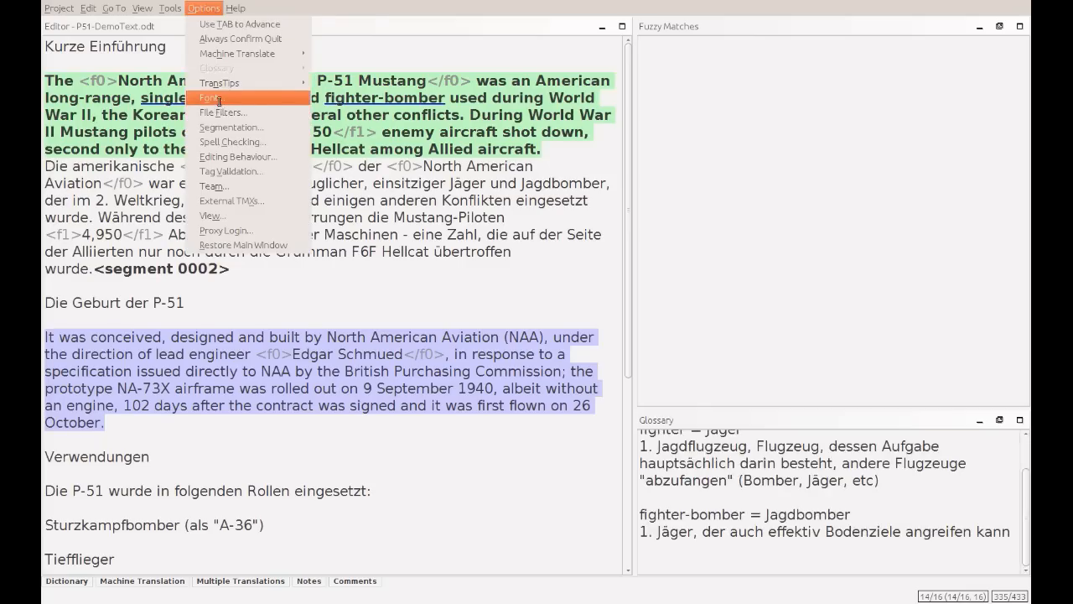
click(210, 98)
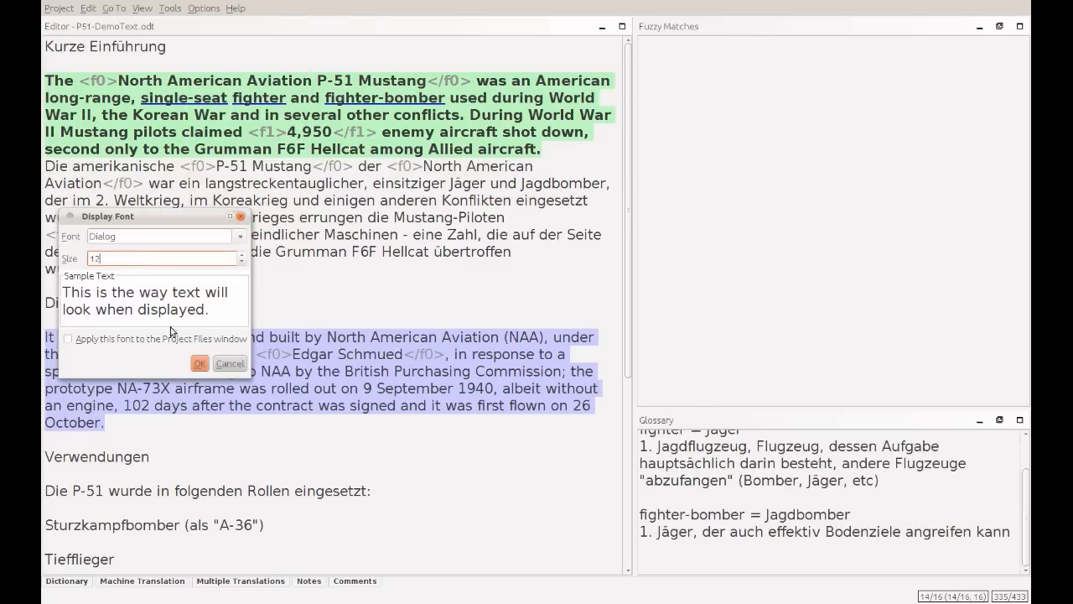
click(199, 363)
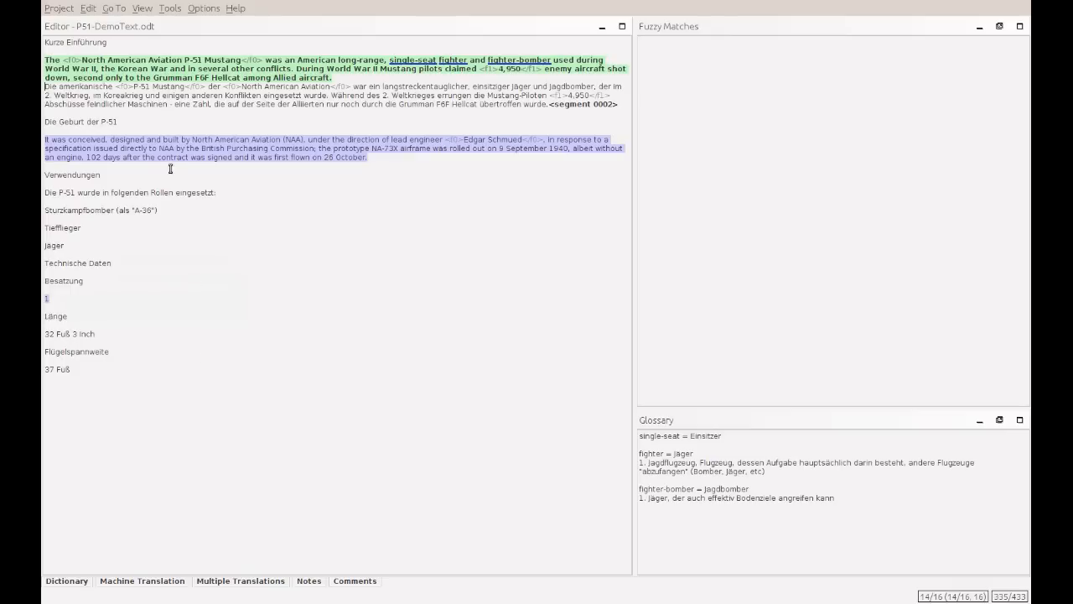
mouse_move(172, 151)
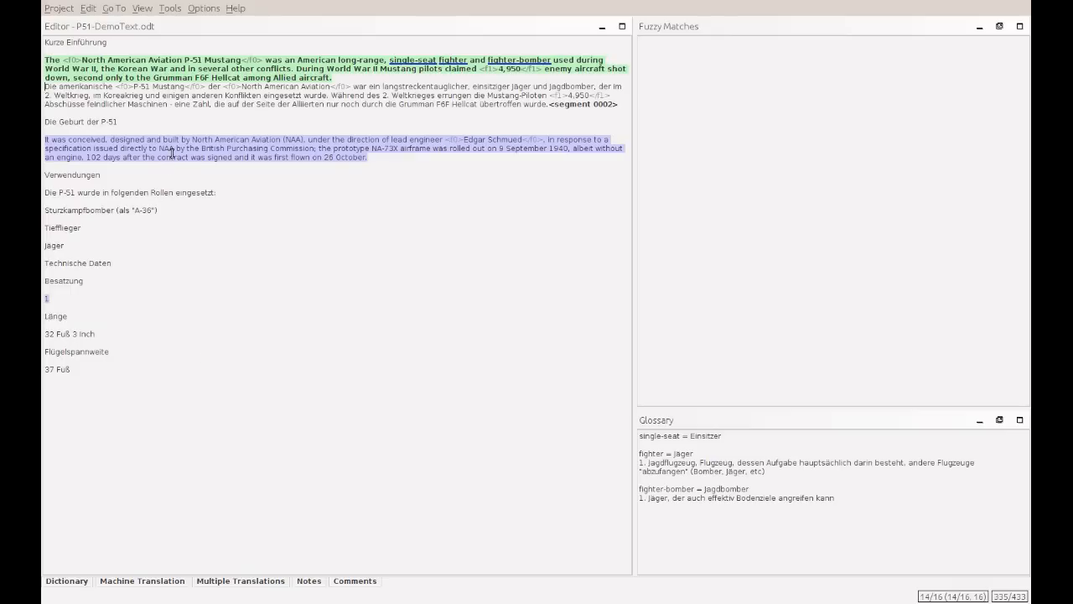
mouse_move(281, 150)
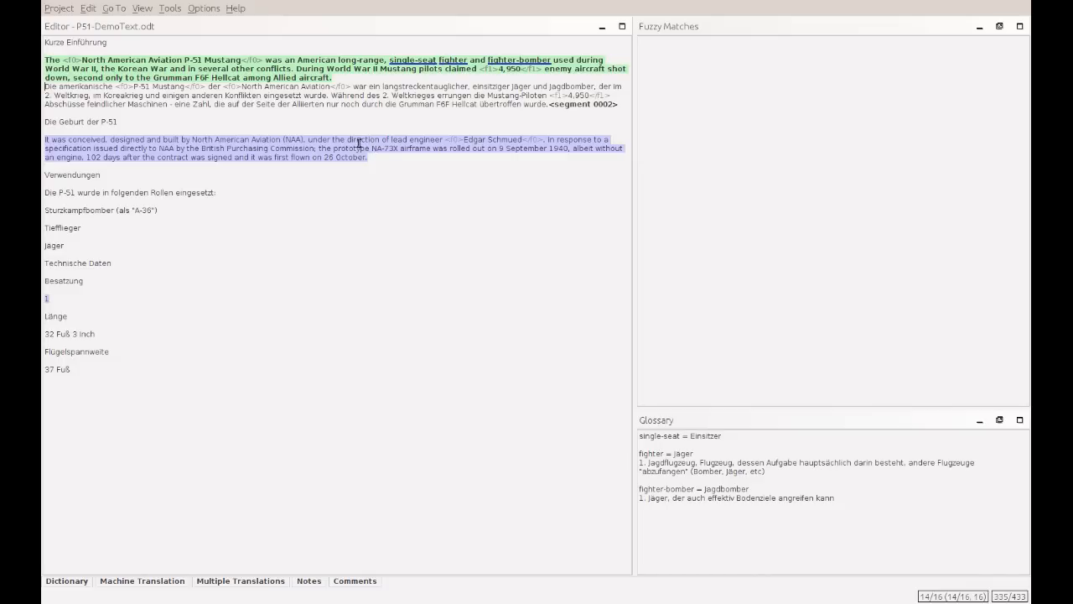
mouse_move(256, 158)
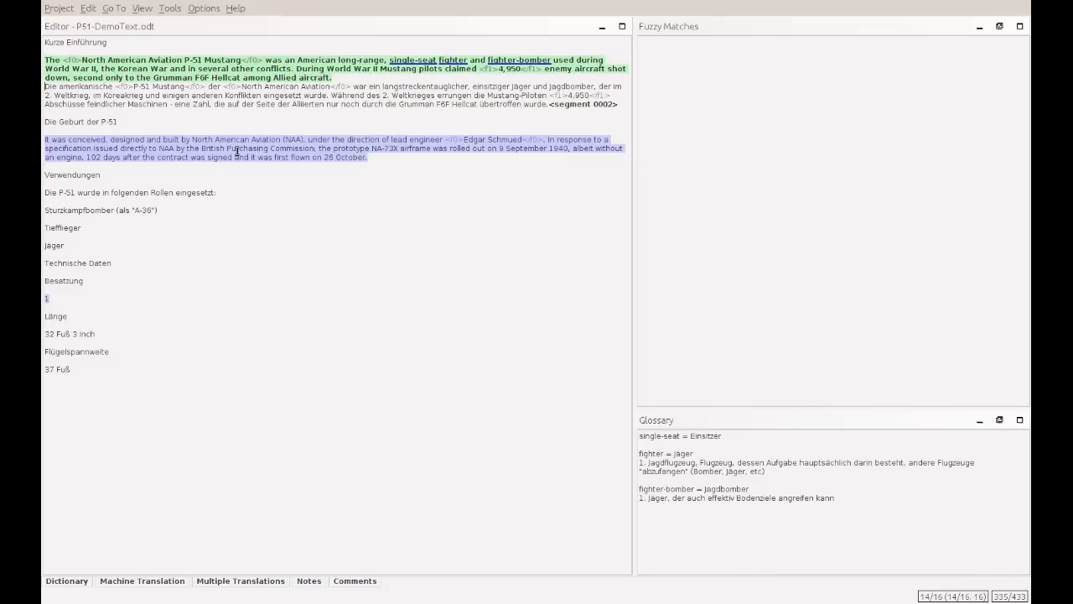
Create the translated documents from the Project menu, then look over the View and Project menus
click(59, 9)
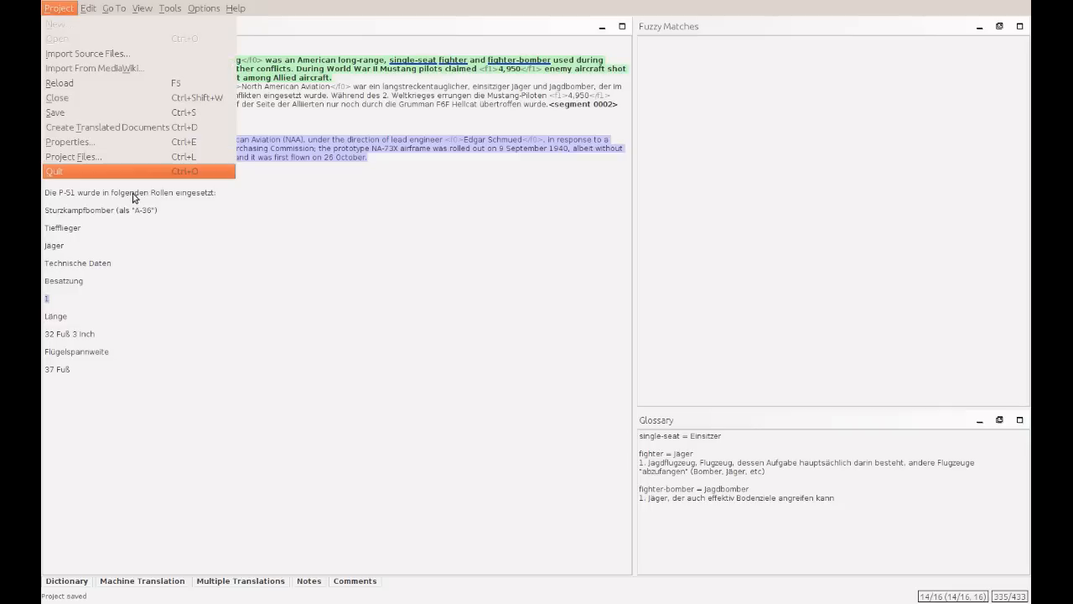
click(106, 126)
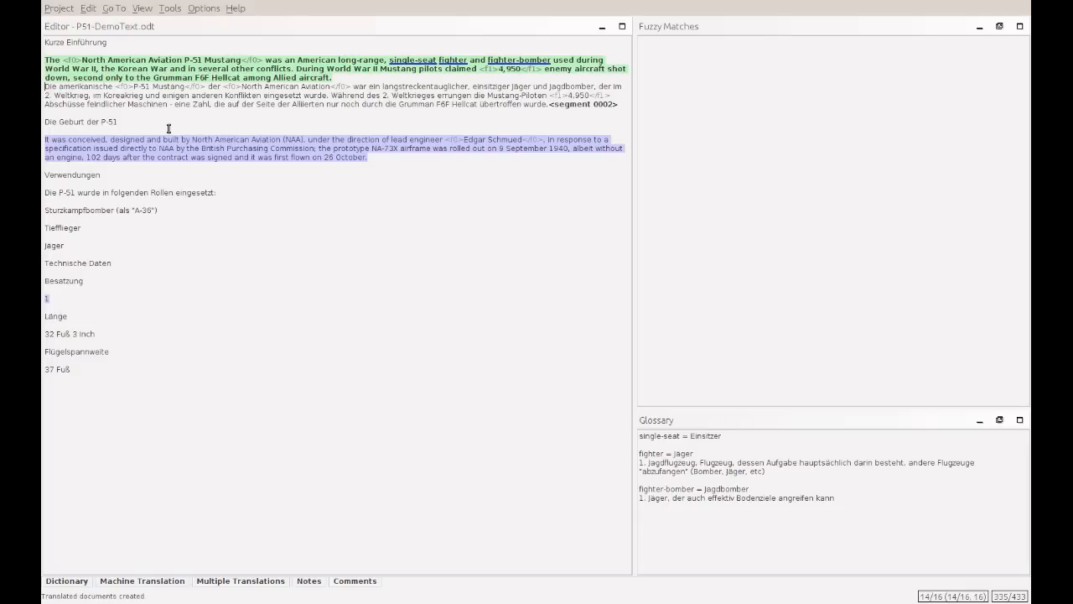
click(142, 9)
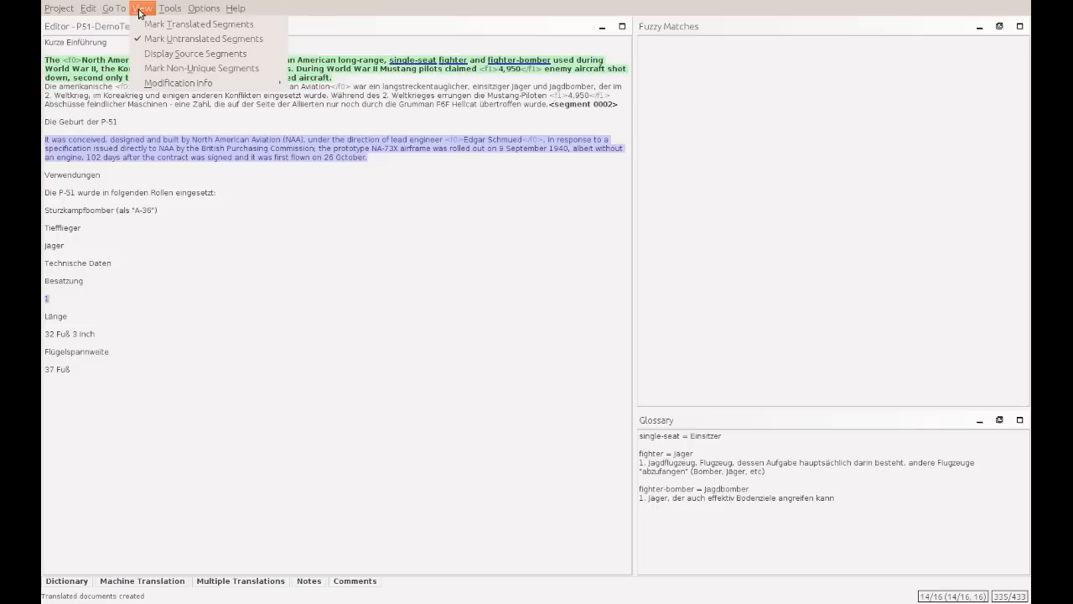
mouse_move(215, 39)
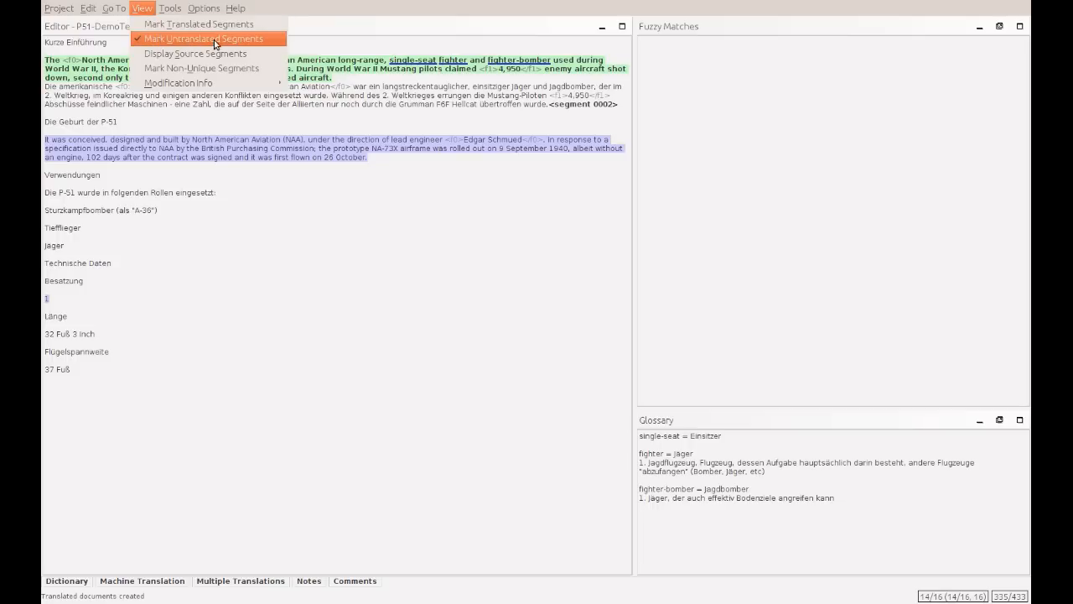
click(203, 39)
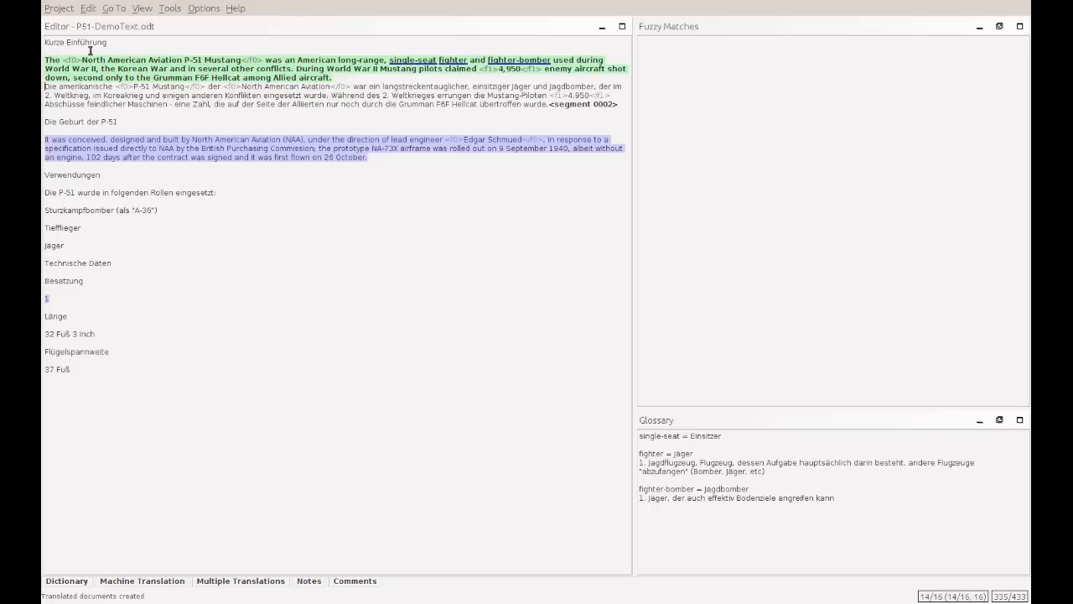
click(56, 9)
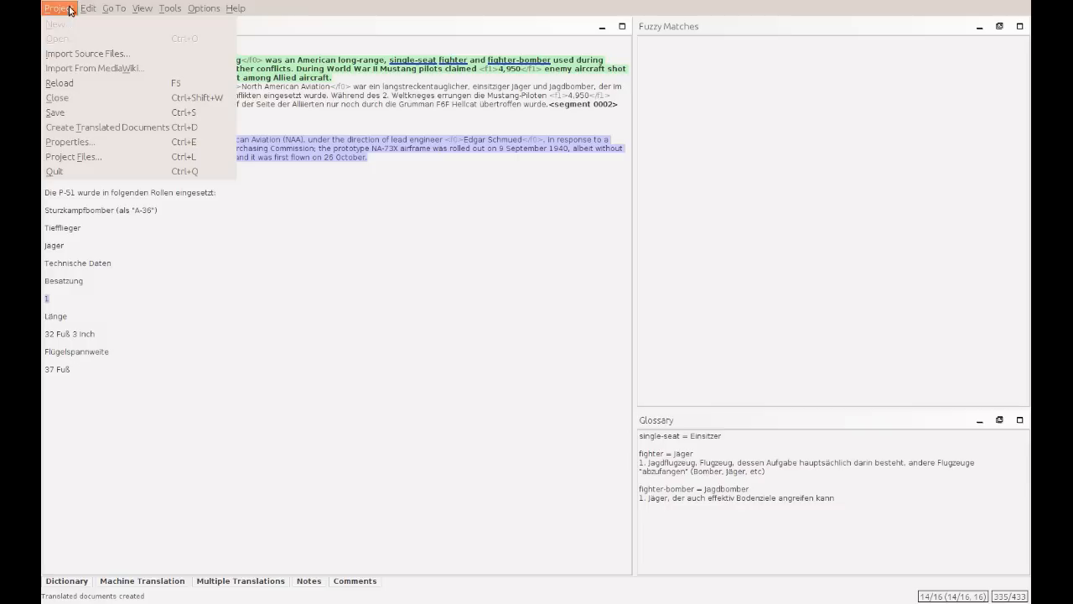
click(55, 9)
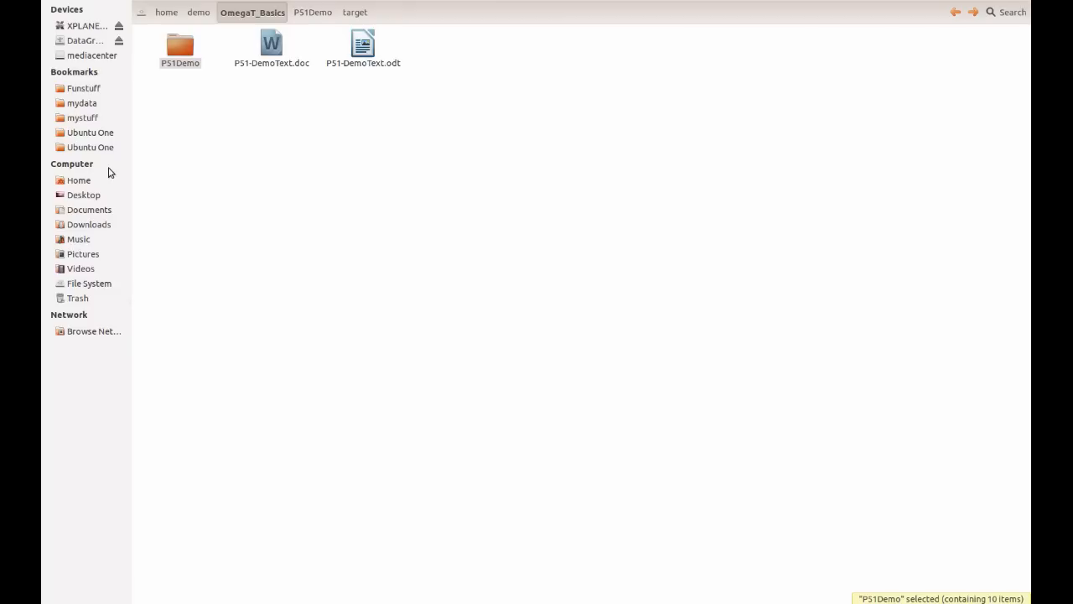
mouse_move(188, 46)
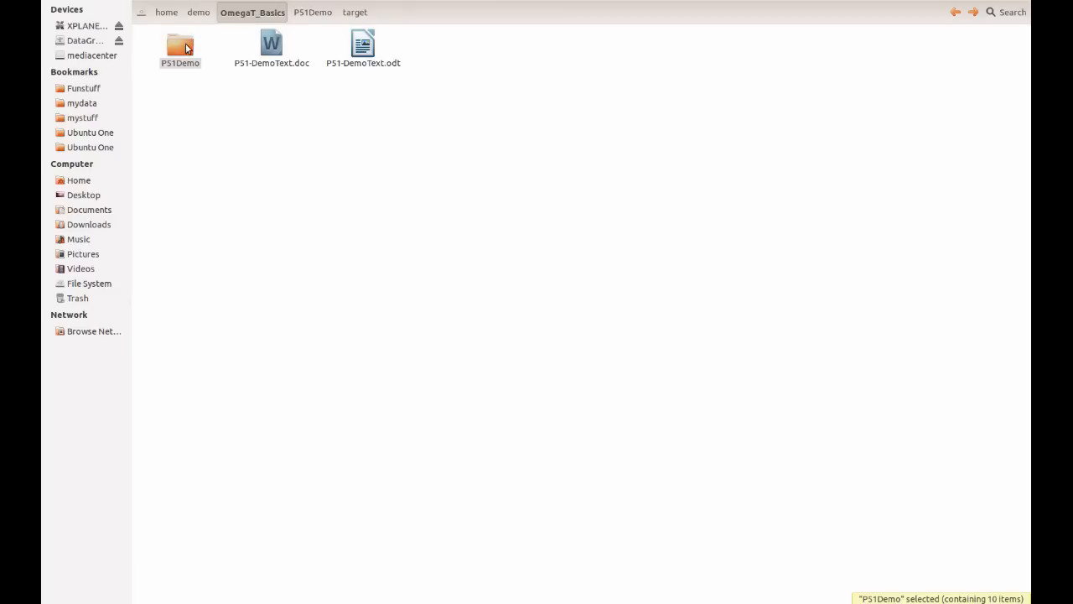
Go into the PS1Demo folder's target folder and launch the translated P51-DemoText.odt
double_click(180, 43)
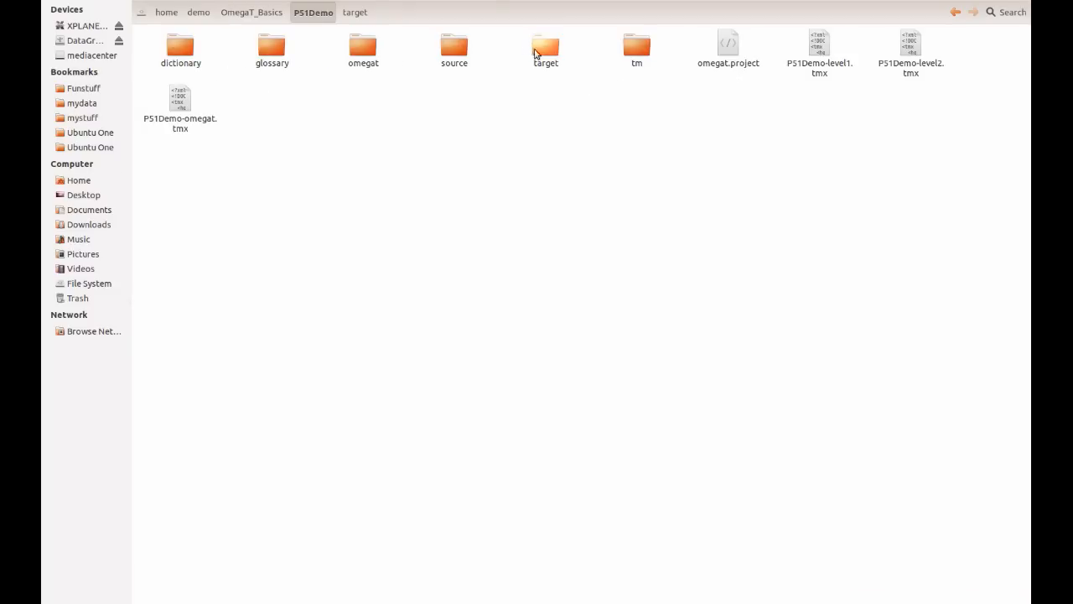
click(544, 44)
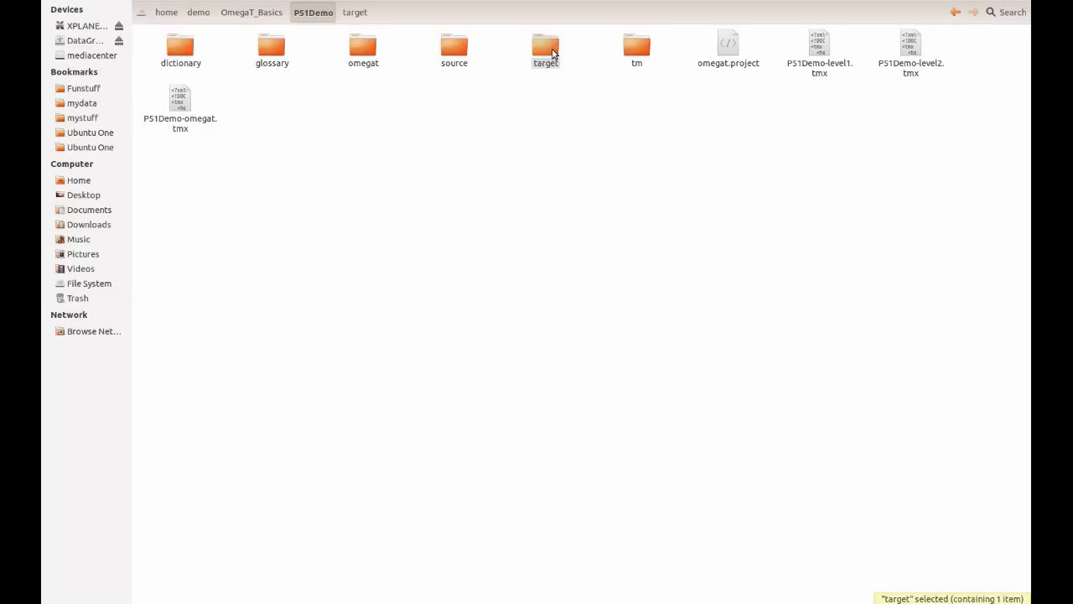
double_click(544, 44)
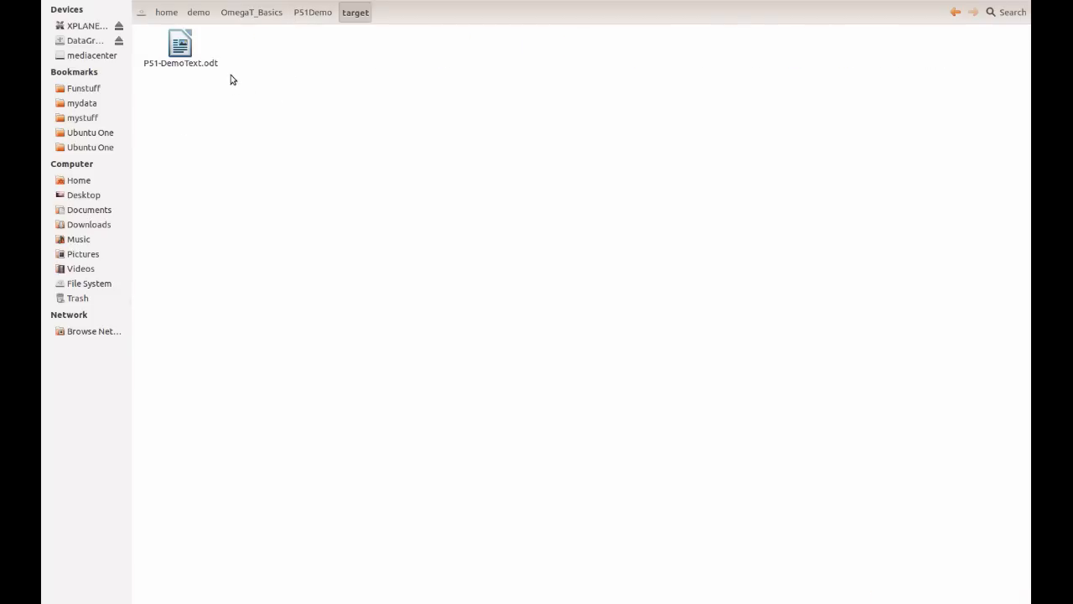
mouse_move(205, 77)
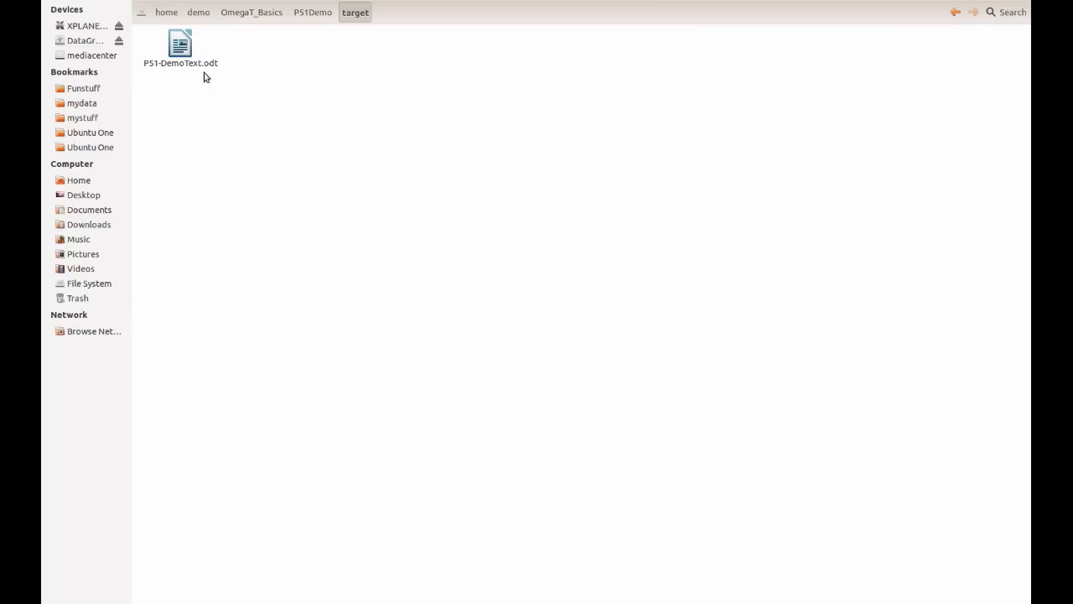
double_click(181, 43)
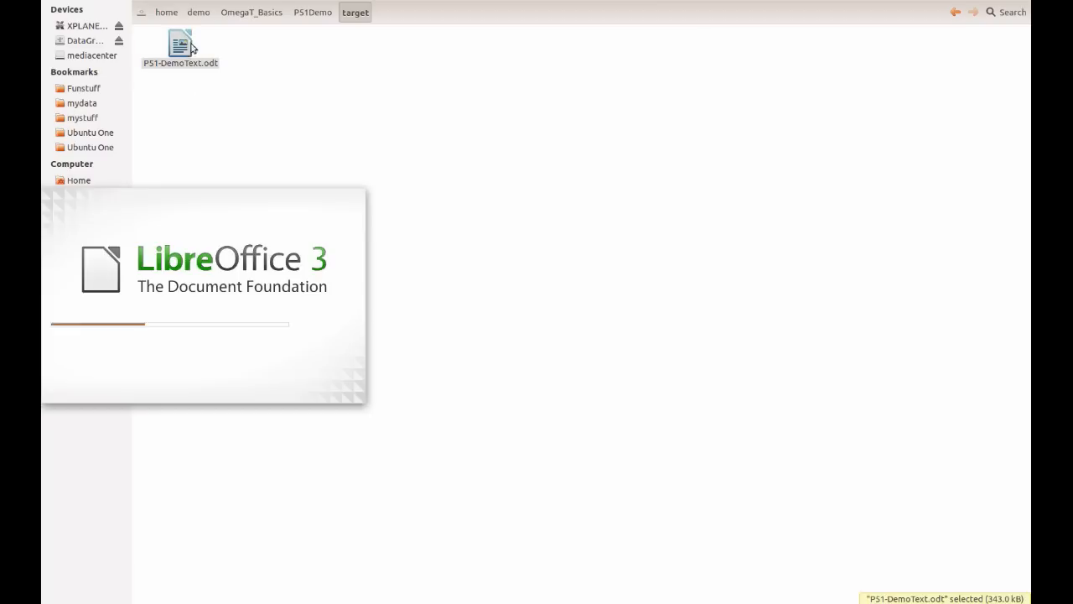
Load the translated P51-DemoText.odt in Writer and scroll through to check the list and table
double_click(179, 39)
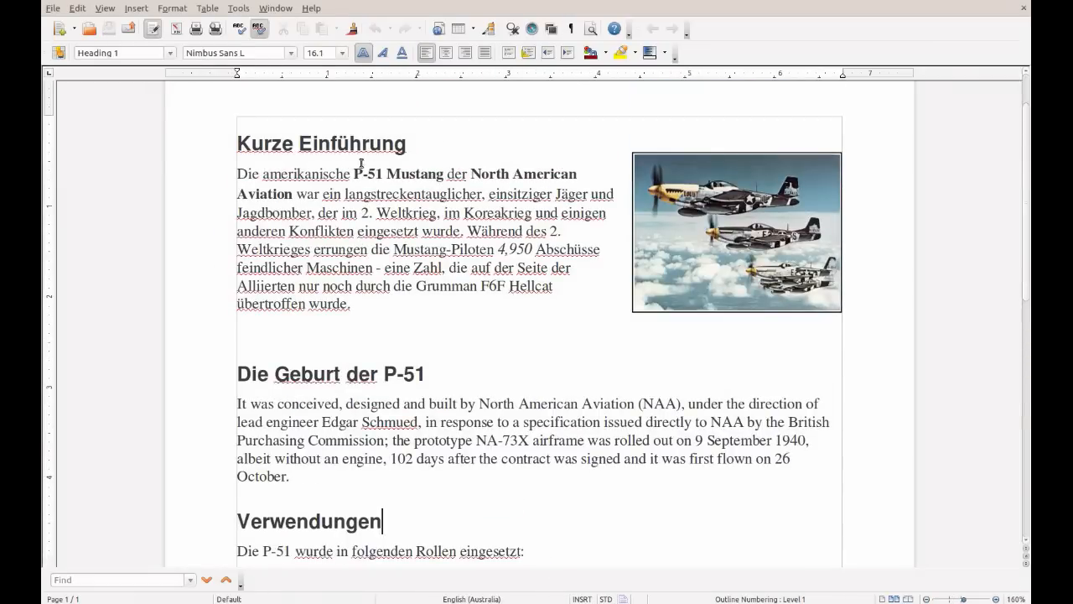
mouse_move(754, 215)
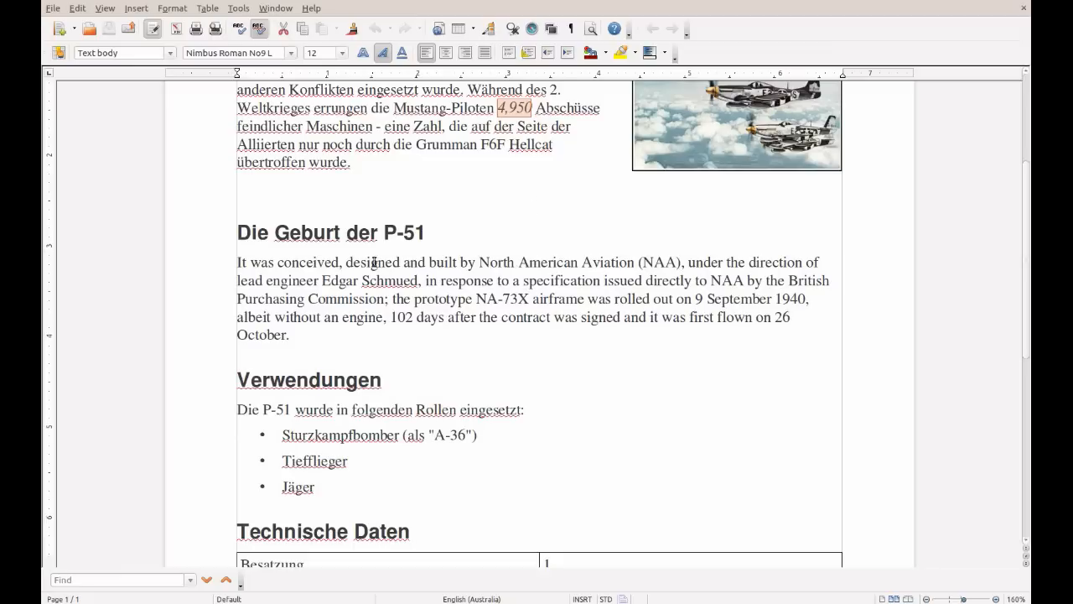
scroll(down, 3)
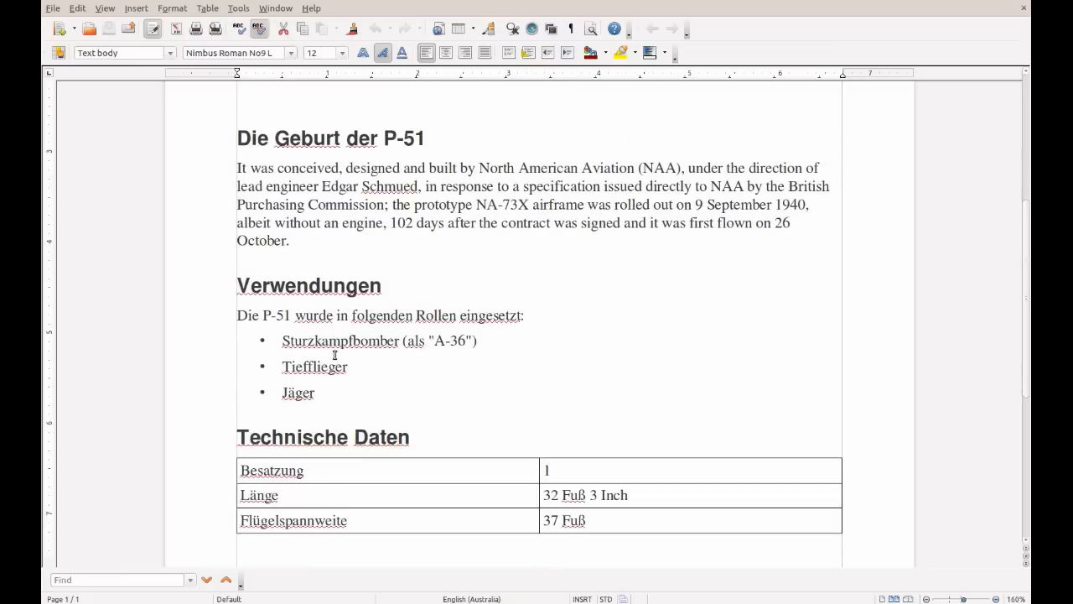
scroll(up, 3)
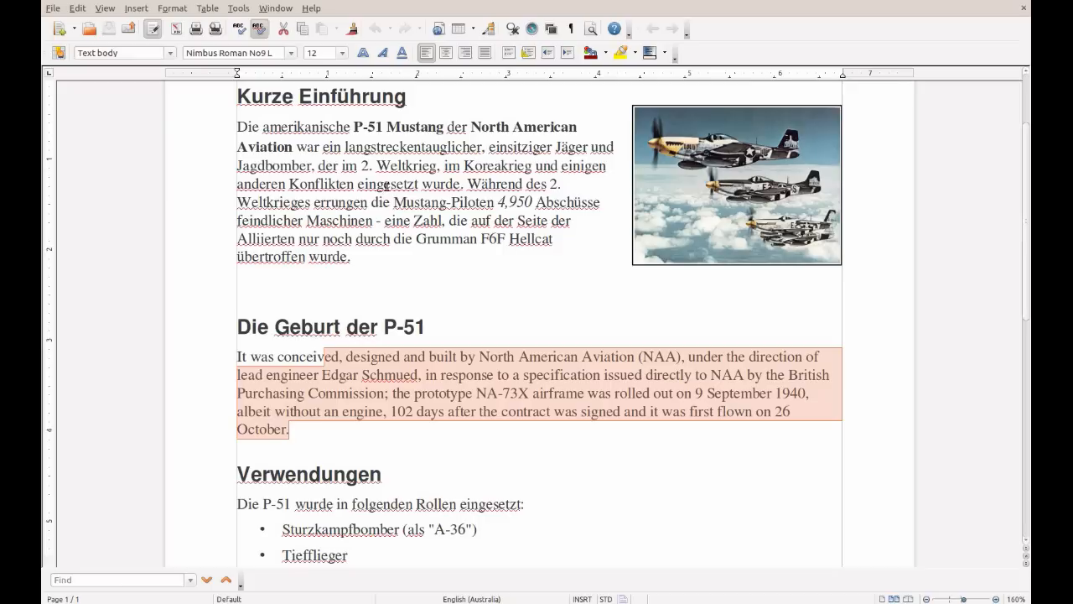
click(348, 196)
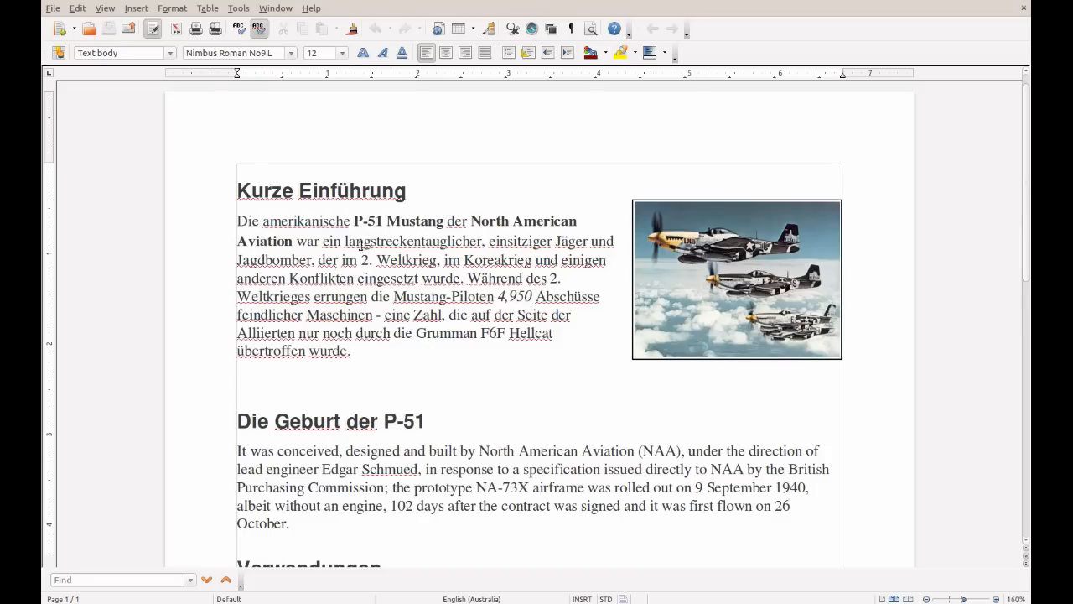
scroll(down, 3)
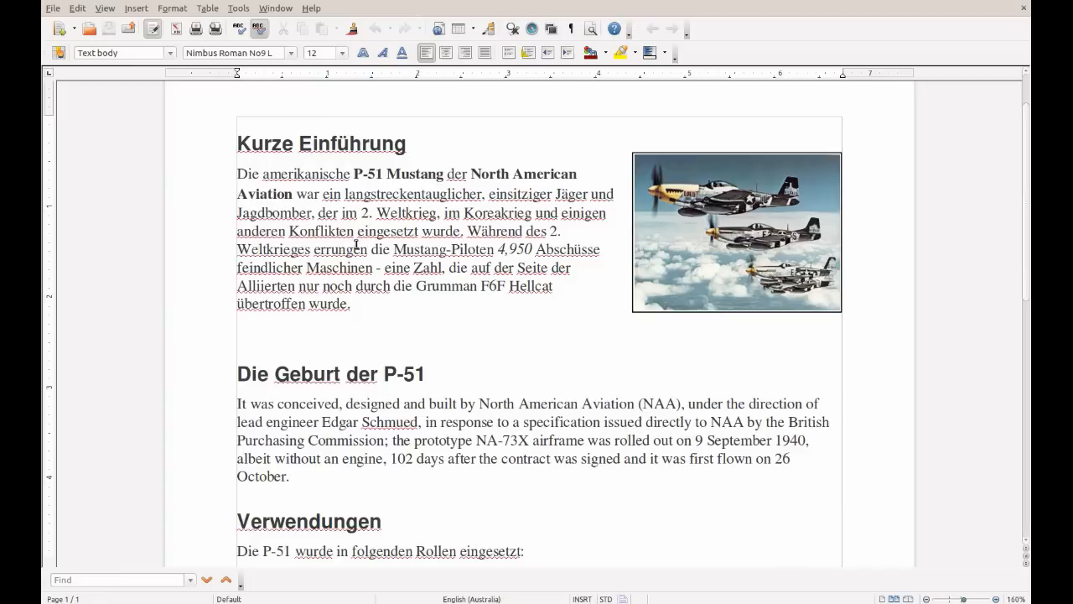